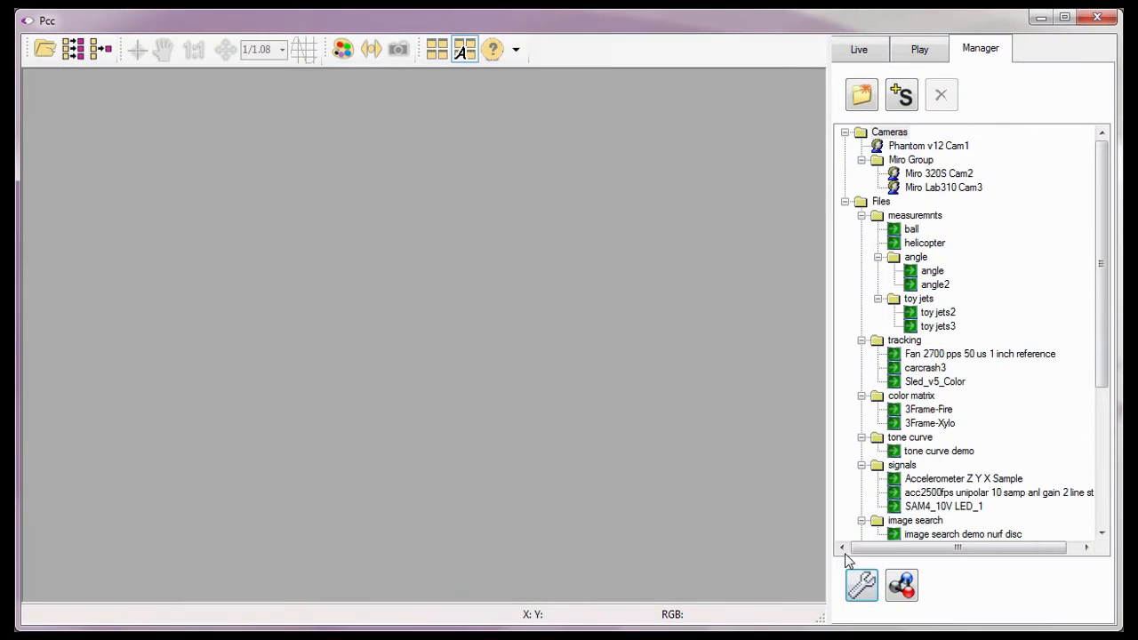
In Preferences > Measurement, set distance to inches, speed to in/s and acceleration to ft/s².
click(861, 585)
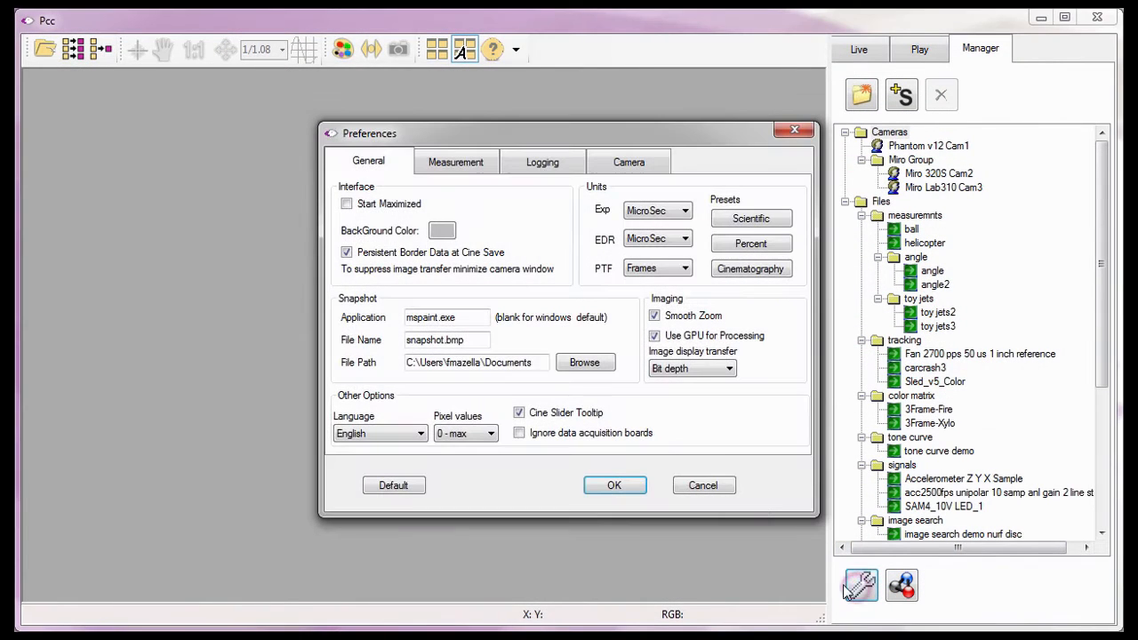
click(455, 162)
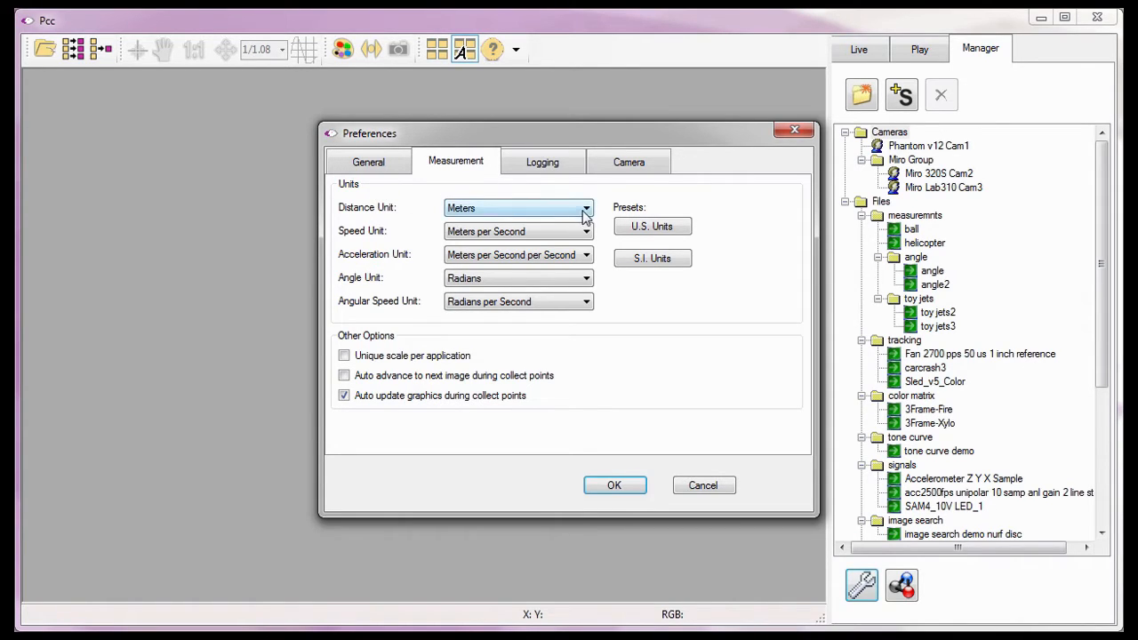
click(586, 208)
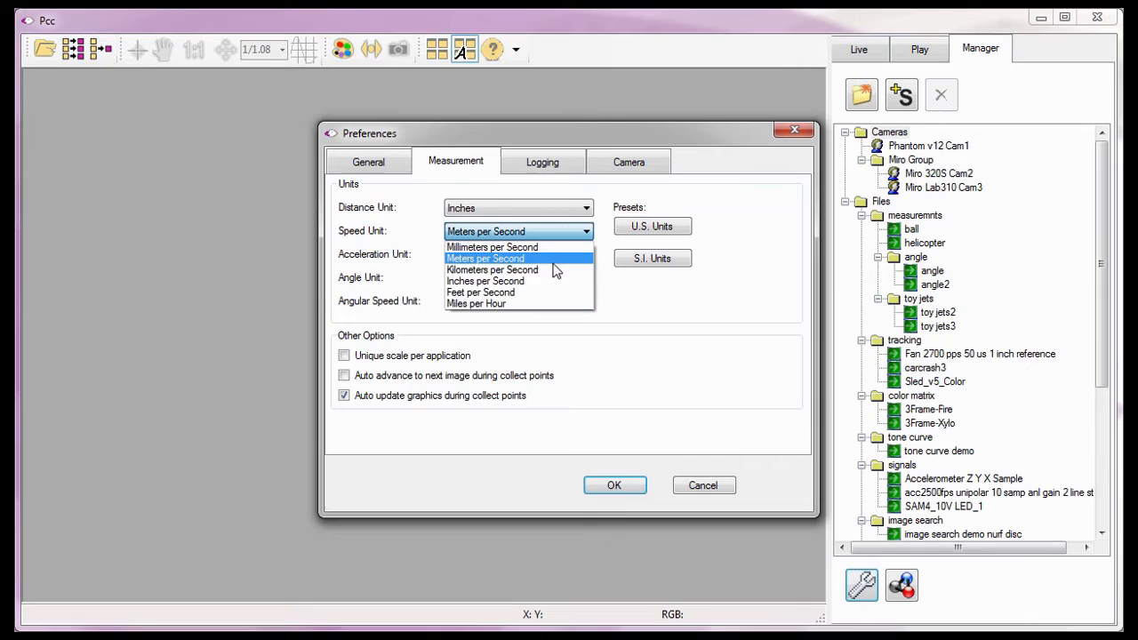
click(485, 281)
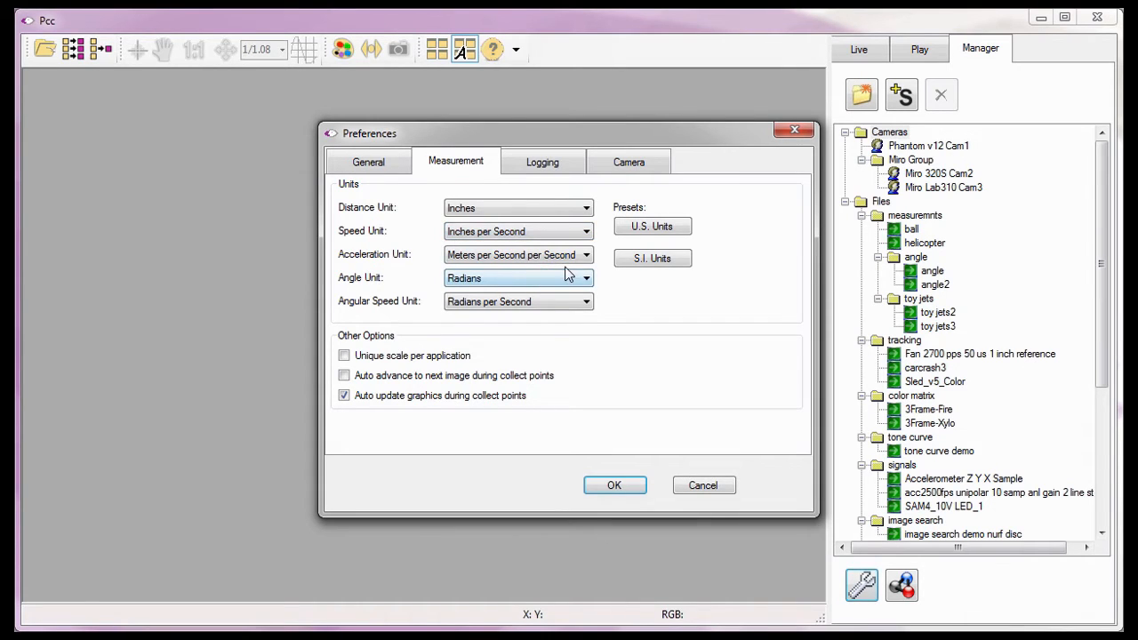
click(586, 255)
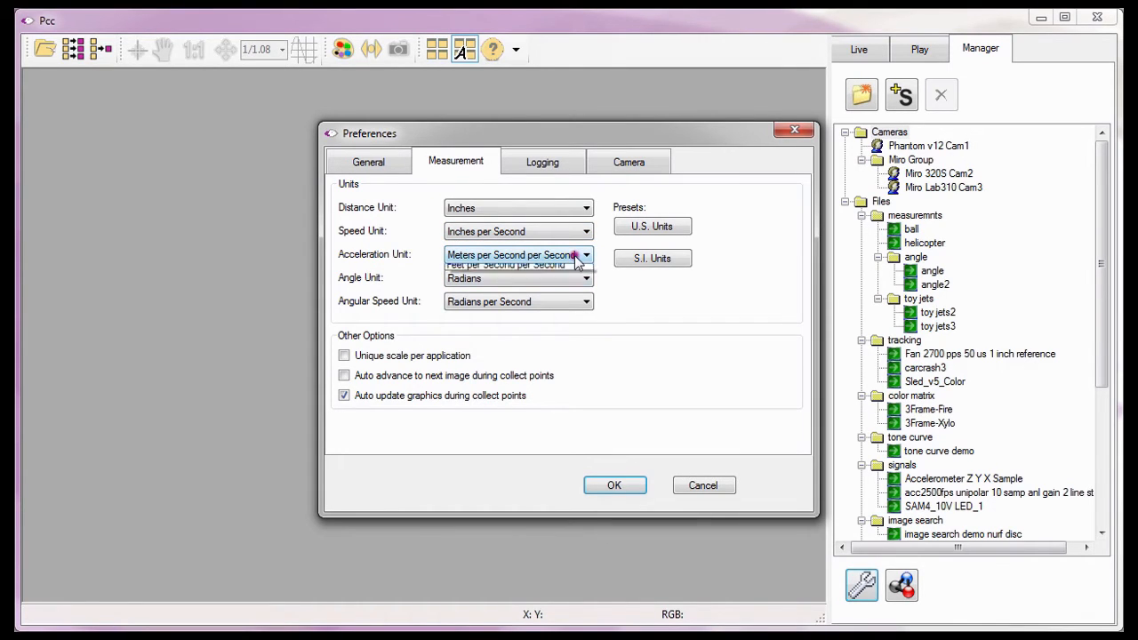
click(505, 265)
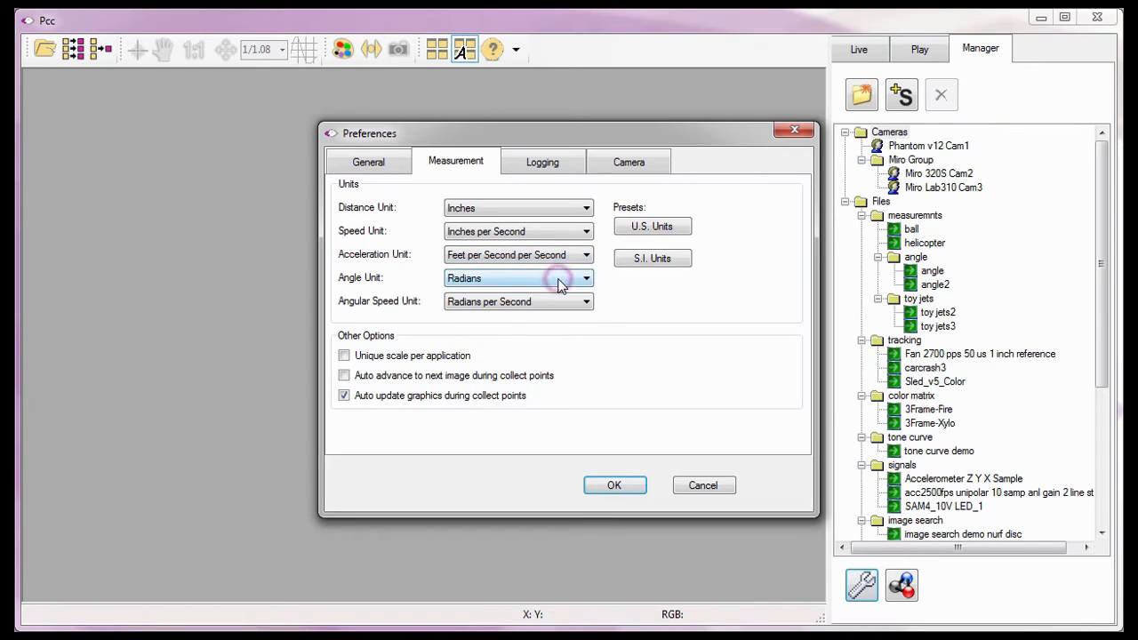
Set the angle unit to degrees and angular speed to degrees per second.
click(586, 278)
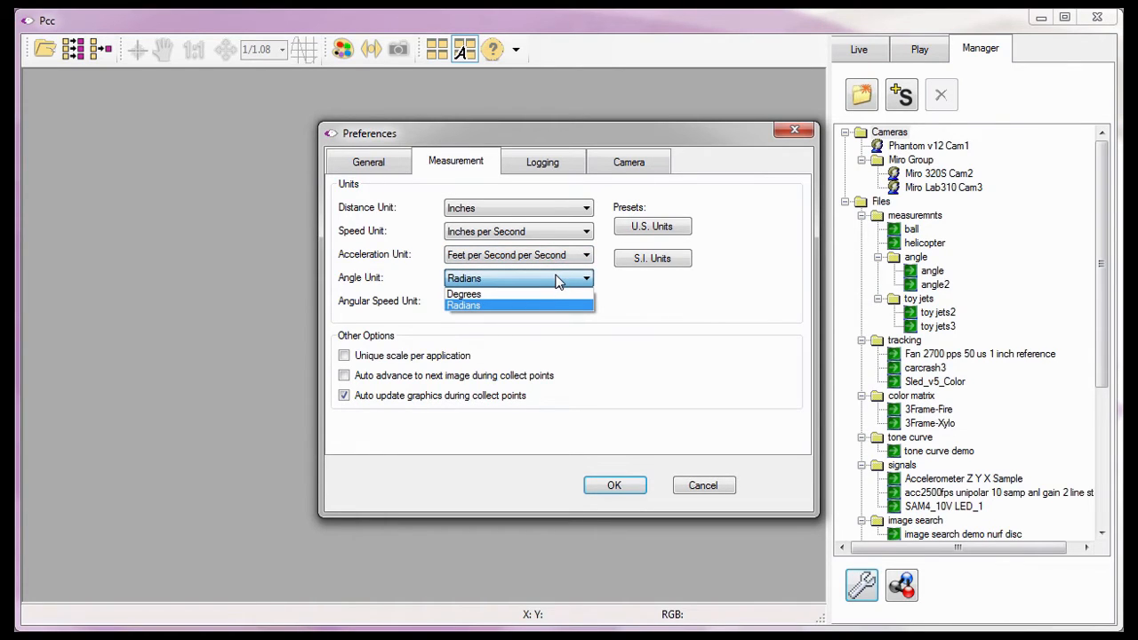
mouse_move(529, 295)
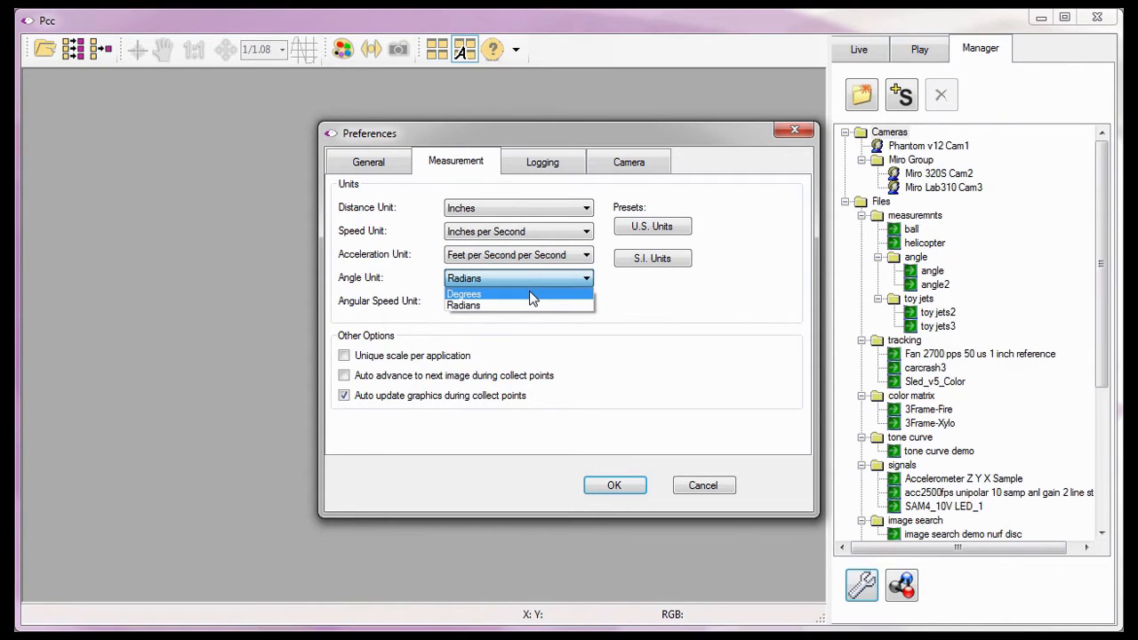
click(464, 294)
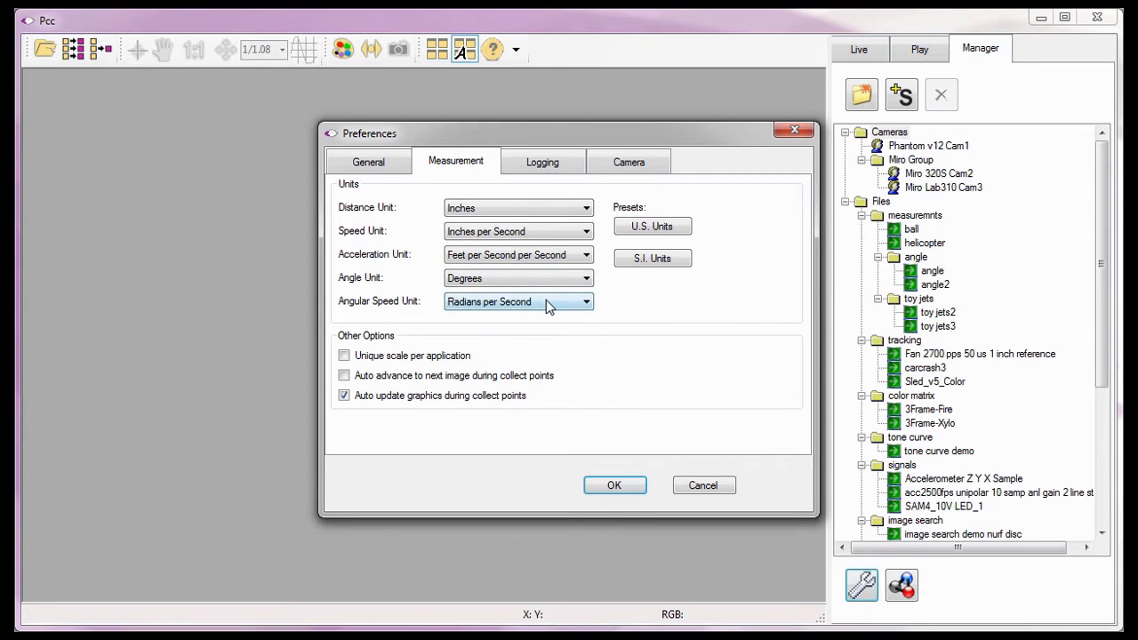
click(586, 302)
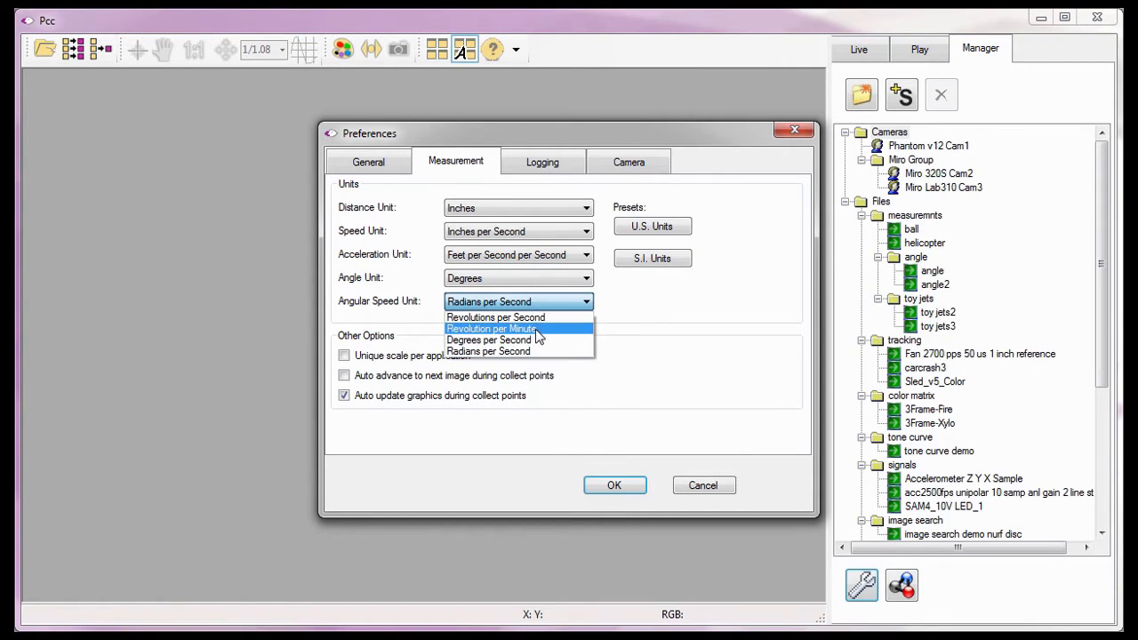
click(488, 340)
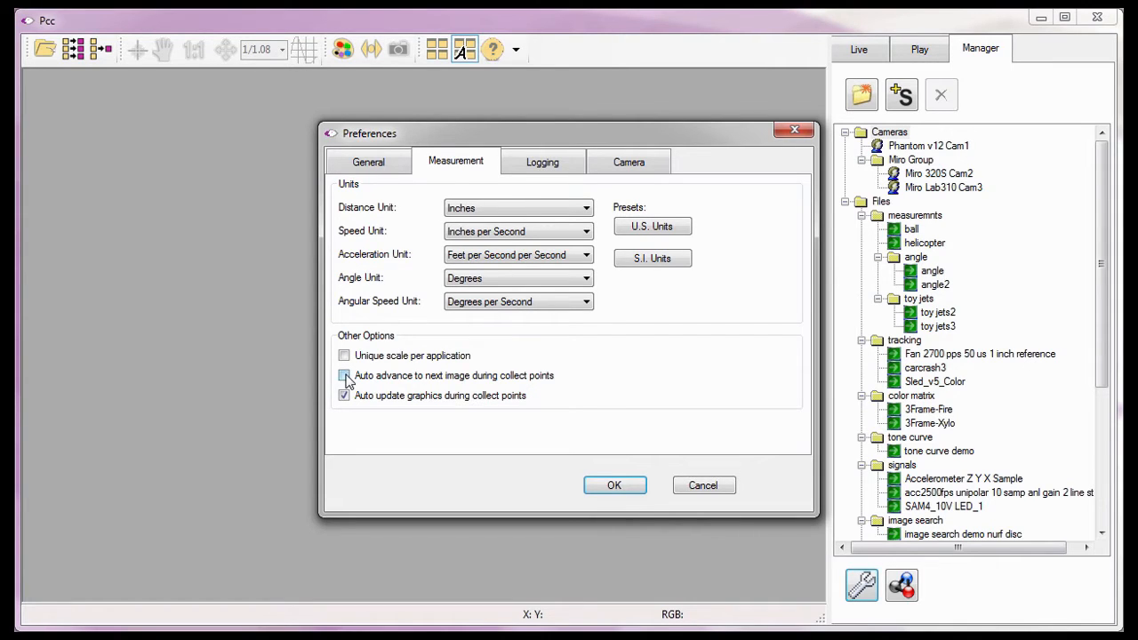
Enable auto-advance to next image during collect points and confirm the preferences with OK.
click(344, 376)
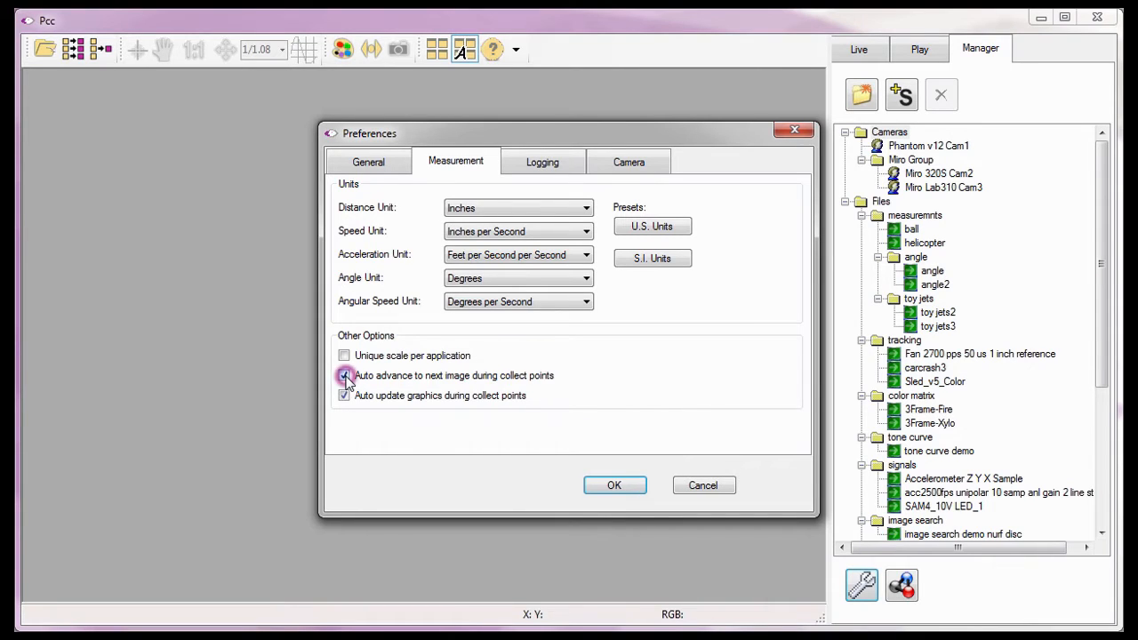
click(345, 375)
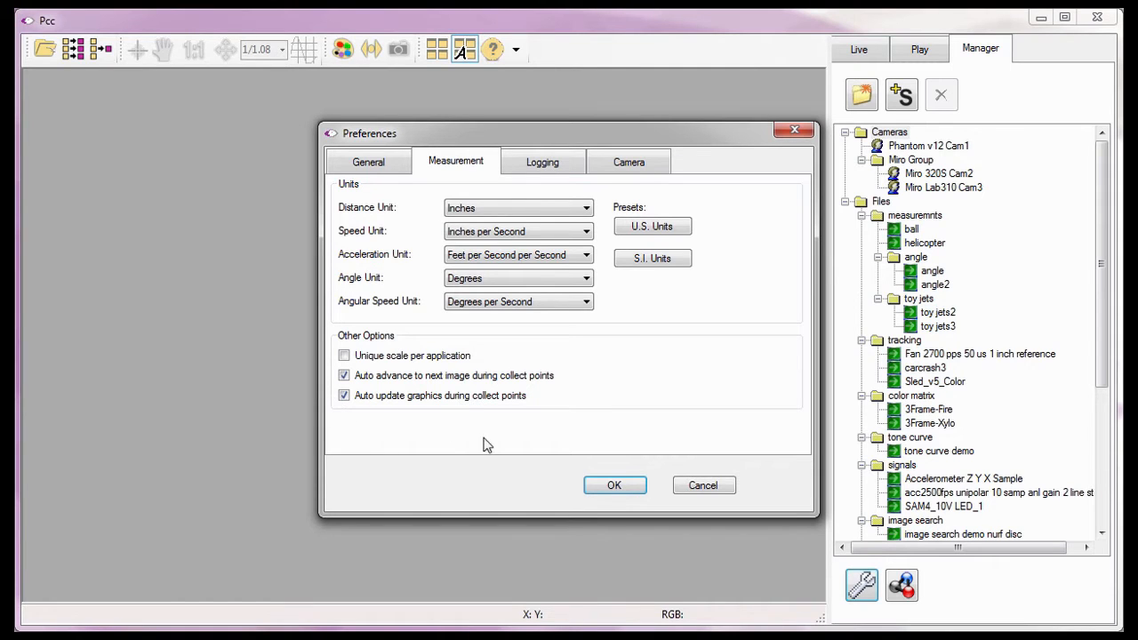
click(614, 484)
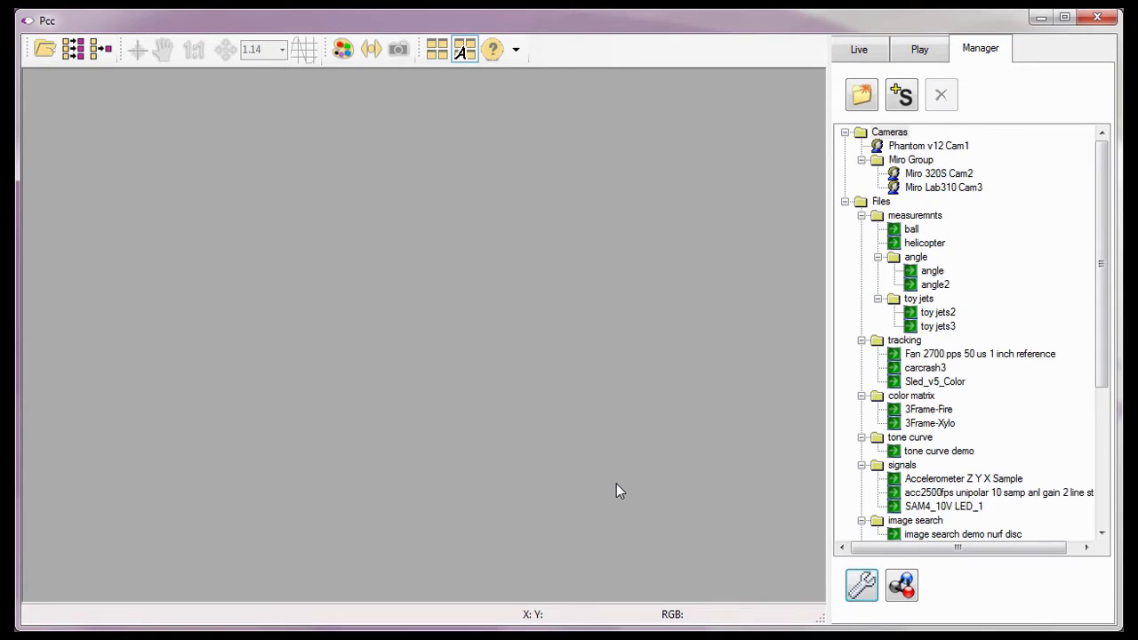
mouse_move(747, 425)
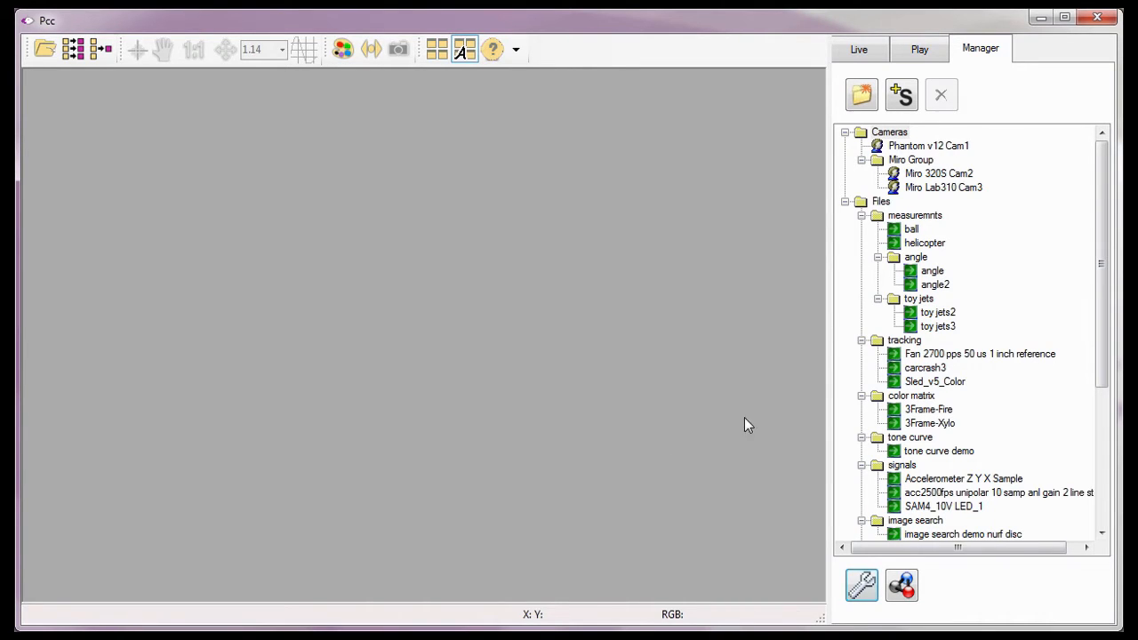
mouse_move(925, 367)
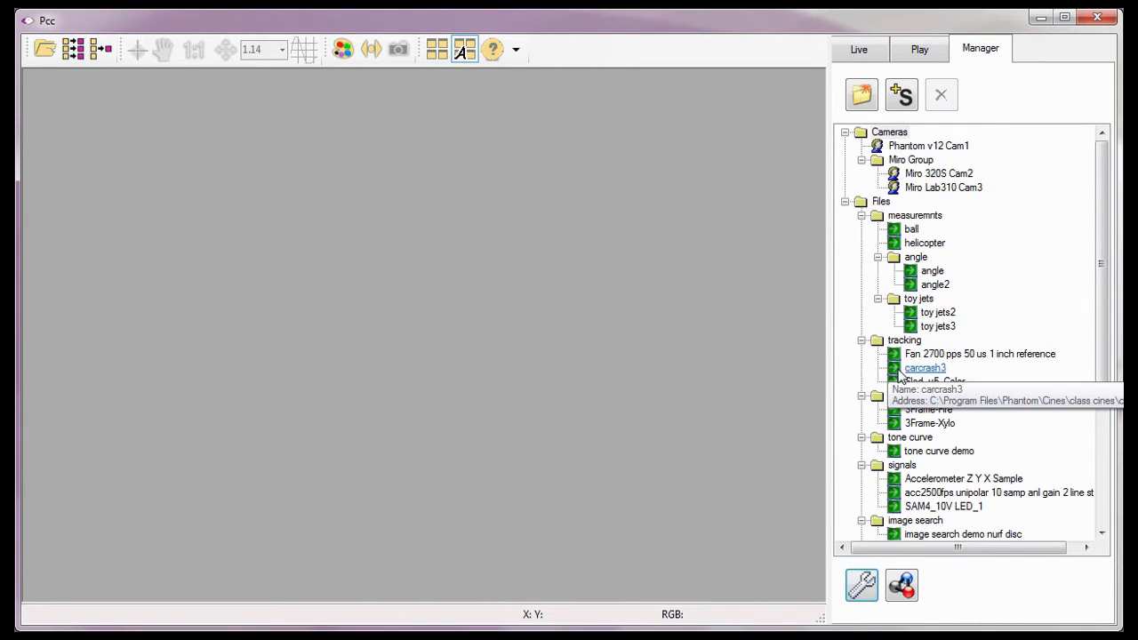
Load carcrash3, drop saturation to 0 and apply the Edge Hipass 5x5 filter in Image Tools.
double_click(925, 367)
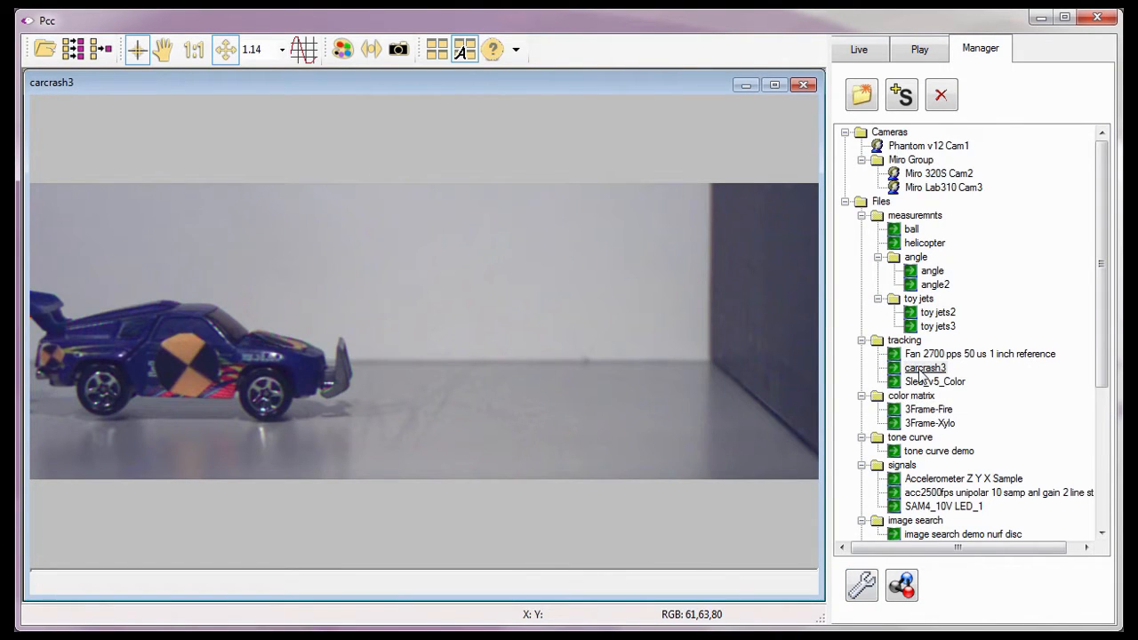
mouse_move(343, 87)
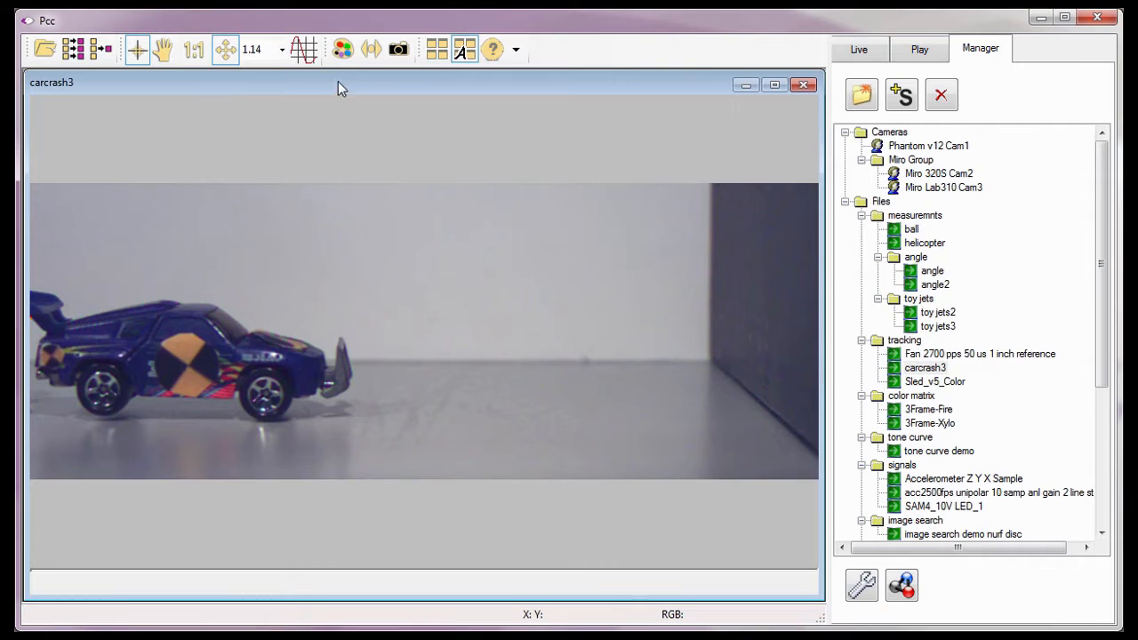
mouse_move(343, 49)
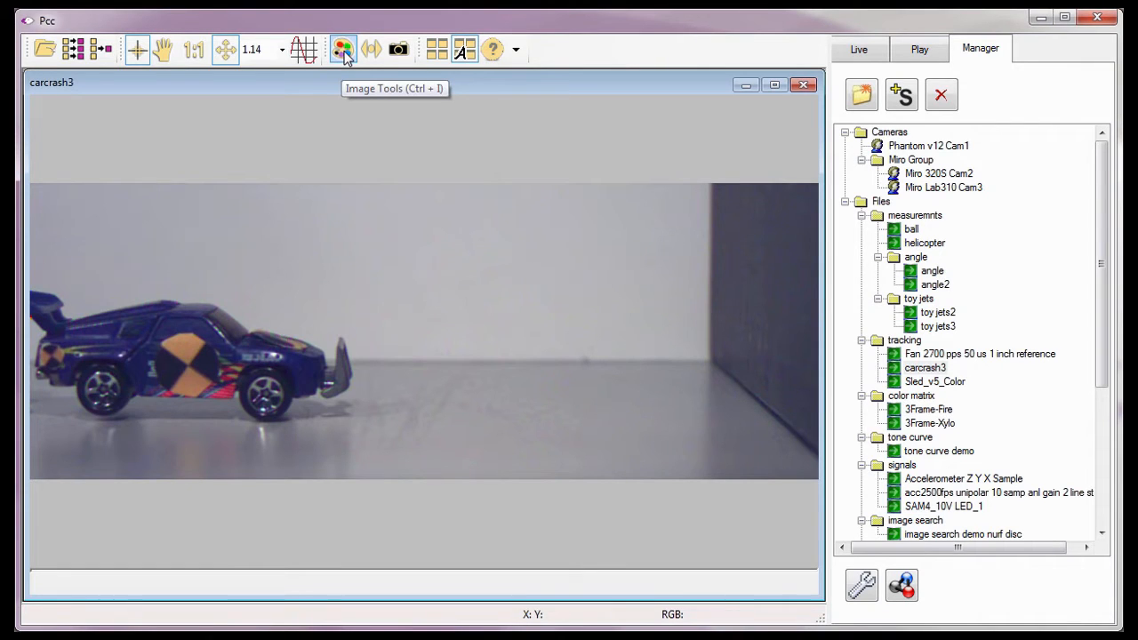
click(344, 49)
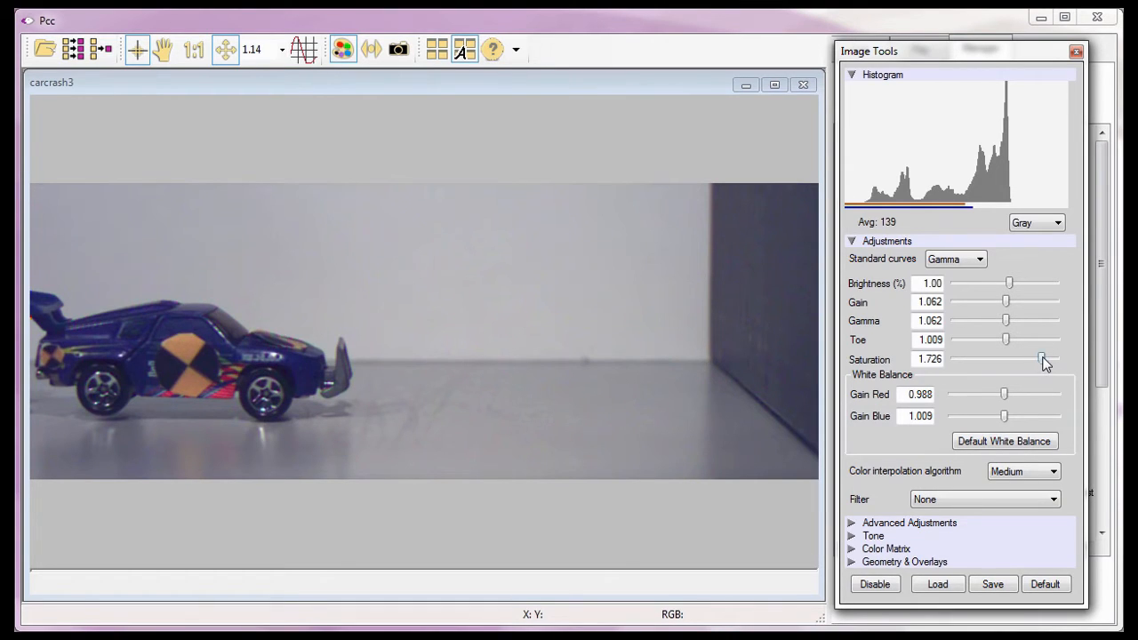
drag(1043, 360, 954, 359)
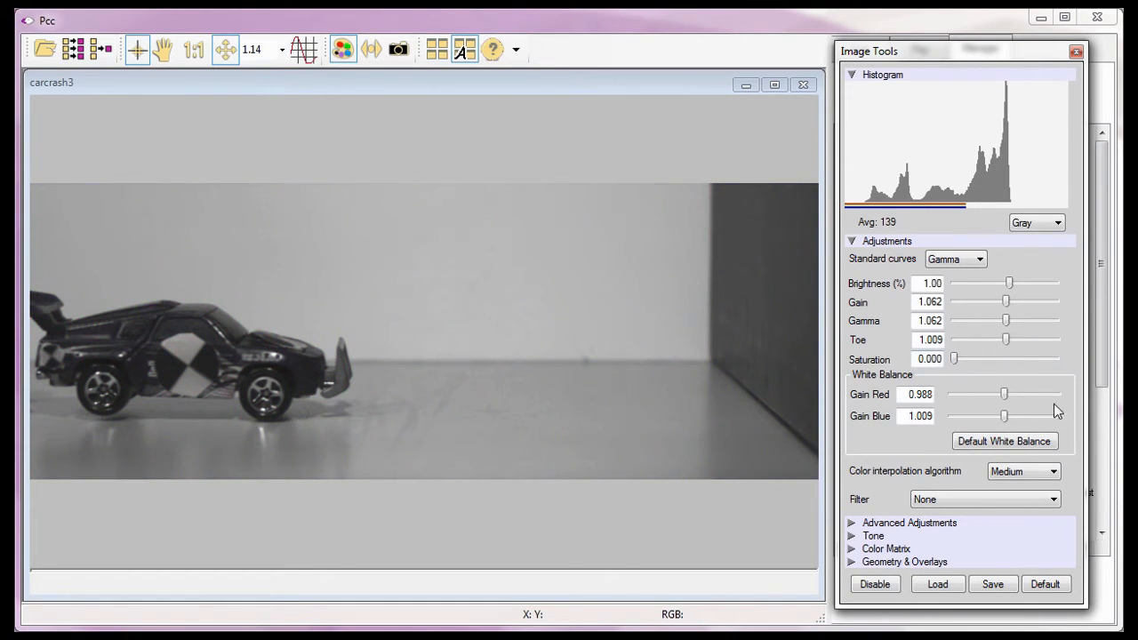
click(1053, 499)
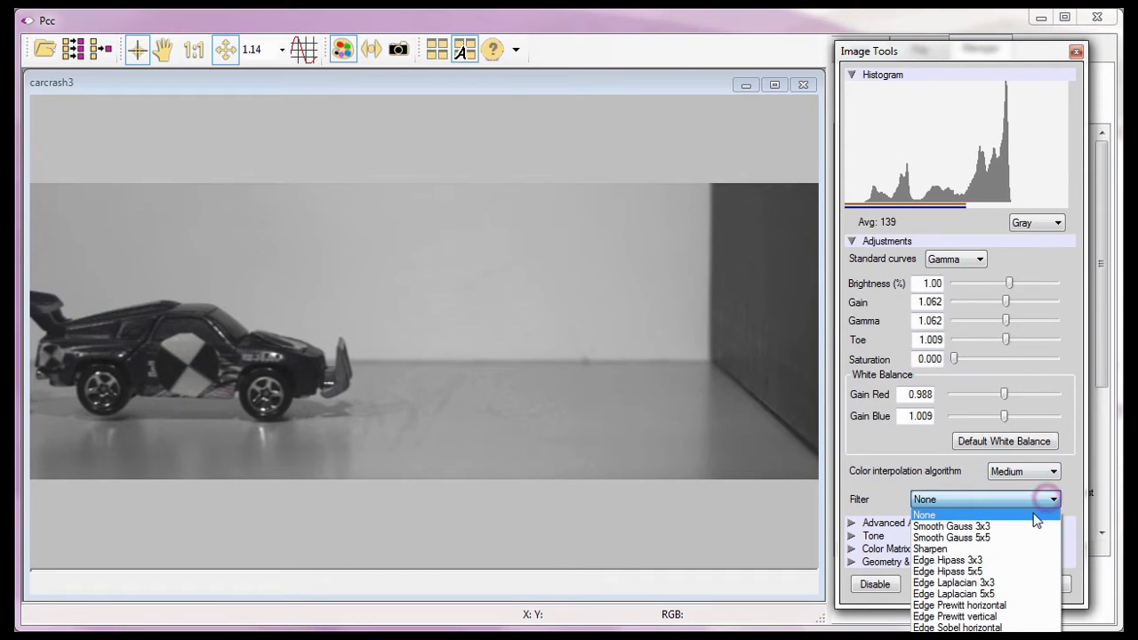
click(948, 571)
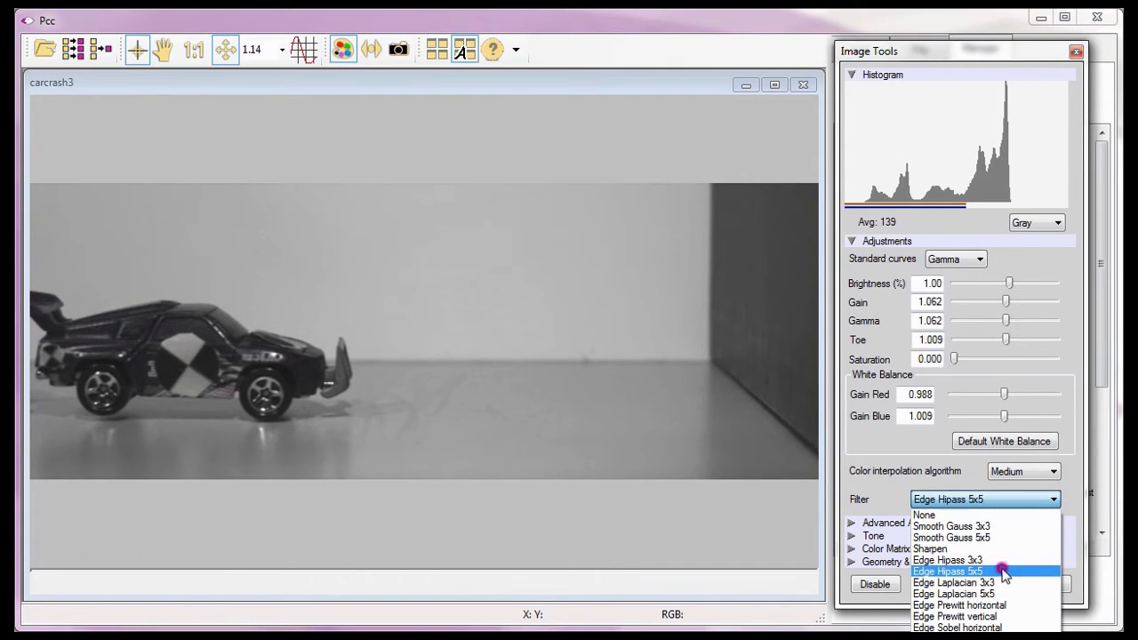
click(949, 571)
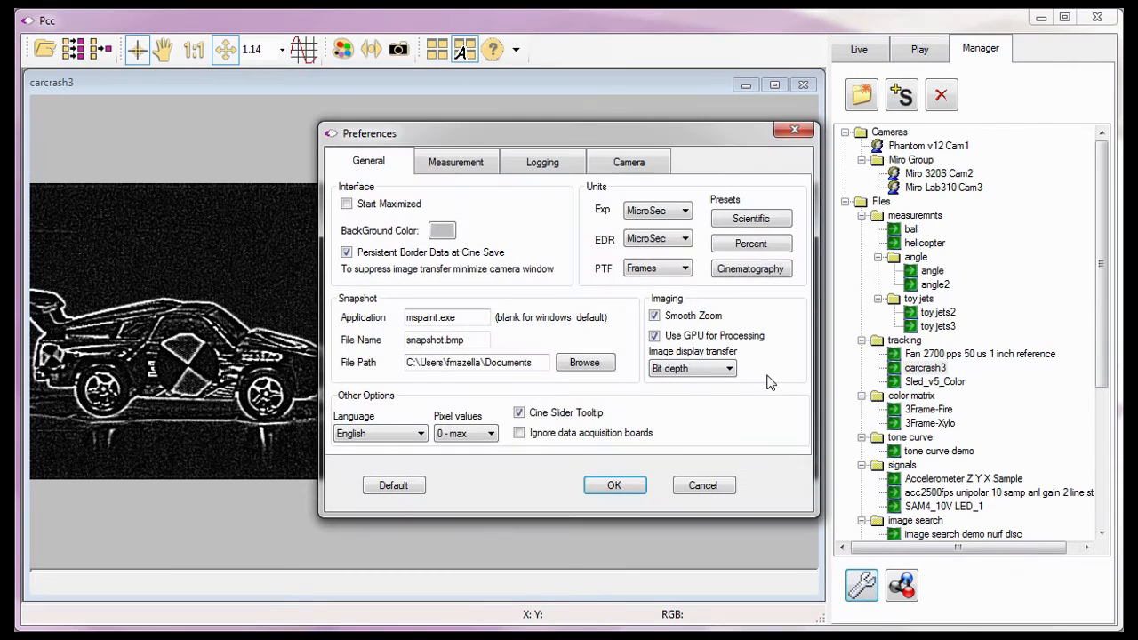
mouse_move(743, 322)
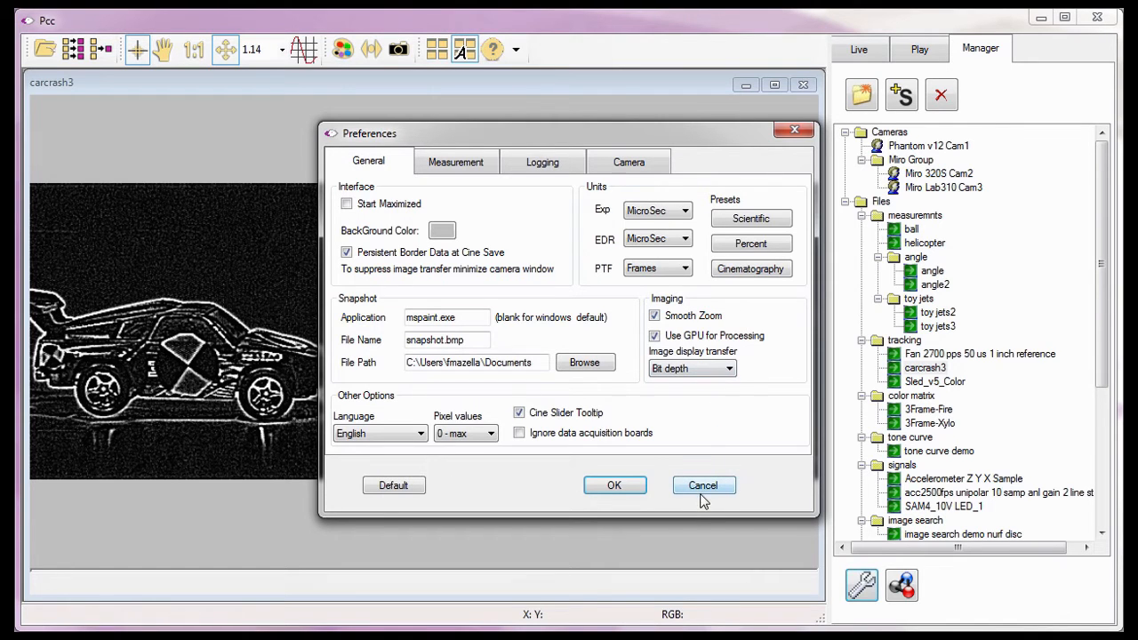
click(704, 485)
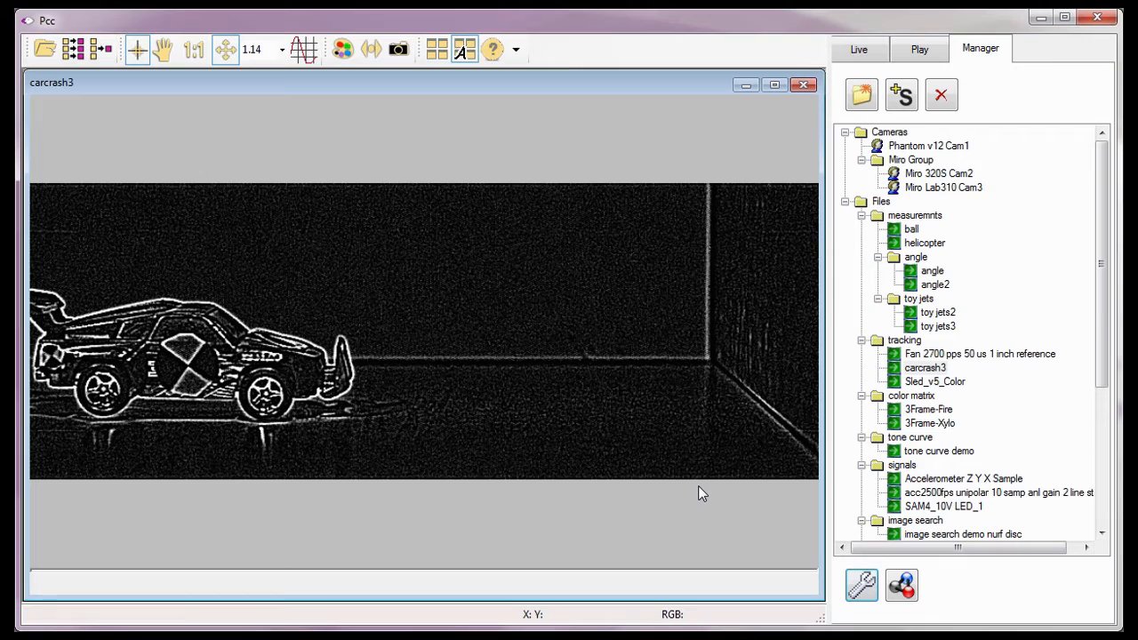
mouse_move(547, 436)
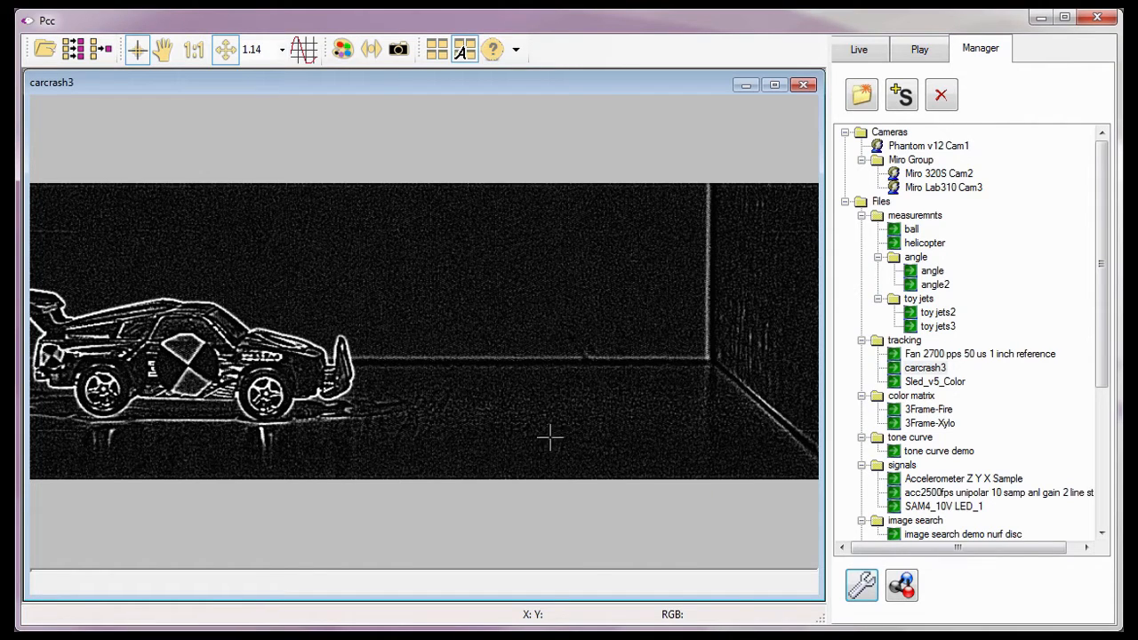
Zoom carcrash3 to 2x and expand the Measurements section on the Play tab.
click(281, 49)
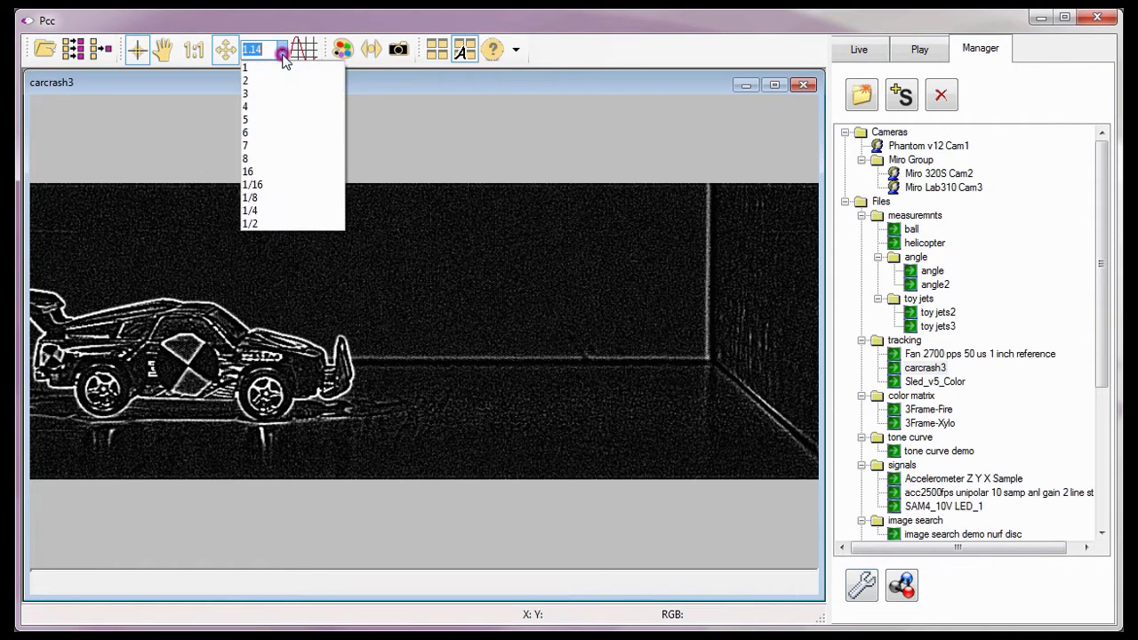
click(246, 81)
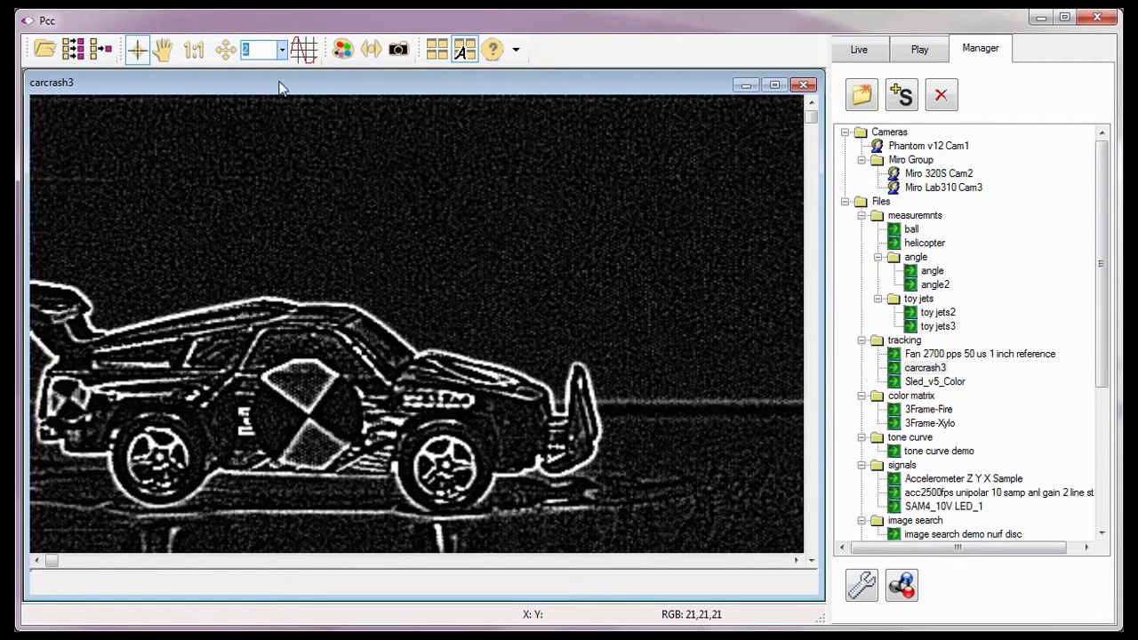
mouse_move(763, 72)
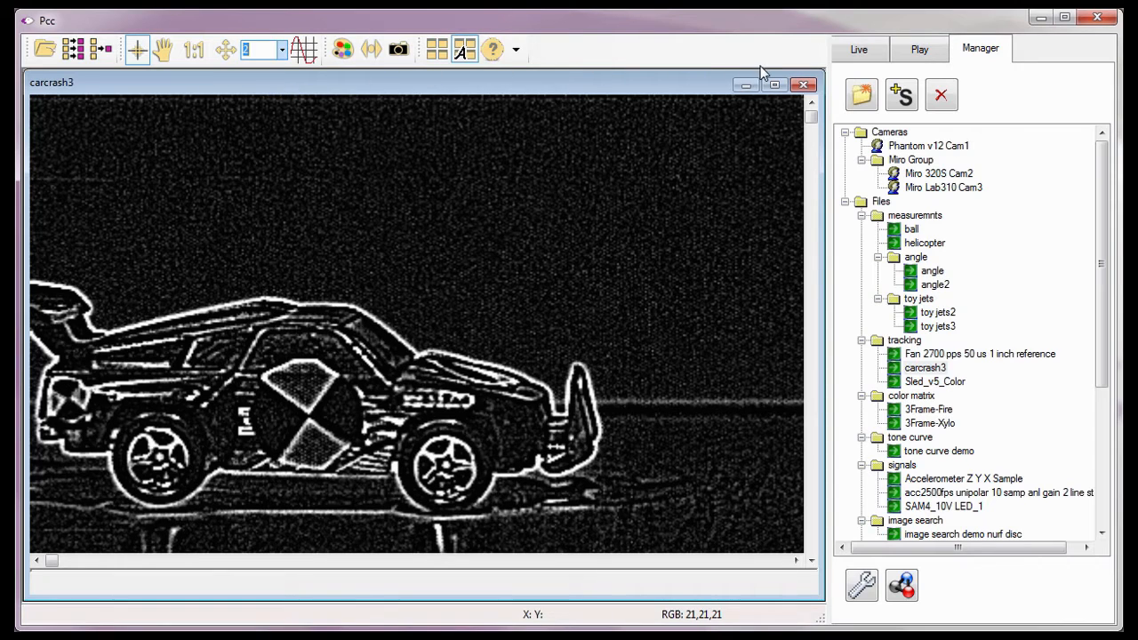
click(918, 49)
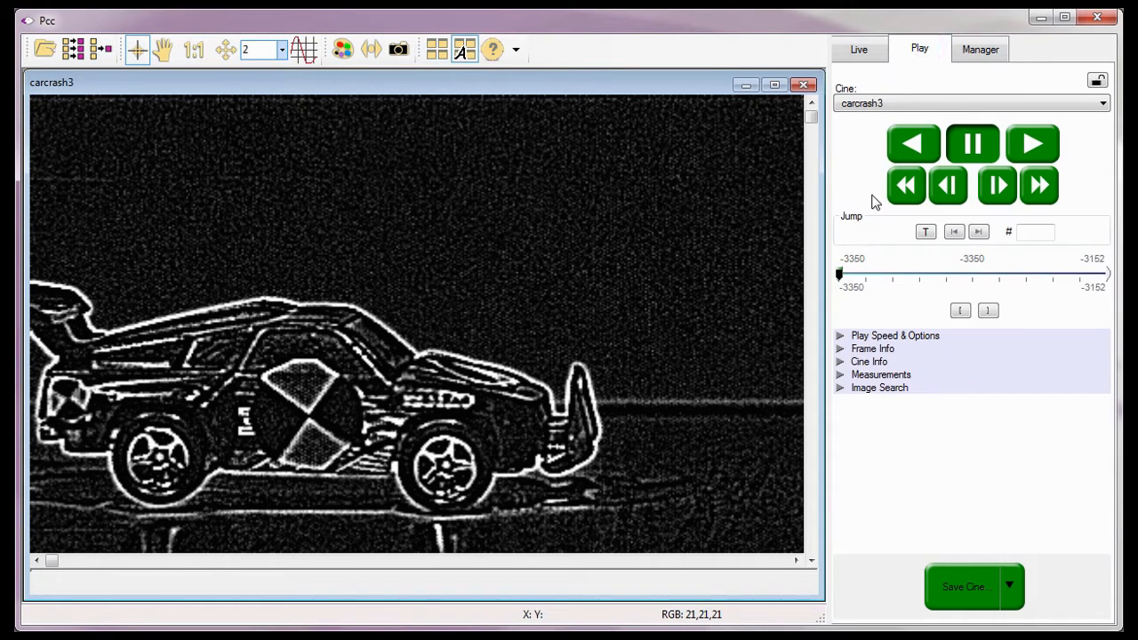
click(840, 374)
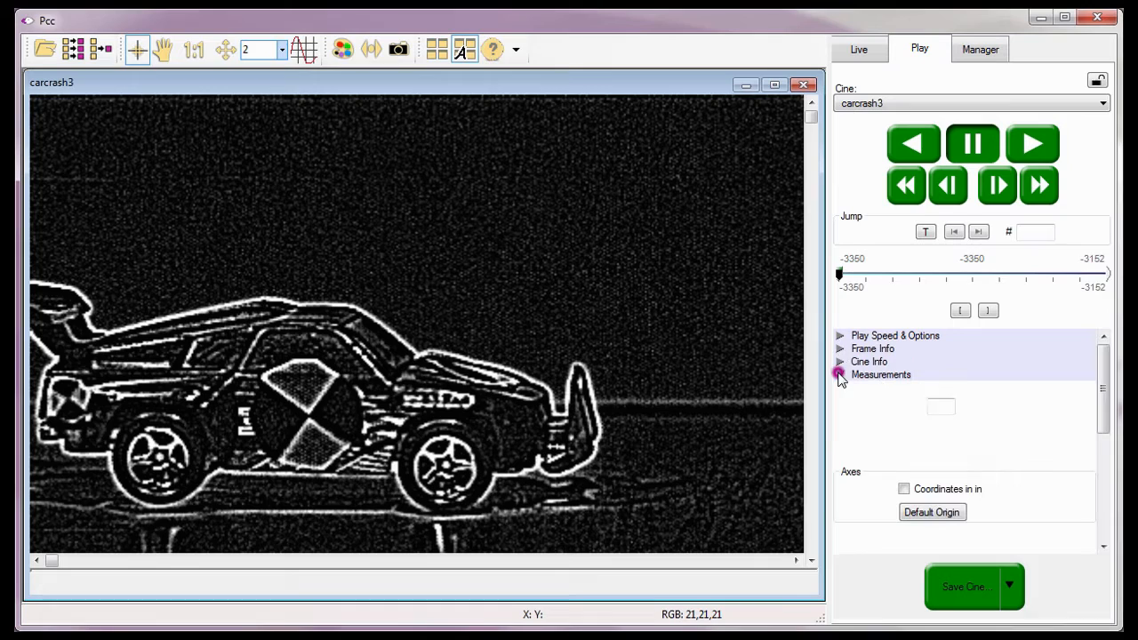
click(840, 374)
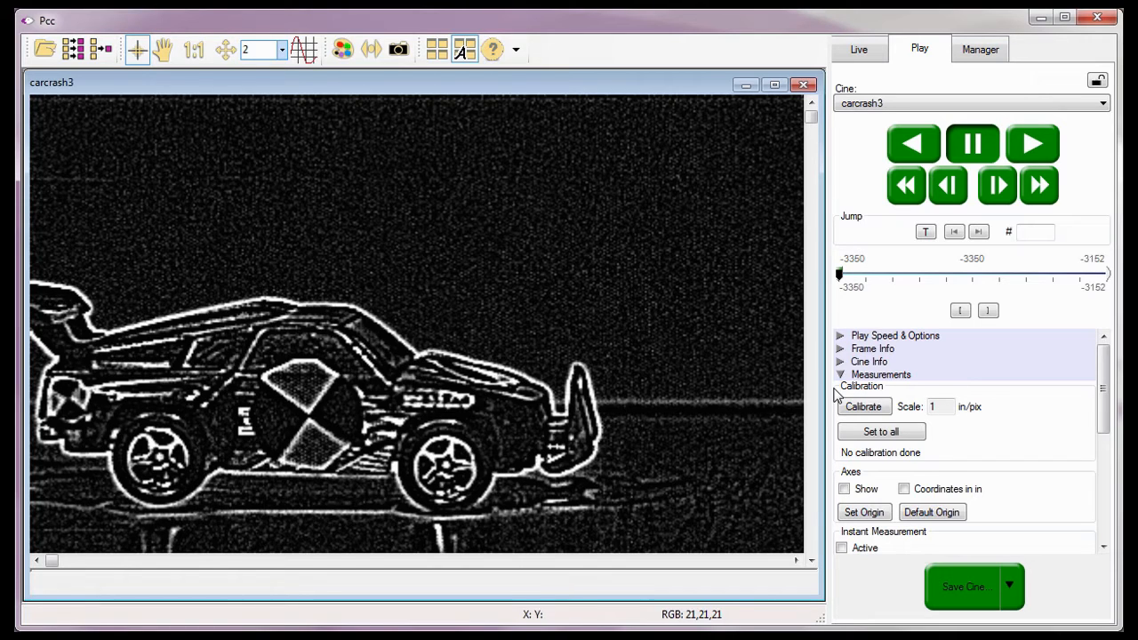
Calibrate from the rear marker to the door target centre as a 2-inch gauge (0.014 in/pix).
click(863, 407)
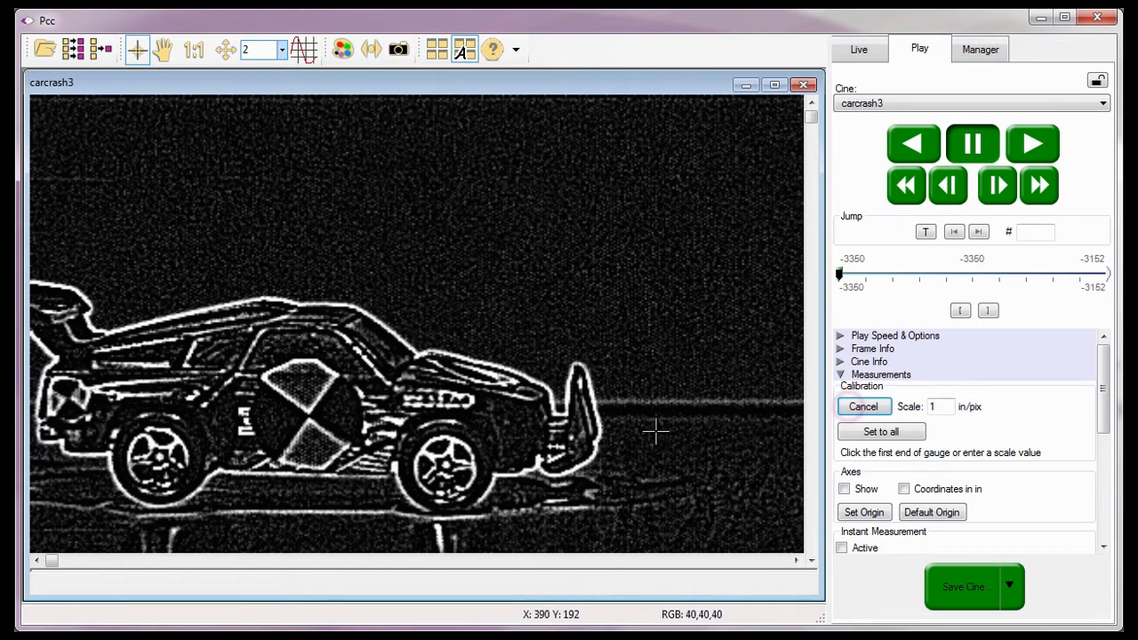
mouse_move(67, 397)
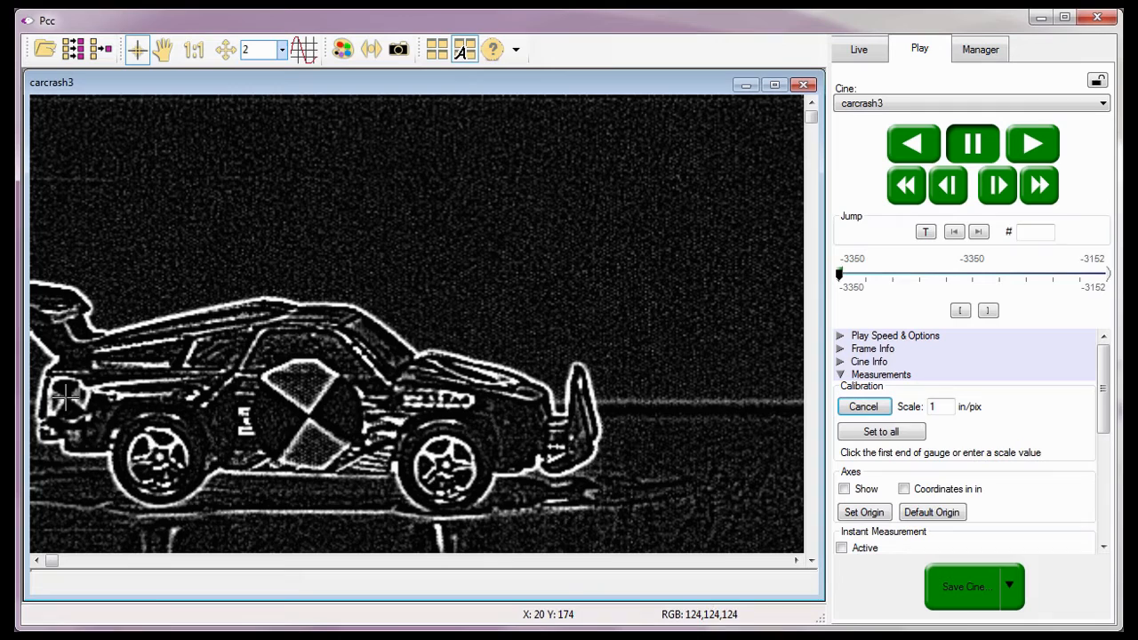
click(67, 398)
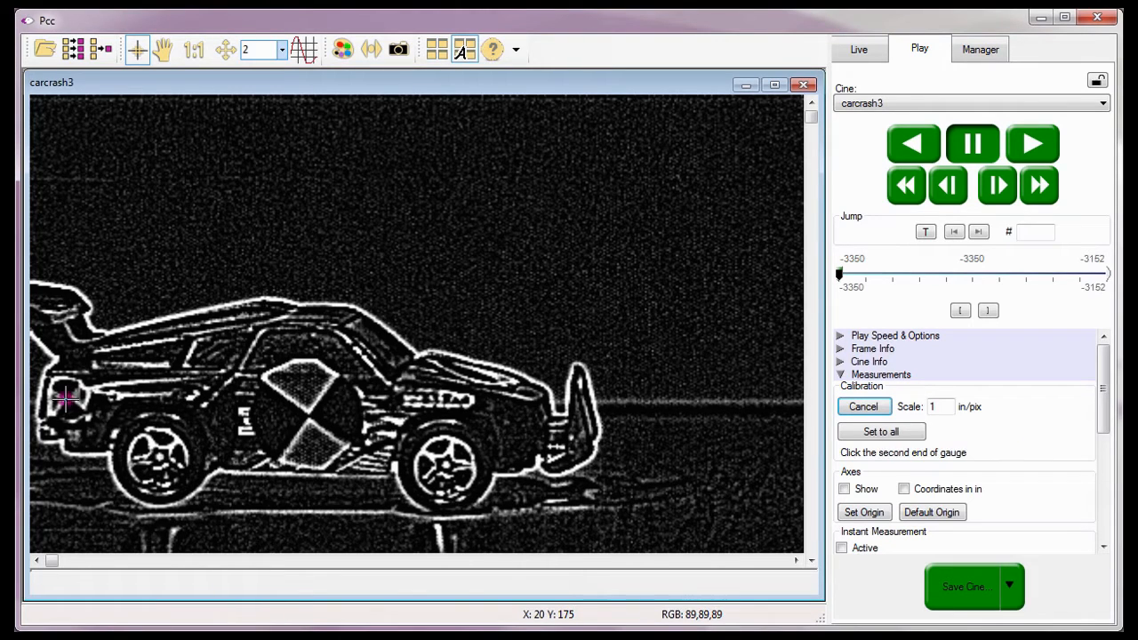
mouse_move(307, 414)
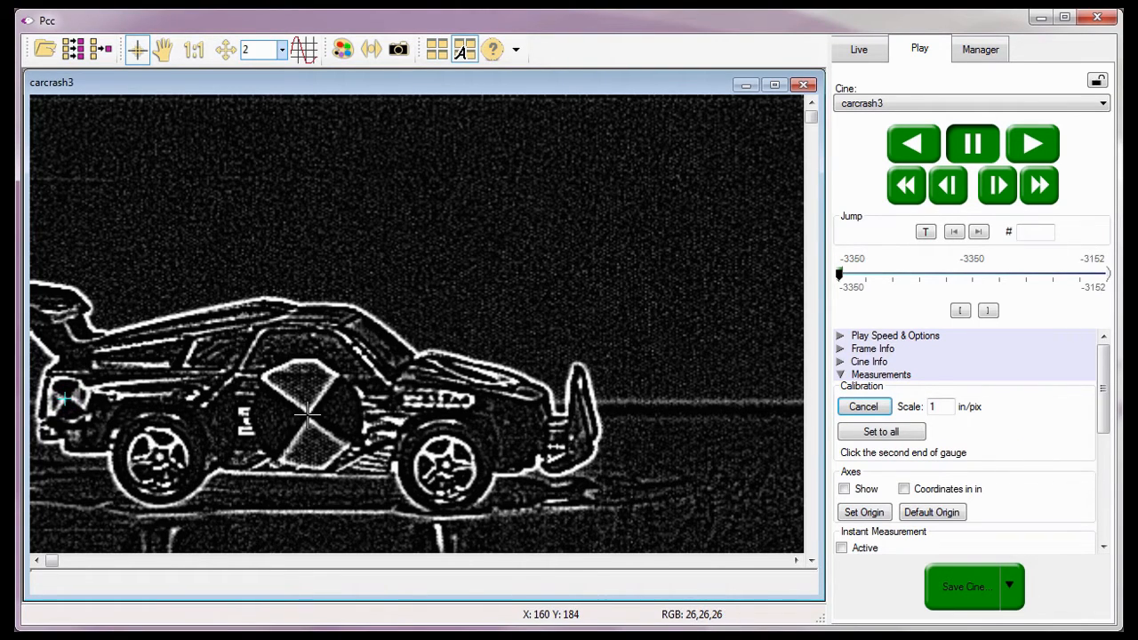
click(307, 417)
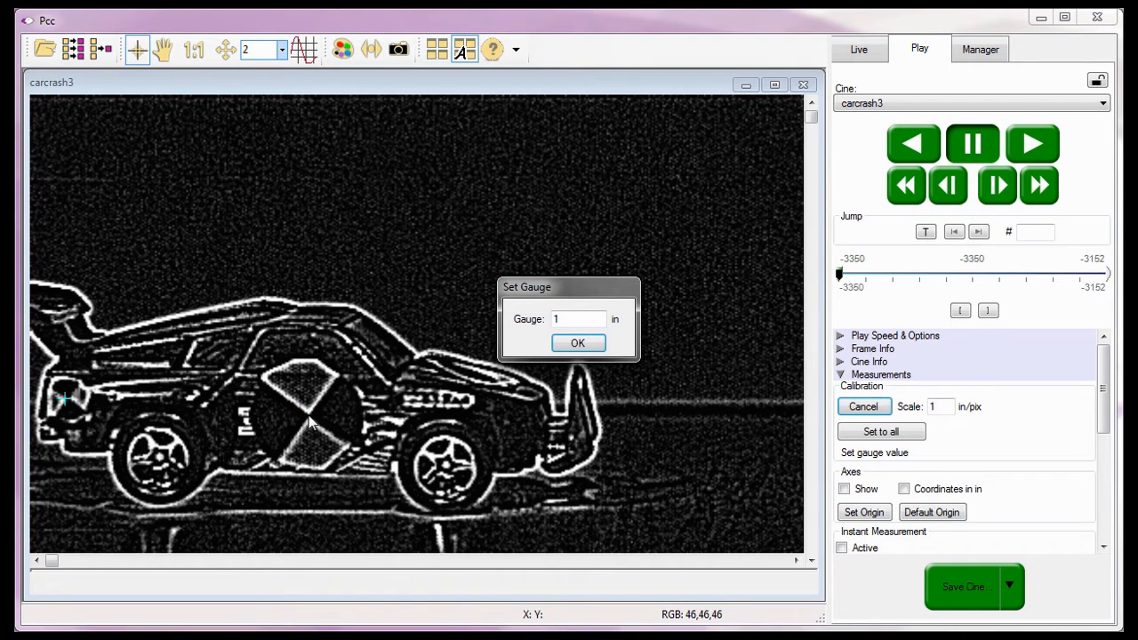
mouse_move(558, 300)
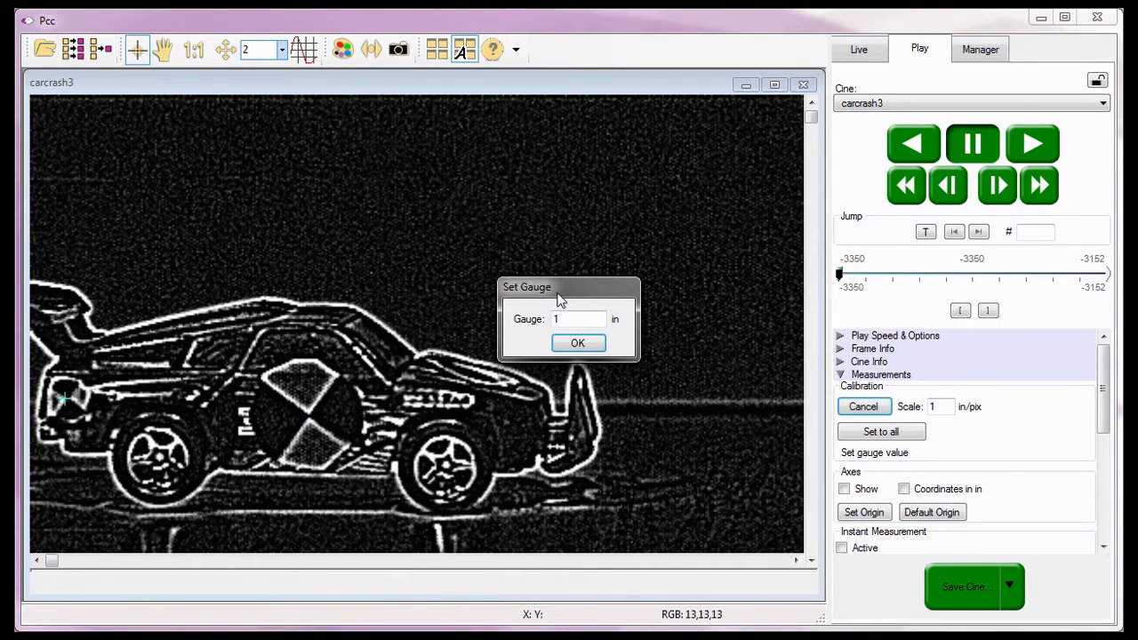
click(578, 319)
text(2)
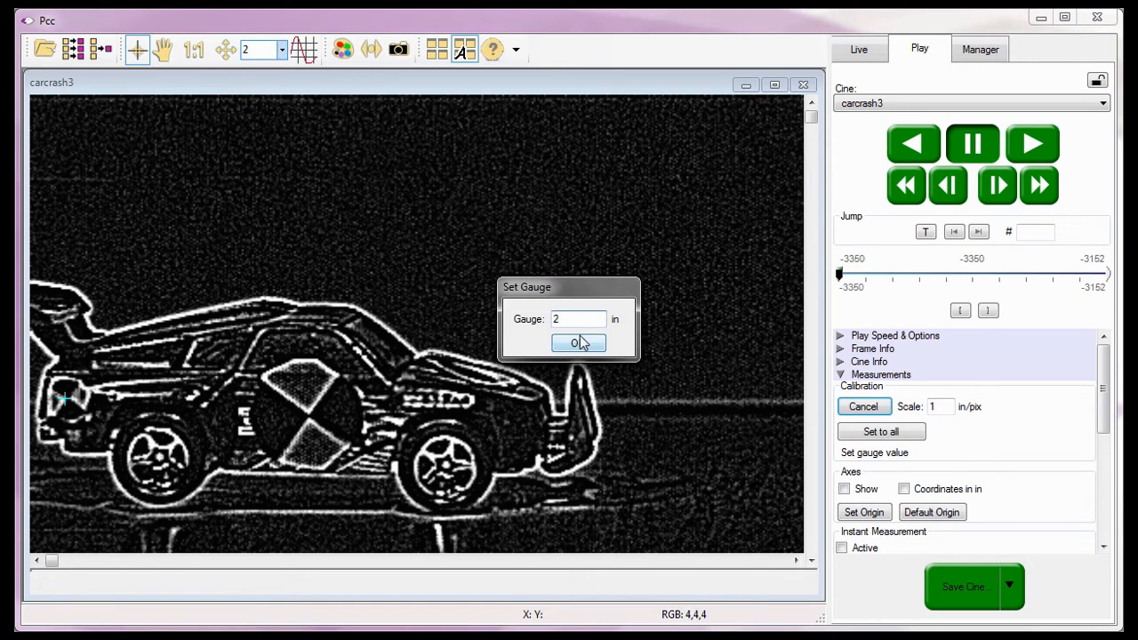
click(578, 343)
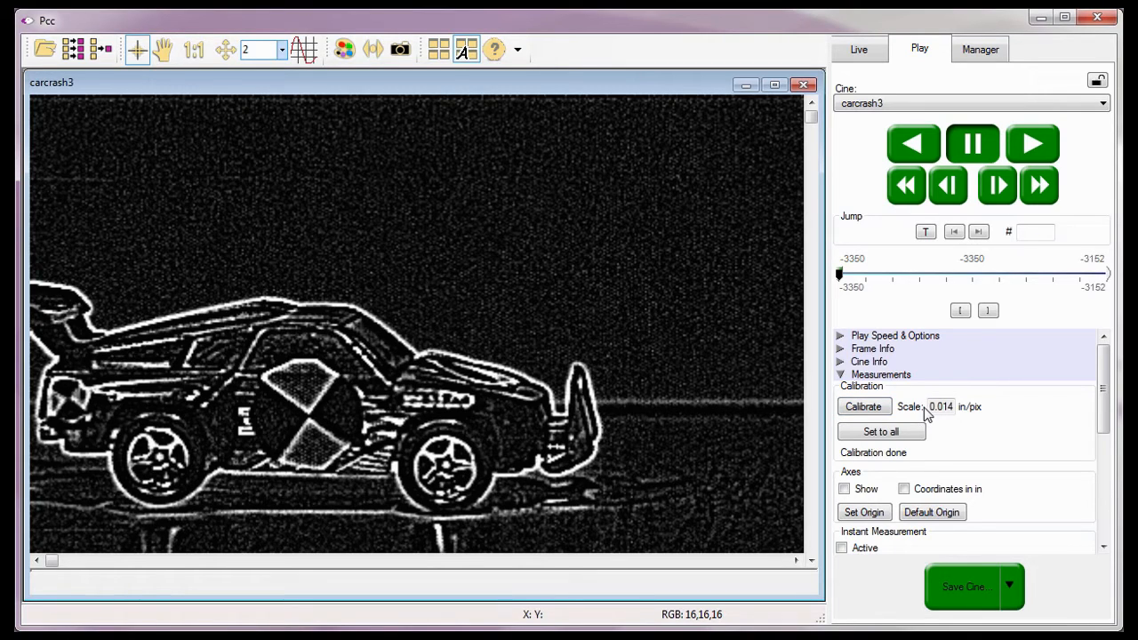
mouse_move(387, 271)
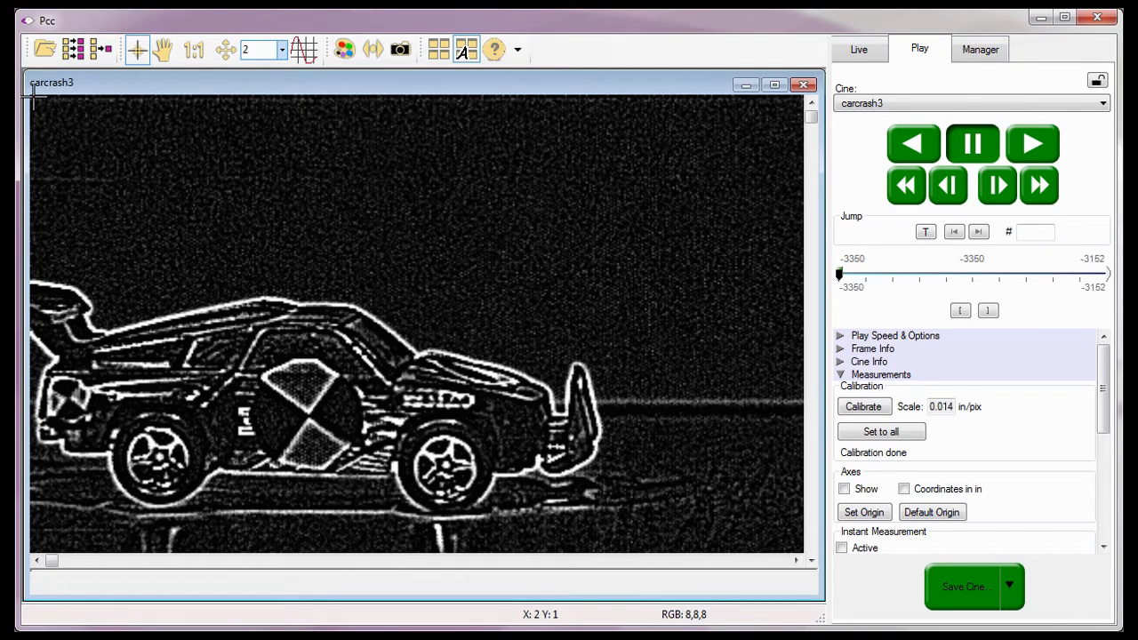
mouse_move(475, 240)
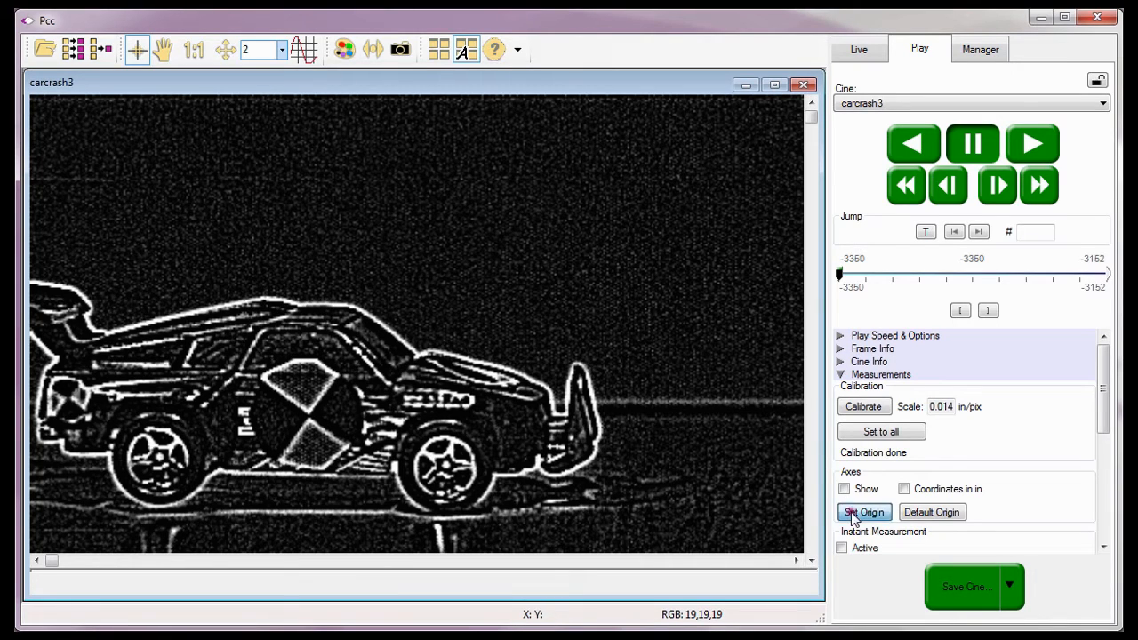
Set the origin at the door target centre, toggle the axes display, and report coordinates in inches.
click(863, 513)
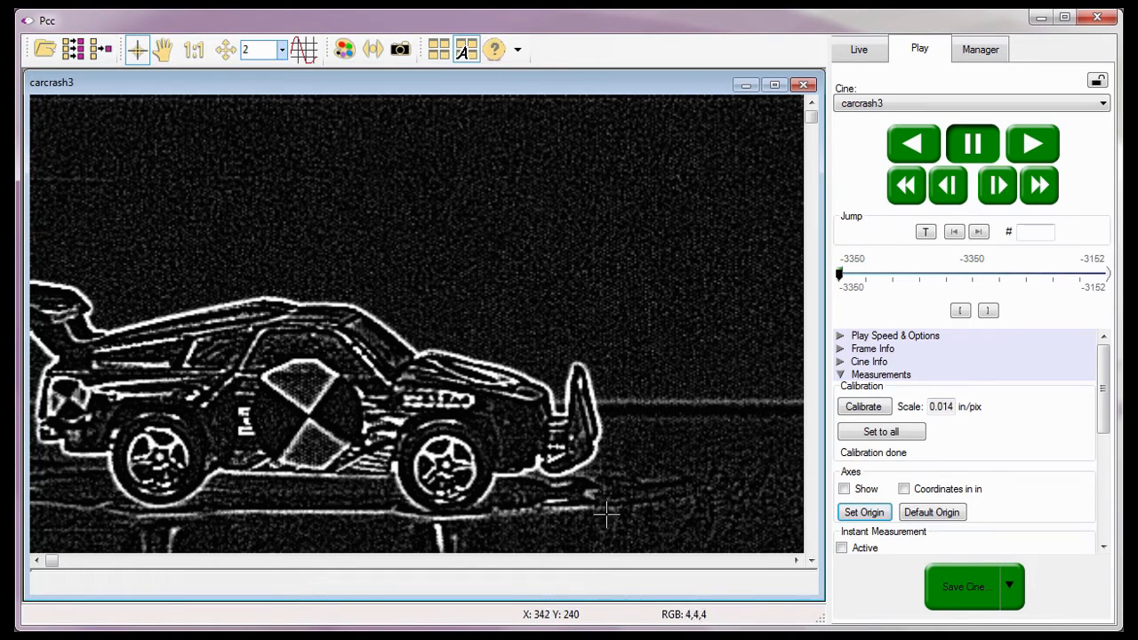
mouse_move(307, 415)
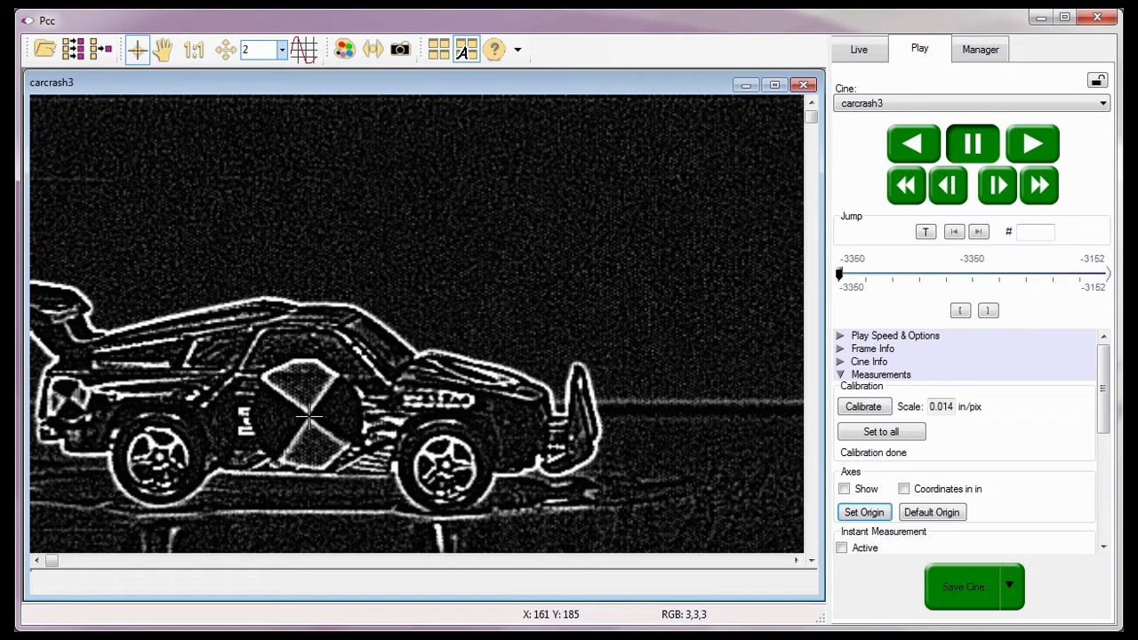
mouse_move(663, 404)
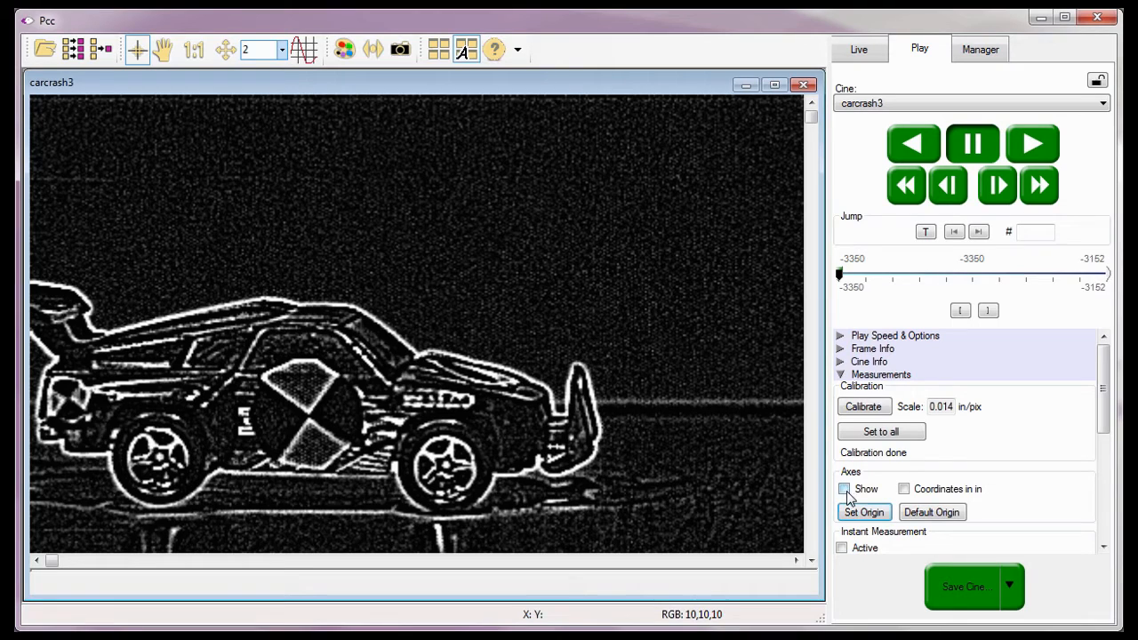
click(842, 489)
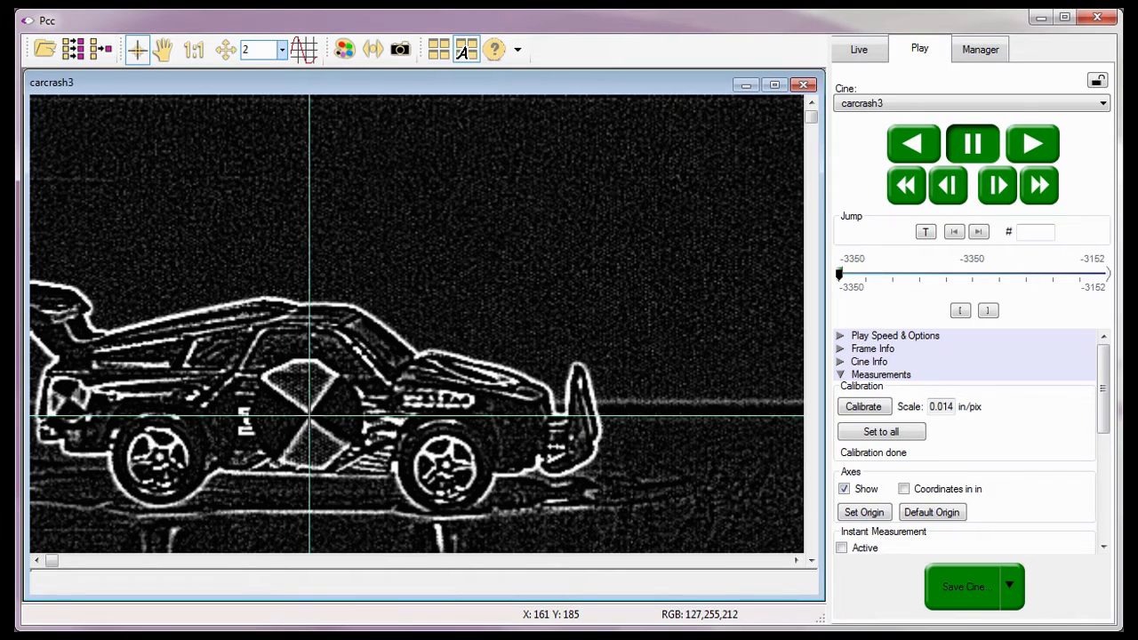
click(843, 489)
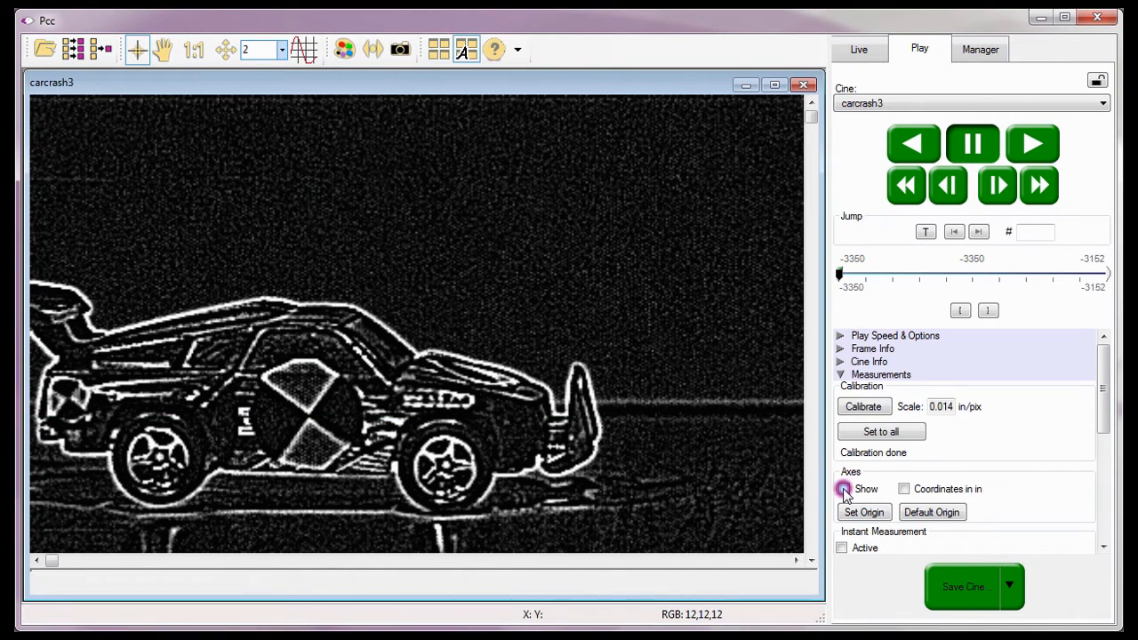
click(843, 489)
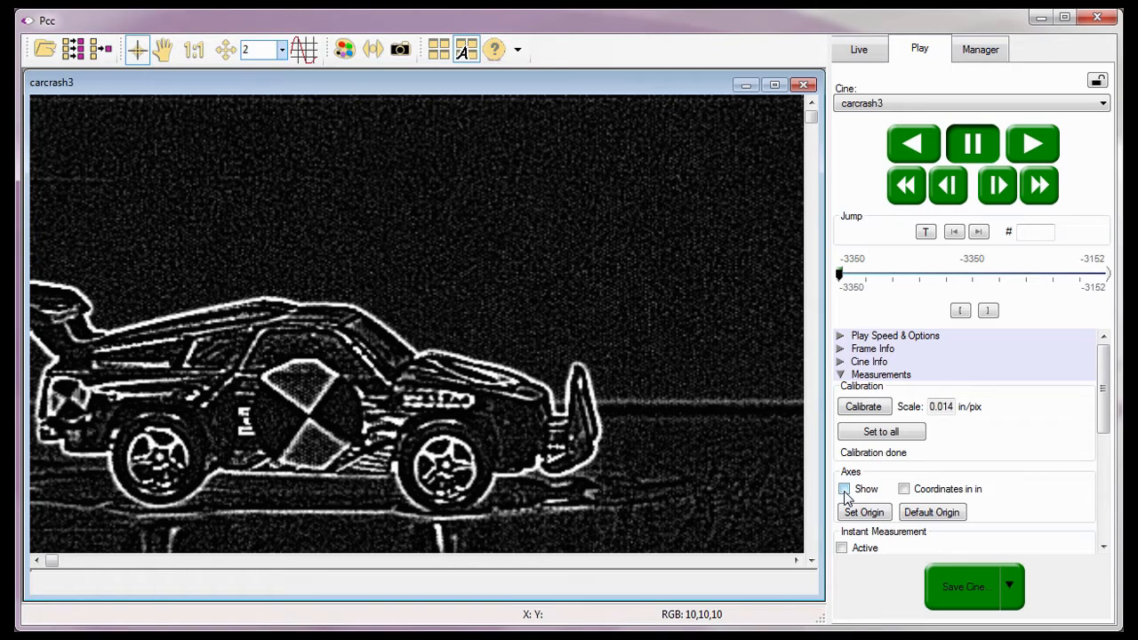
click(904, 490)
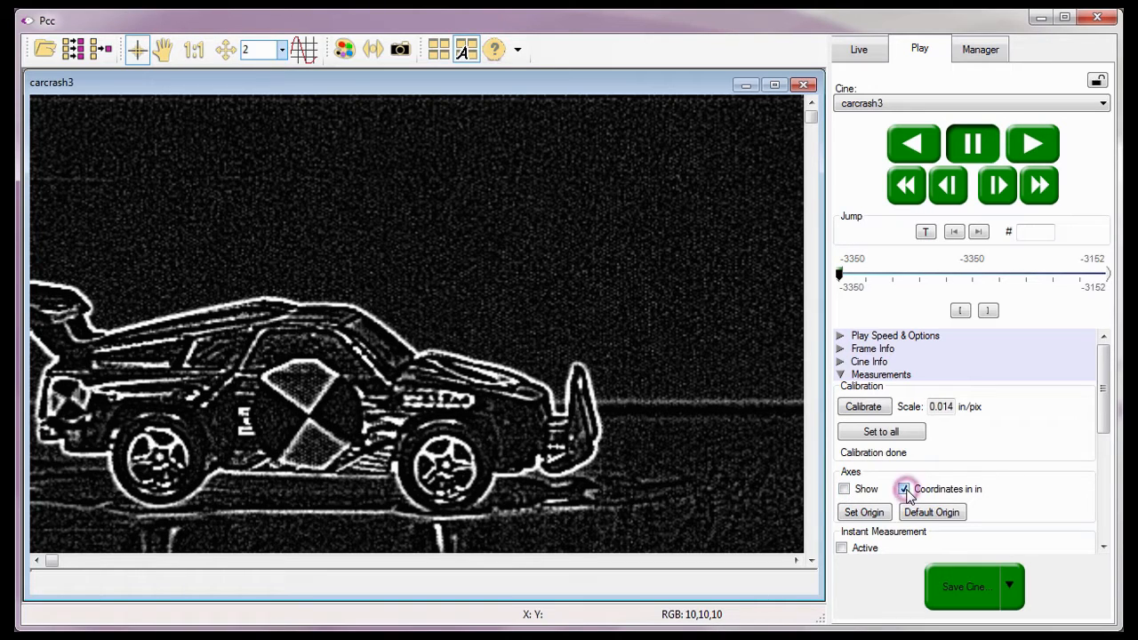
click(904, 488)
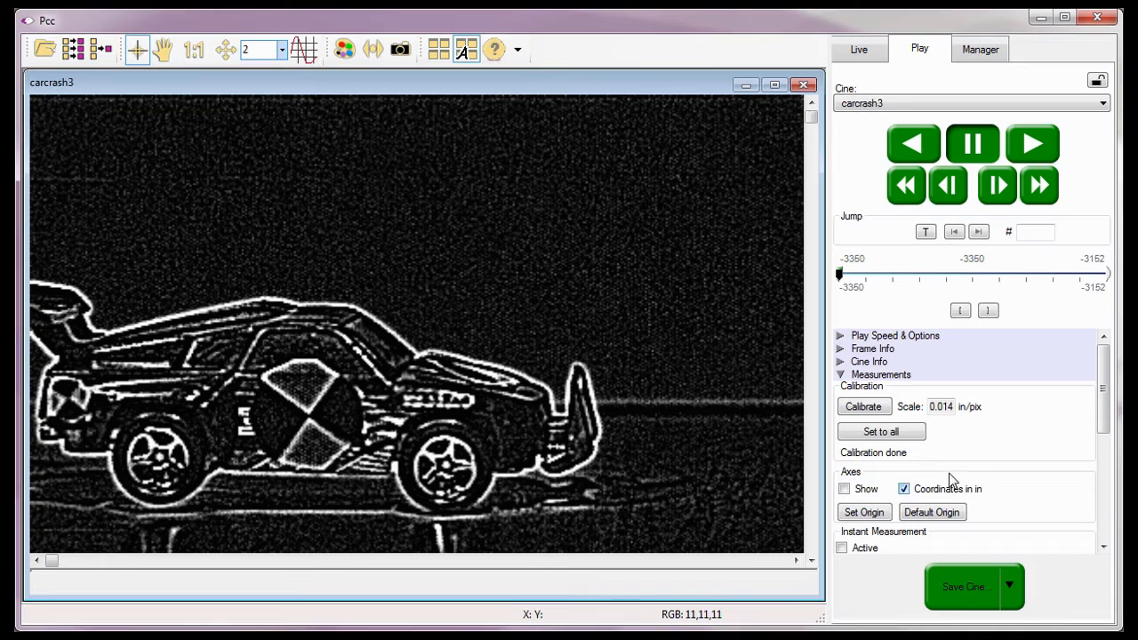
Browse to C:\Program Files\Phantom\Cines\Tutorial Cines and name the points file Collect Points.
scroll(down, 3)
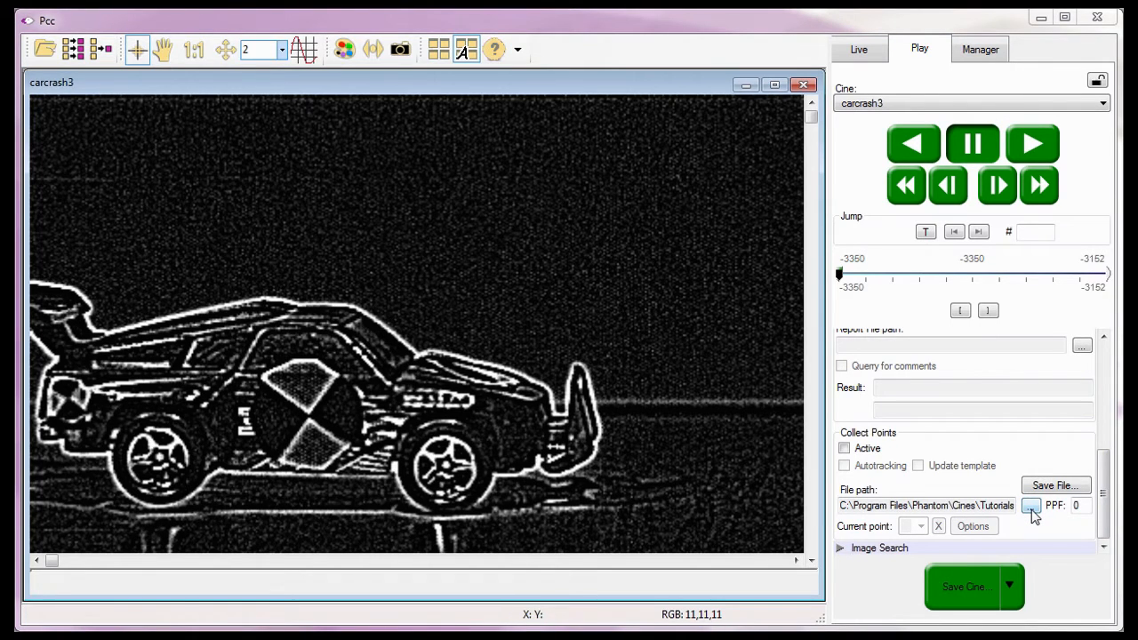
click(1030, 506)
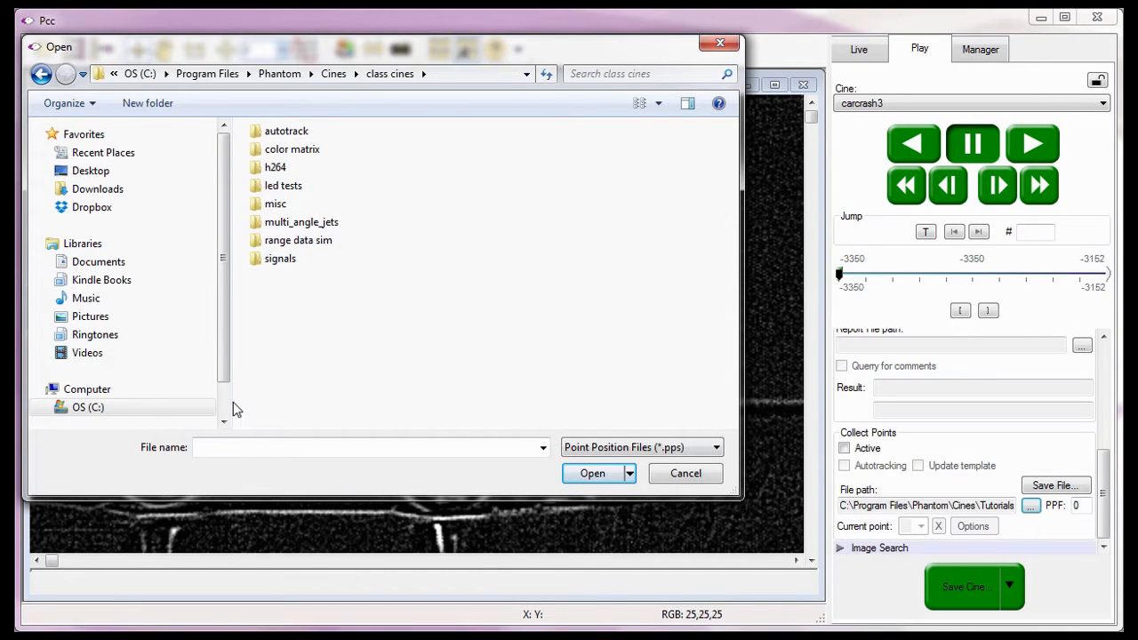
click(88, 408)
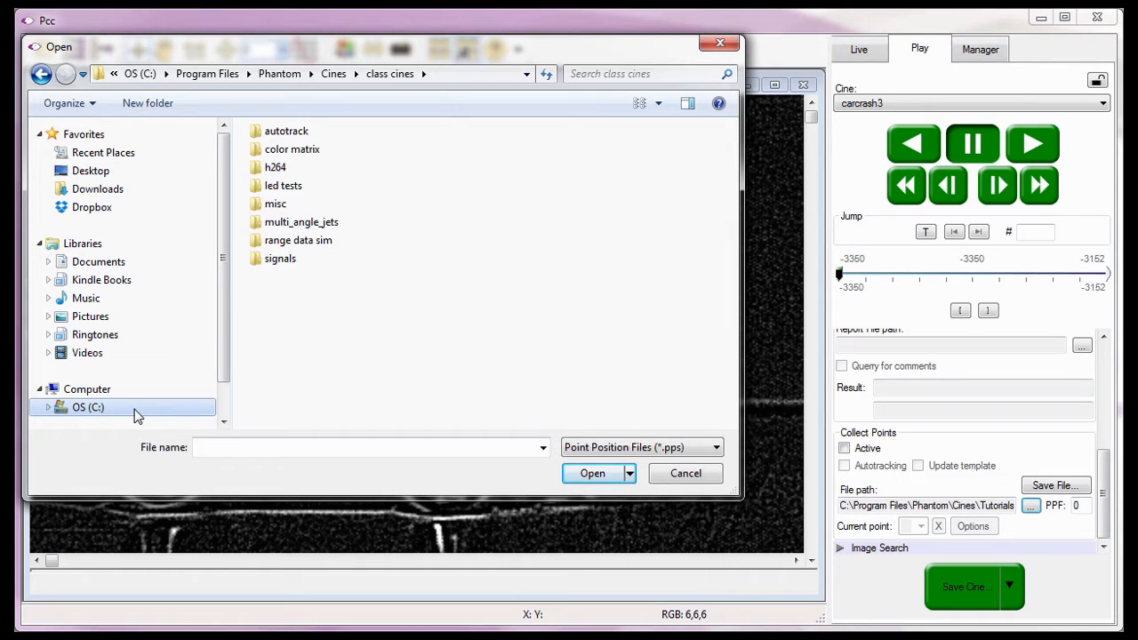
click(88, 408)
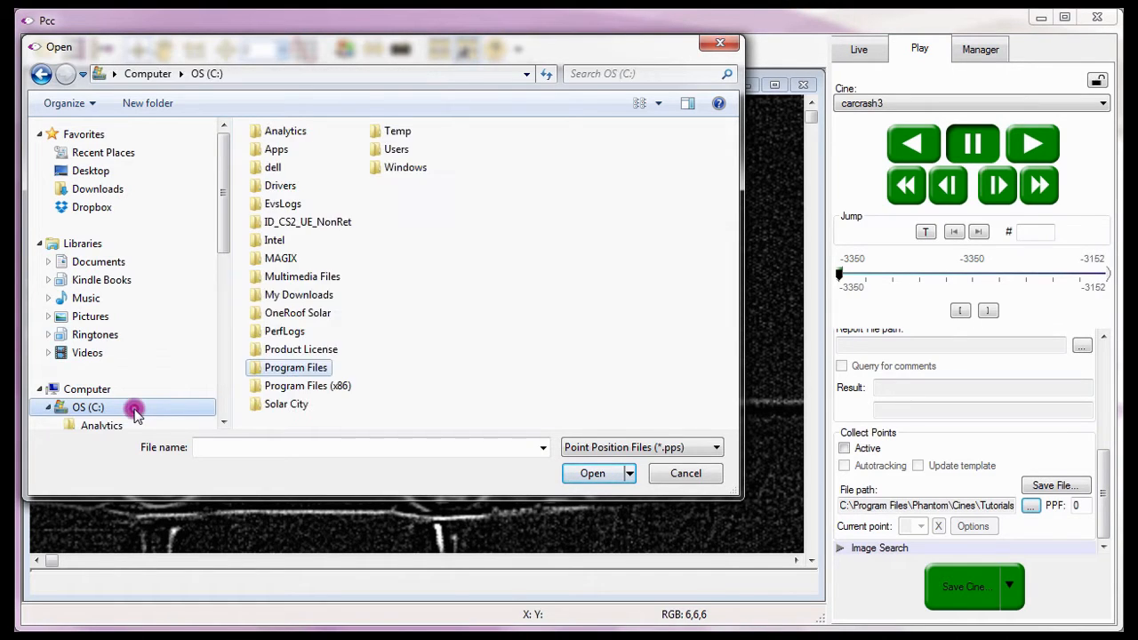
double_click(296, 368)
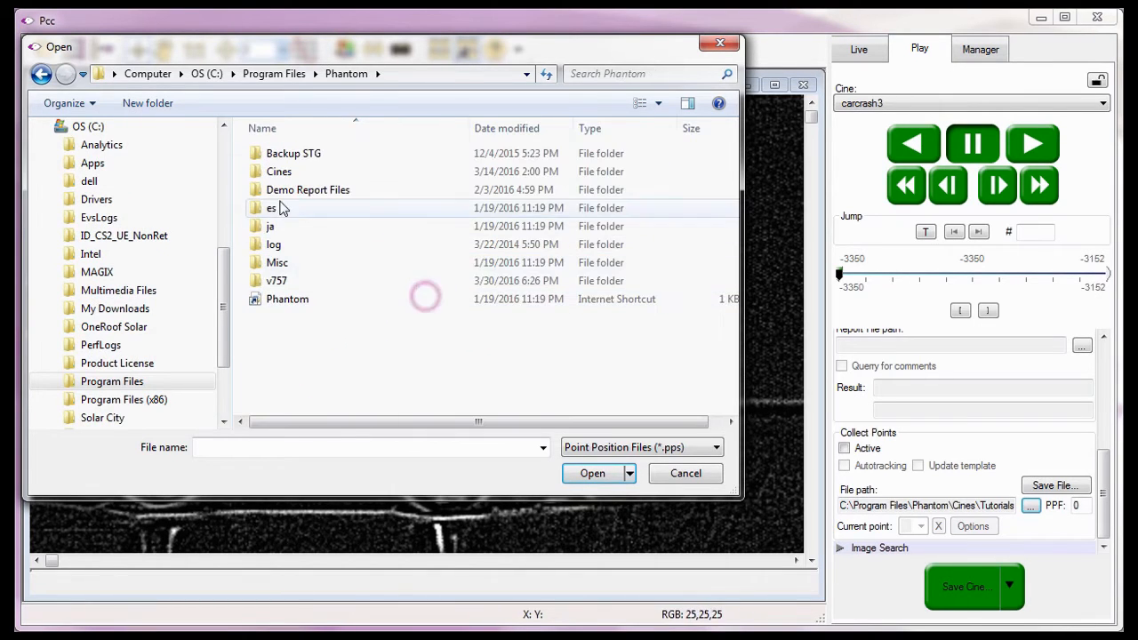
double_click(279, 172)
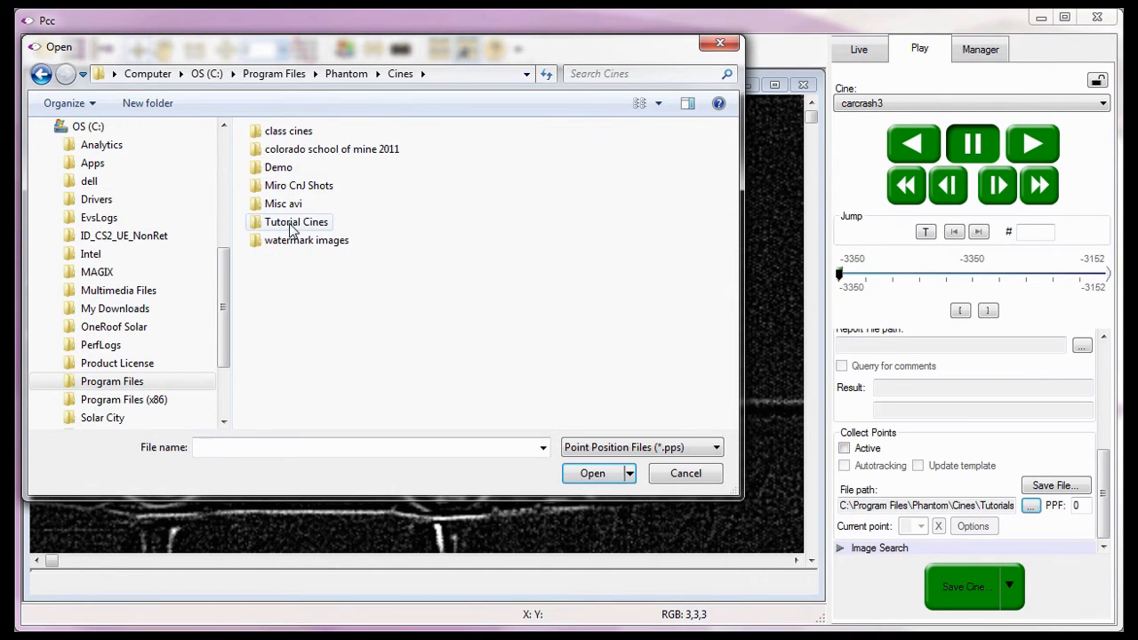
double_click(295, 222)
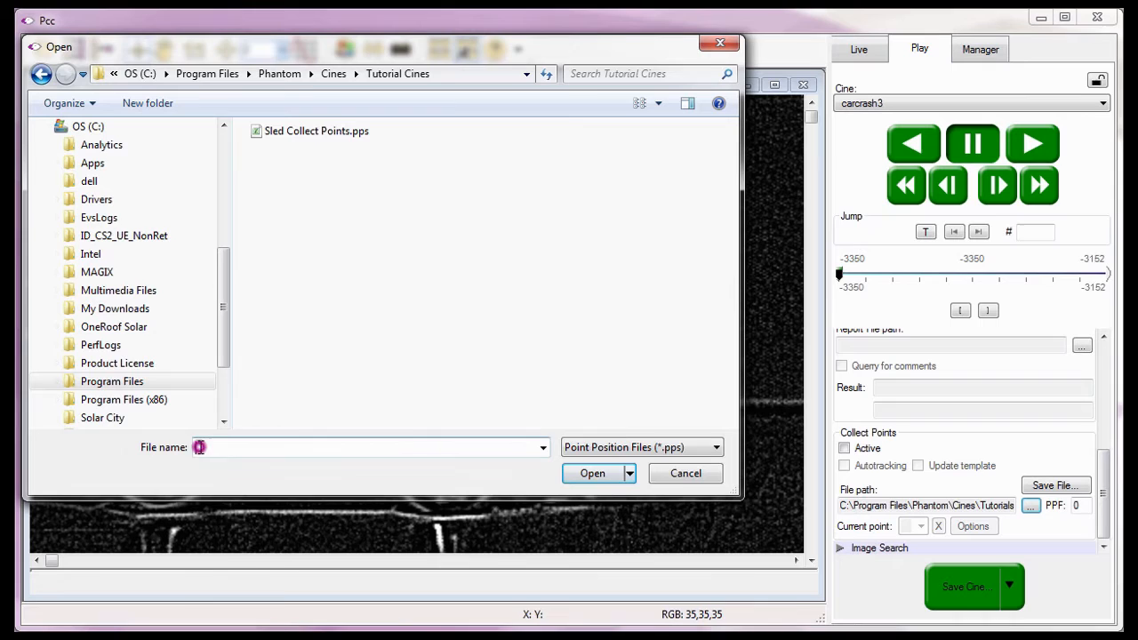
text(Collect Points)
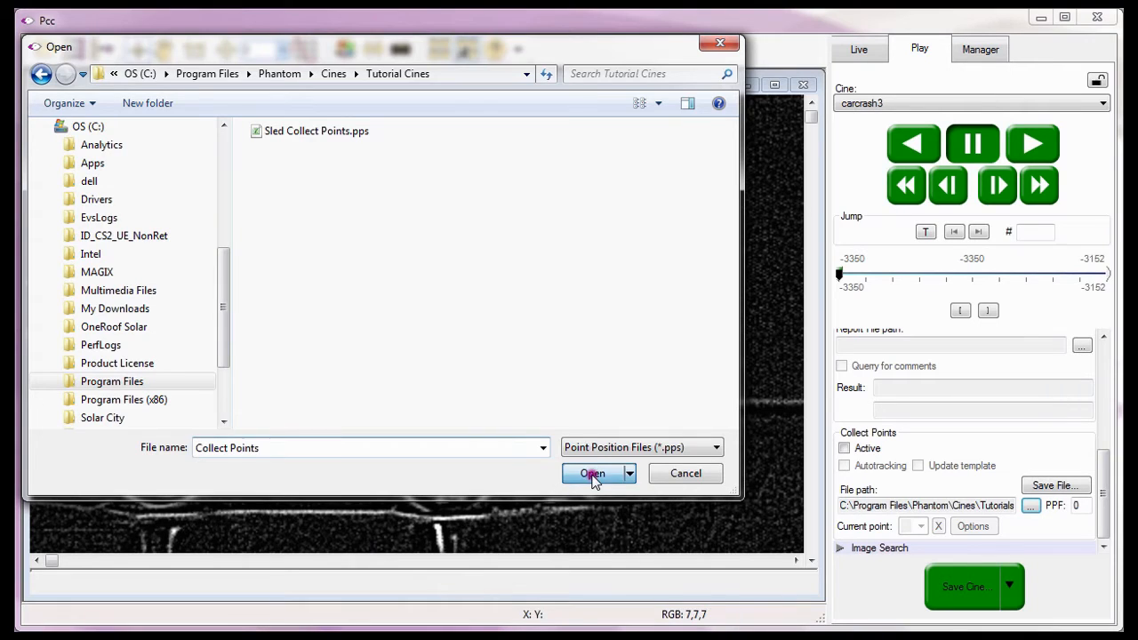
click(592, 473)
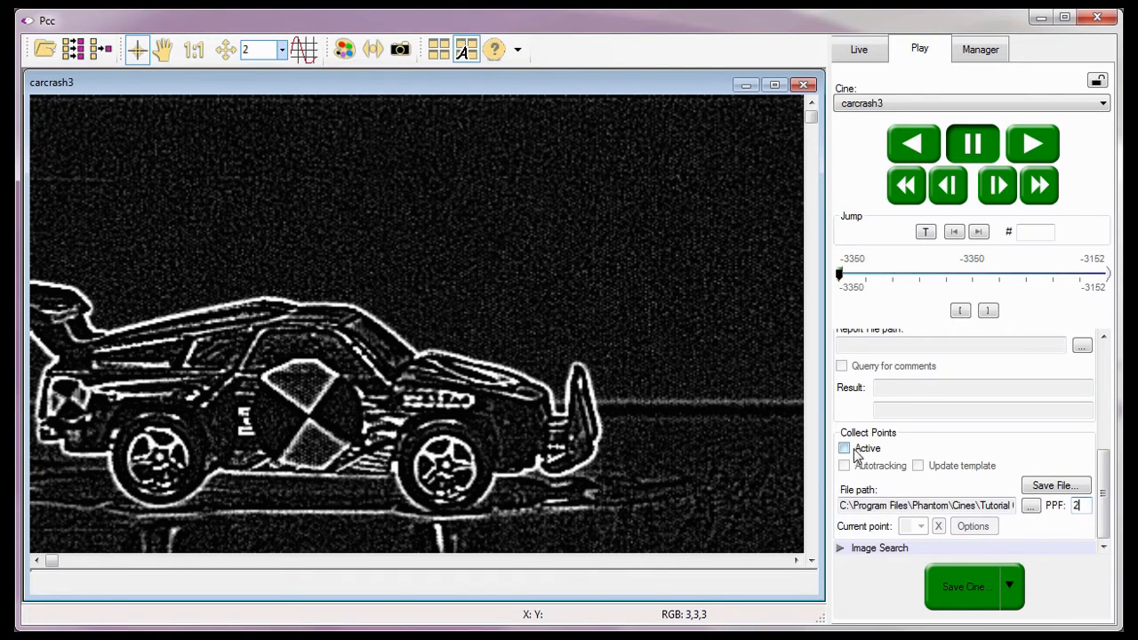
Activate point collection and place point 0 at the door target's centre.
click(843, 449)
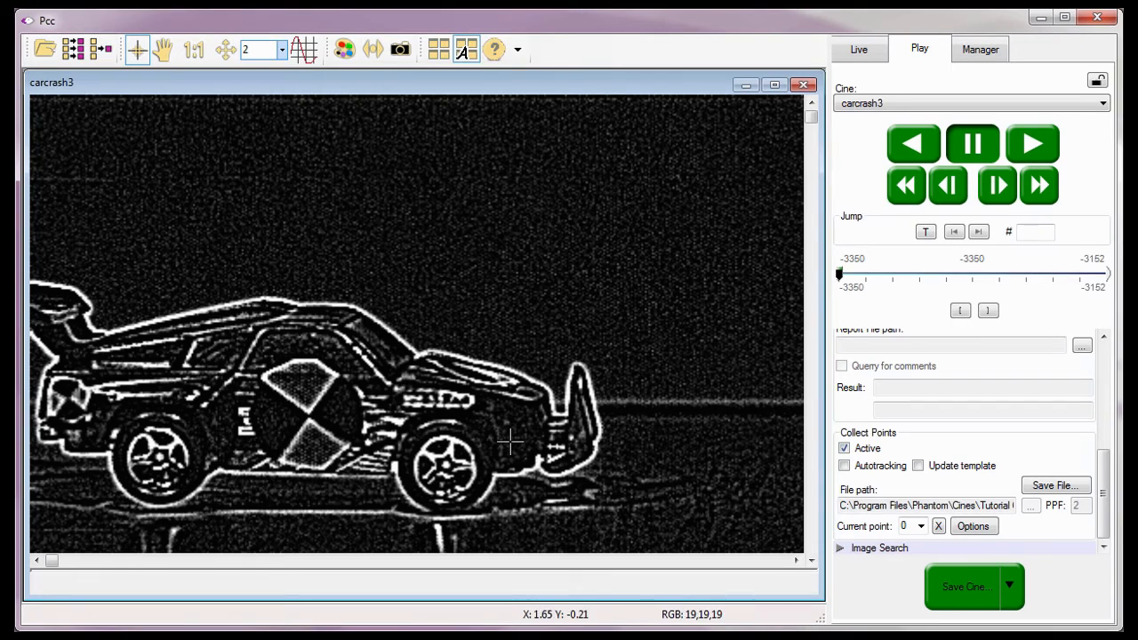
mouse_move(307, 415)
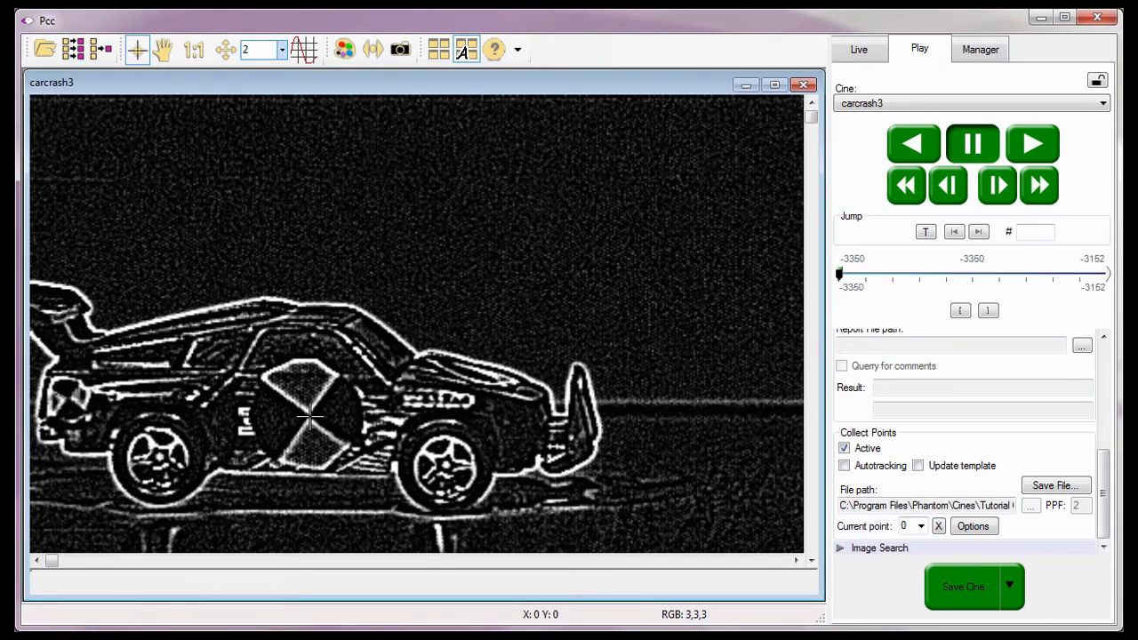
click(309, 414)
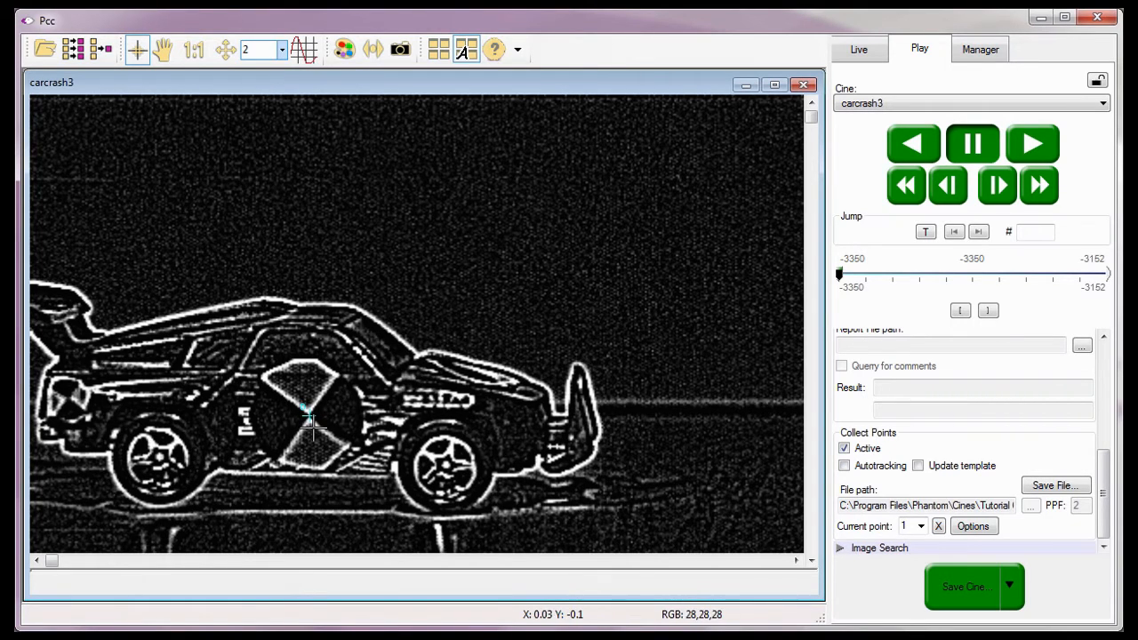
mouse_move(396, 467)
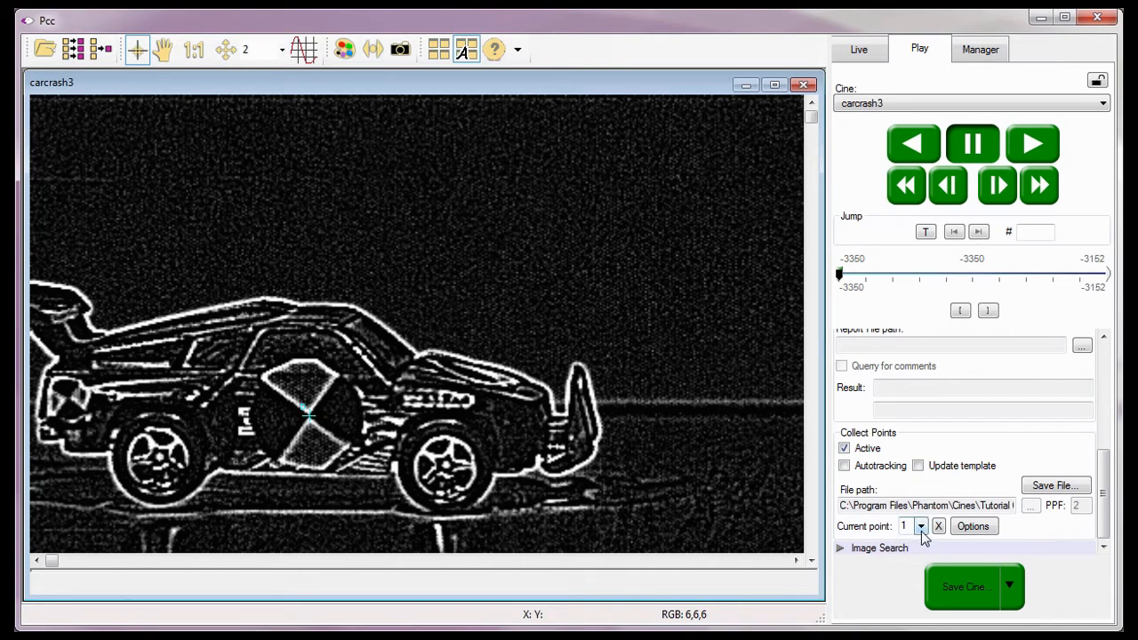
click(921, 526)
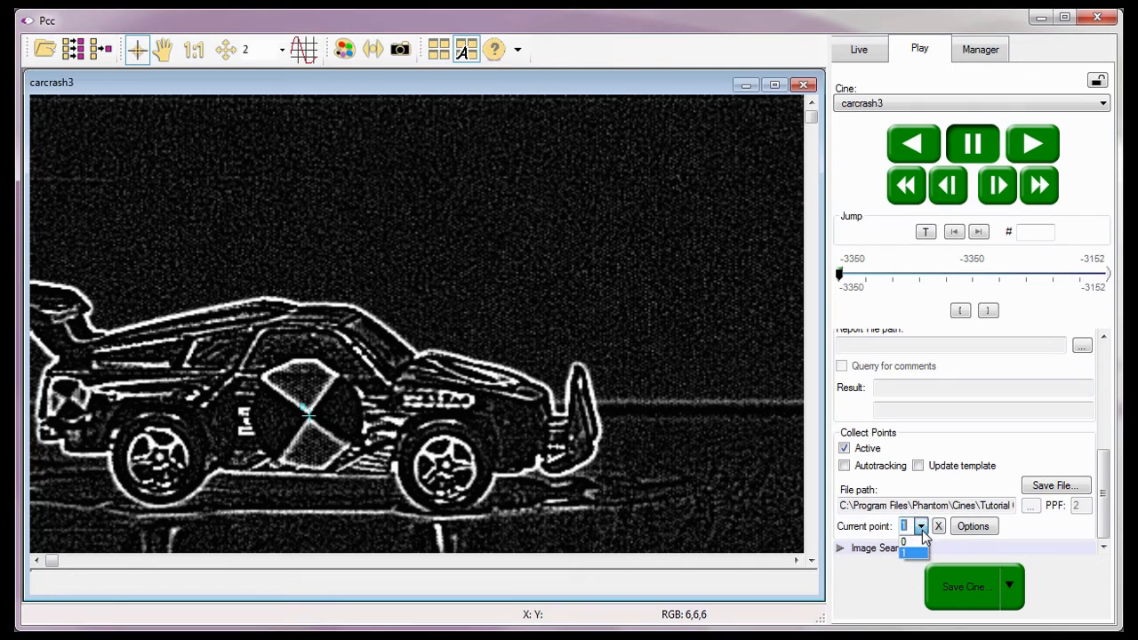
click(921, 526)
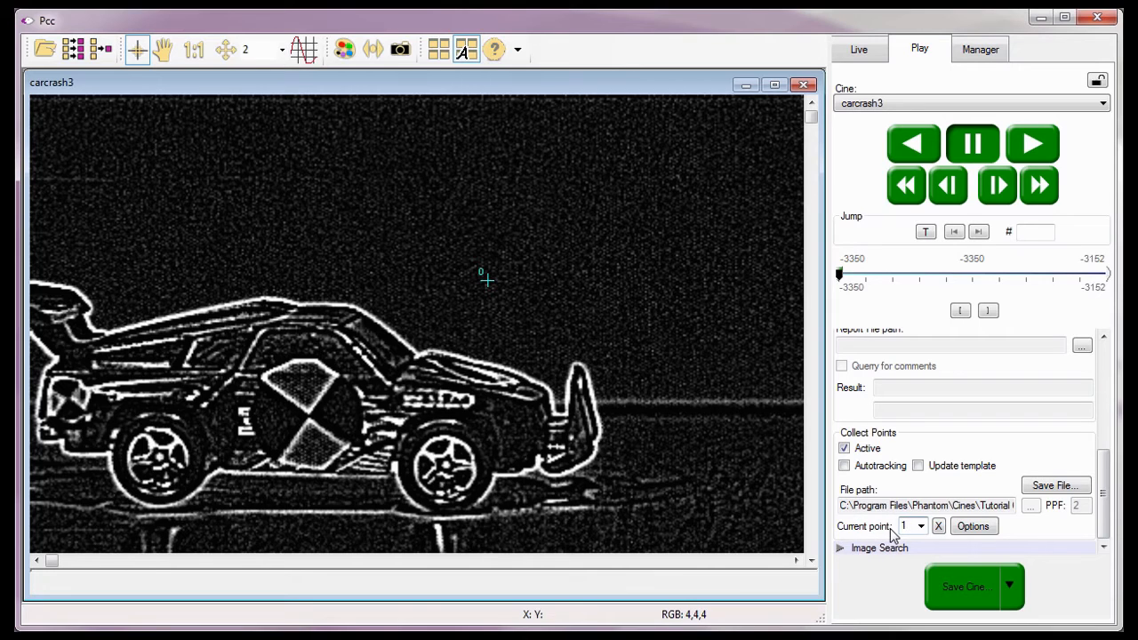
click(921, 526)
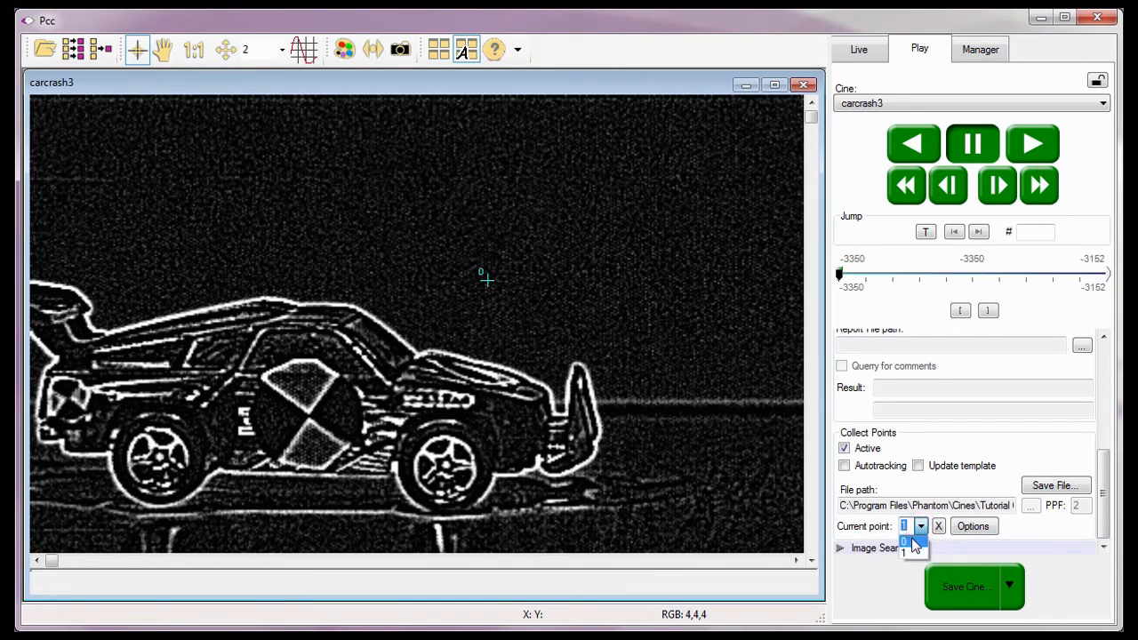
click(939, 525)
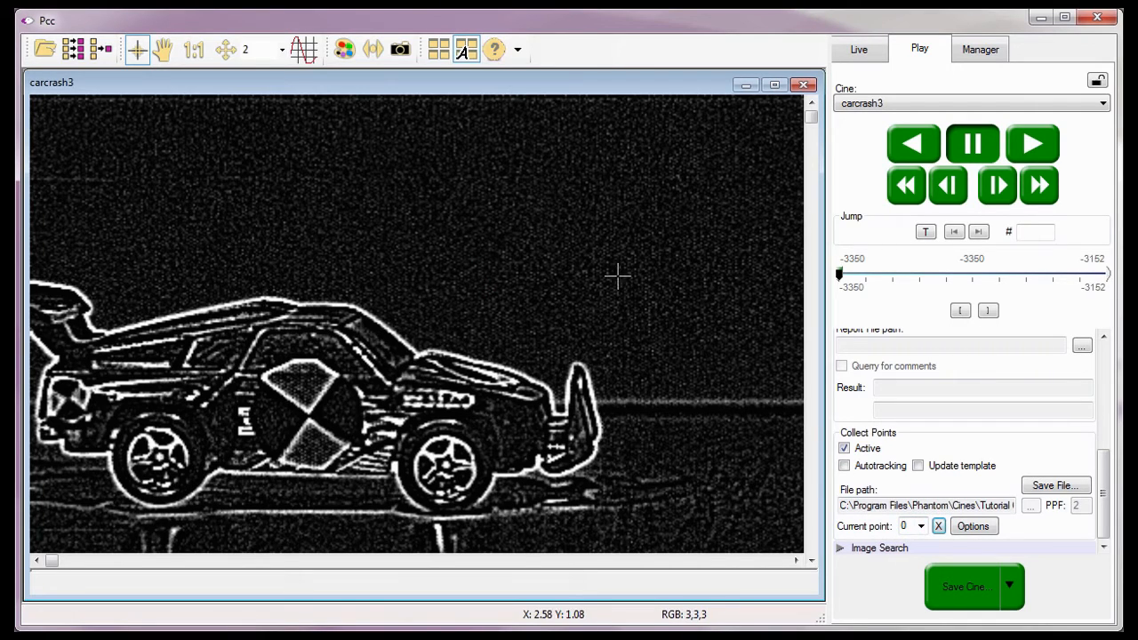
mouse_move(768, 354)
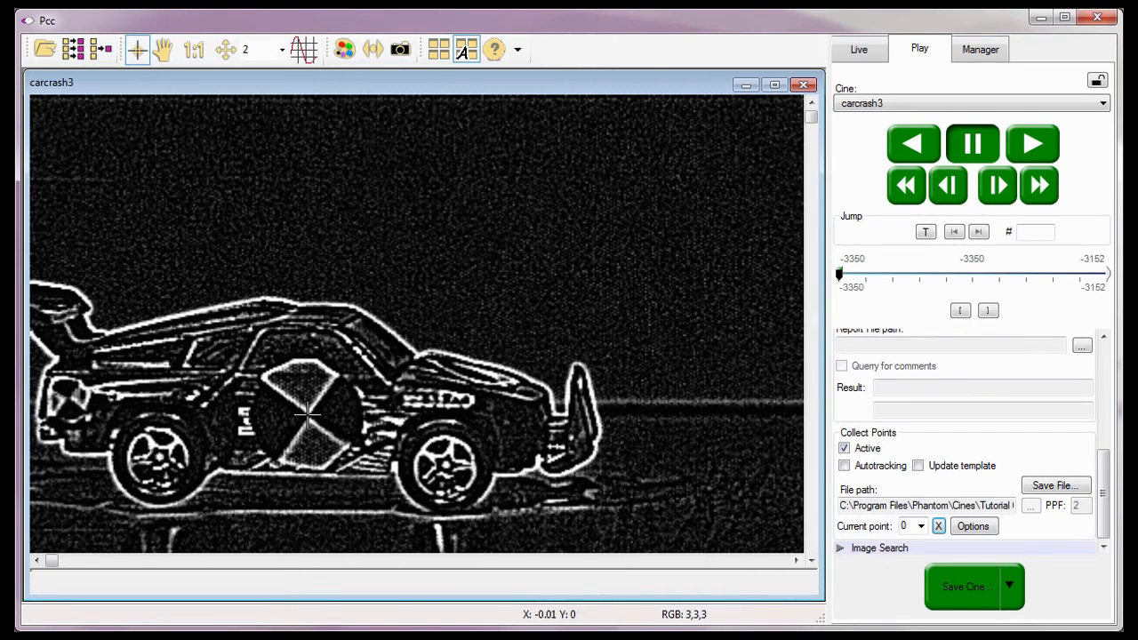
click(308, 415)
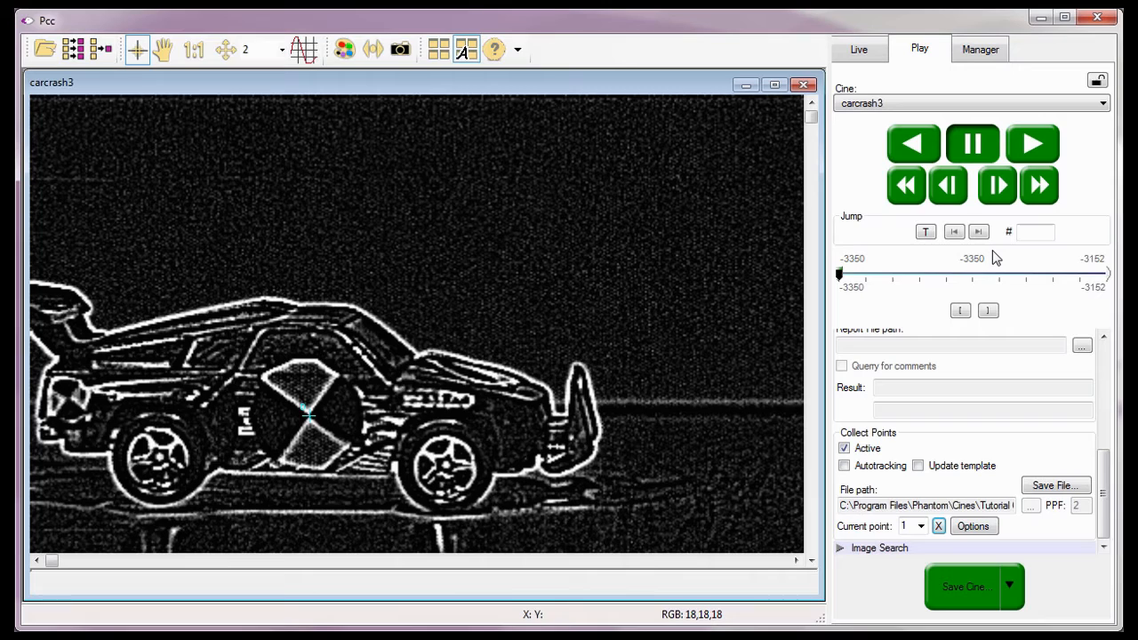
mouse_move(1001, 220)
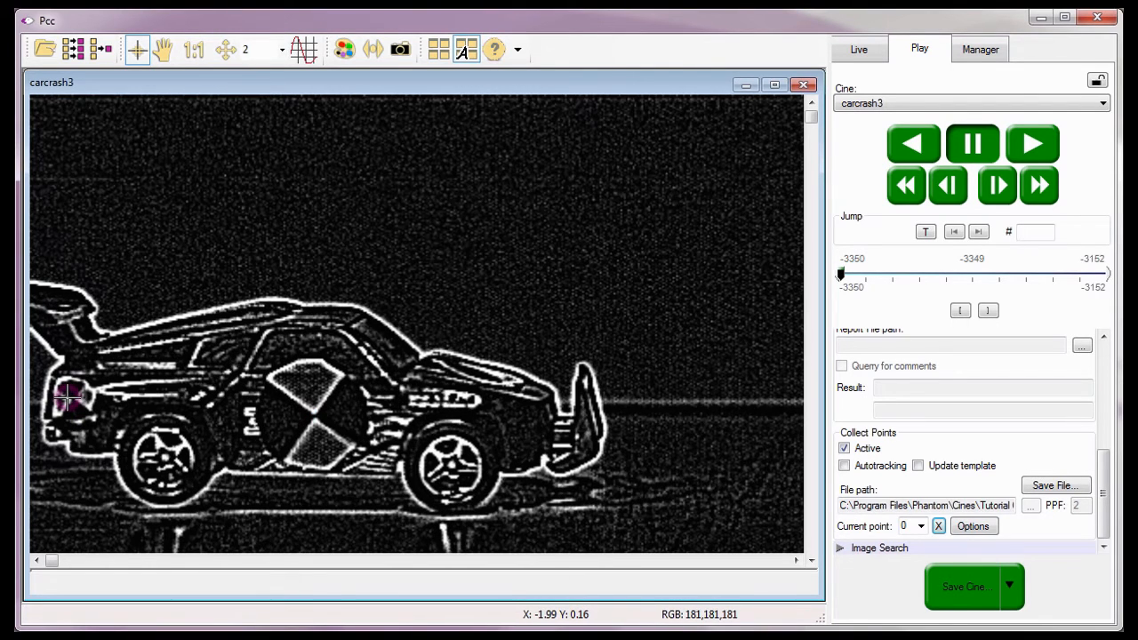
mouse_move(316, 418)
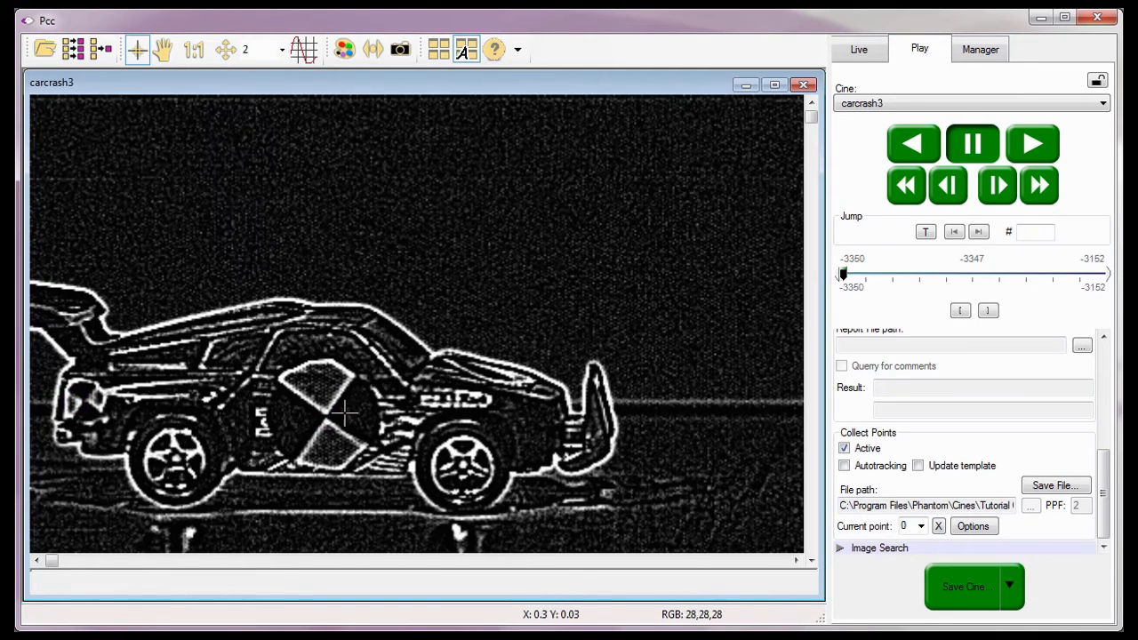
Mark the target centre through the crash frames, re-placing point 1 when it is lost near image -3170.
click(324, 415)
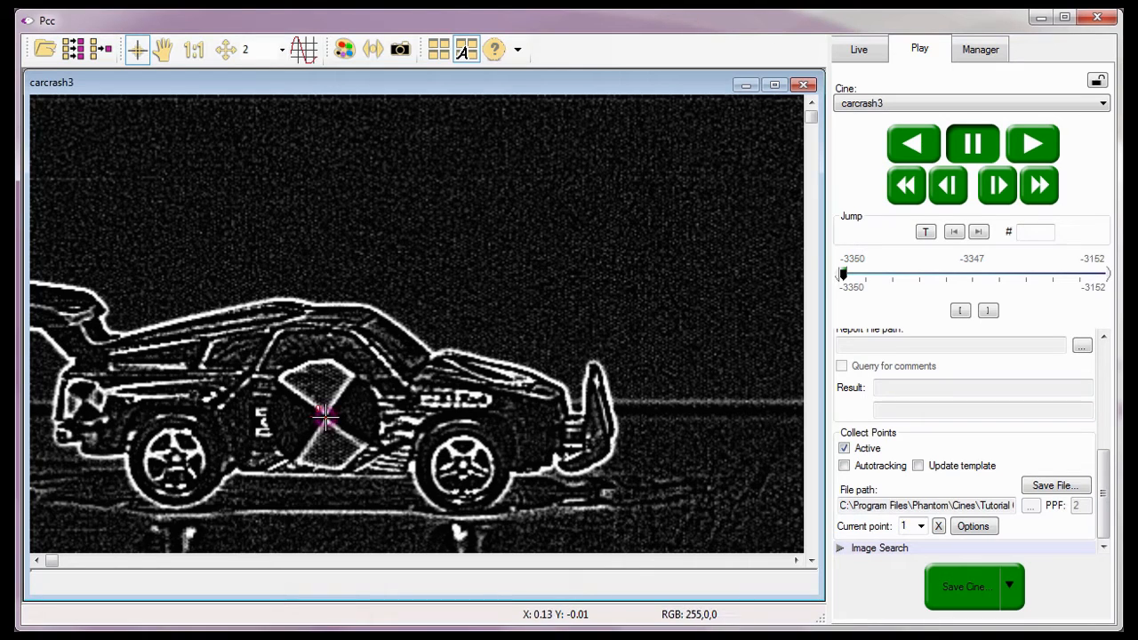
mouse_move(80, 400)
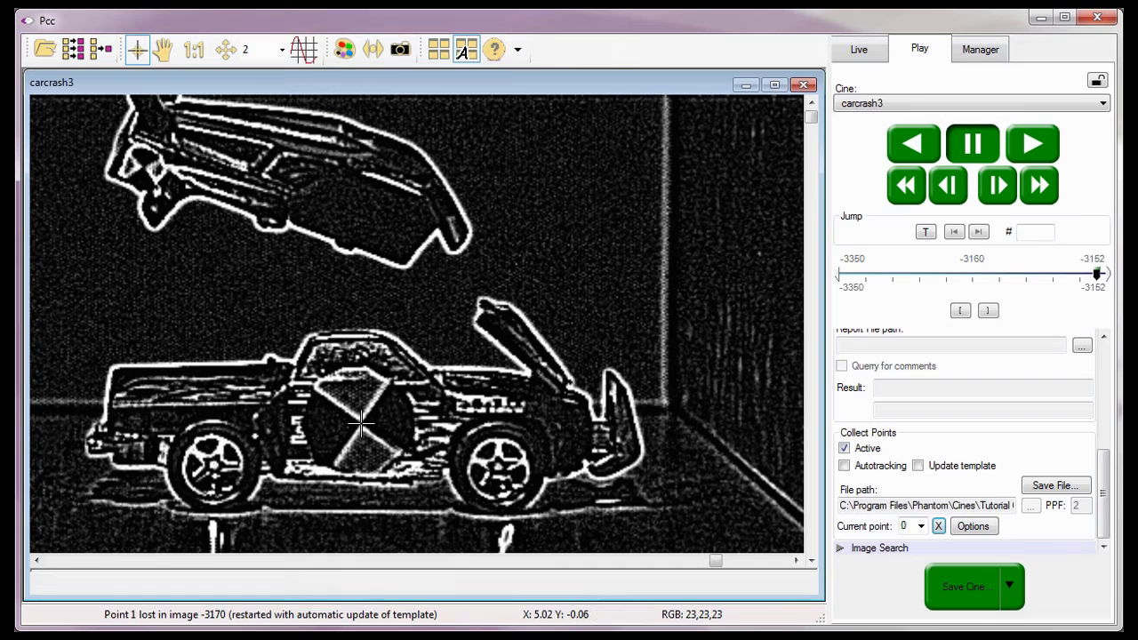
click(355, 418)
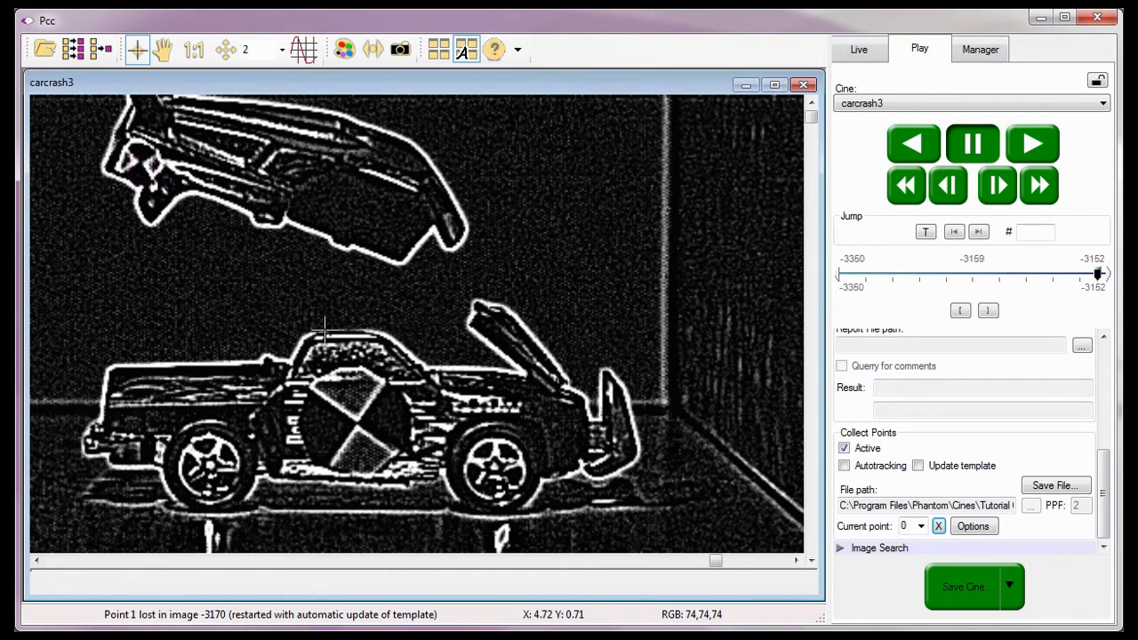
mouse_move(355, 422)
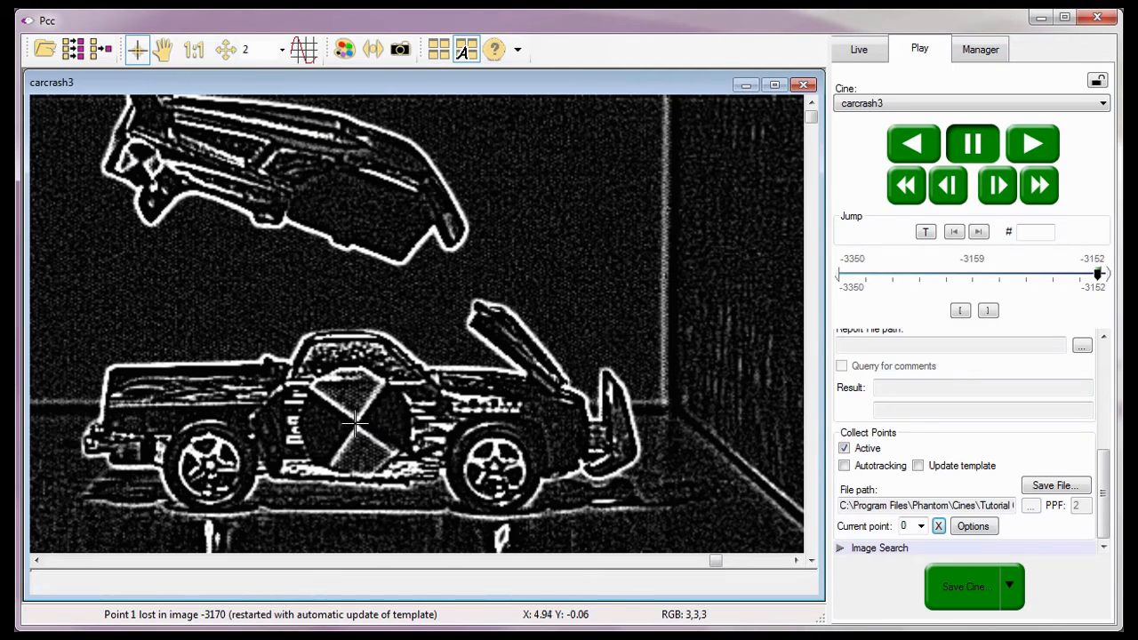
click(355, 423)
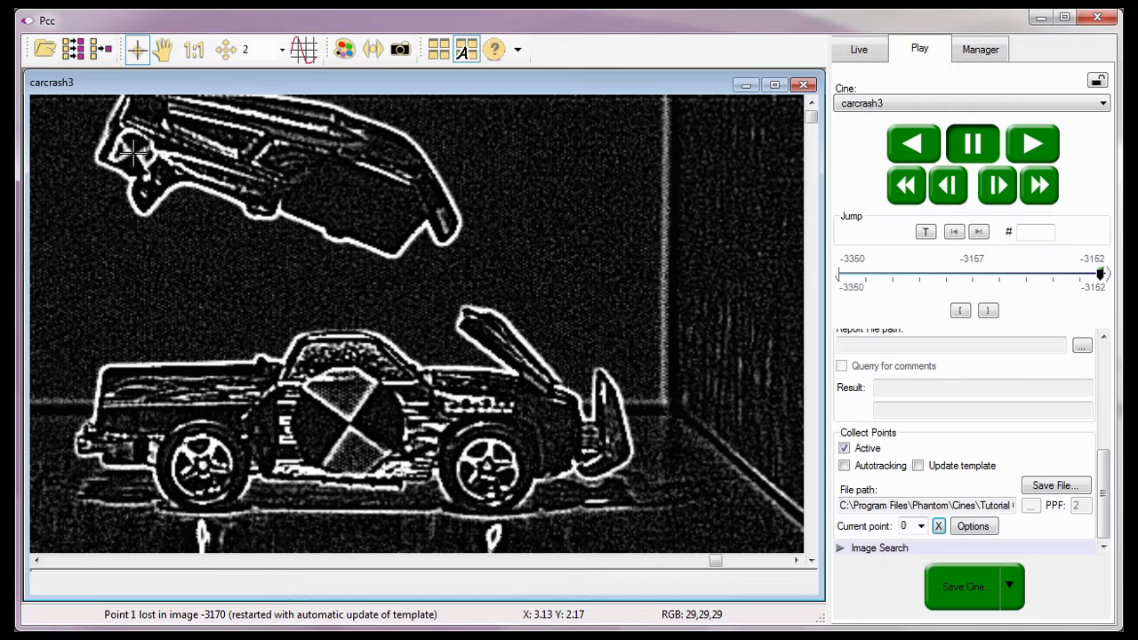
mouse_move(480, 145)
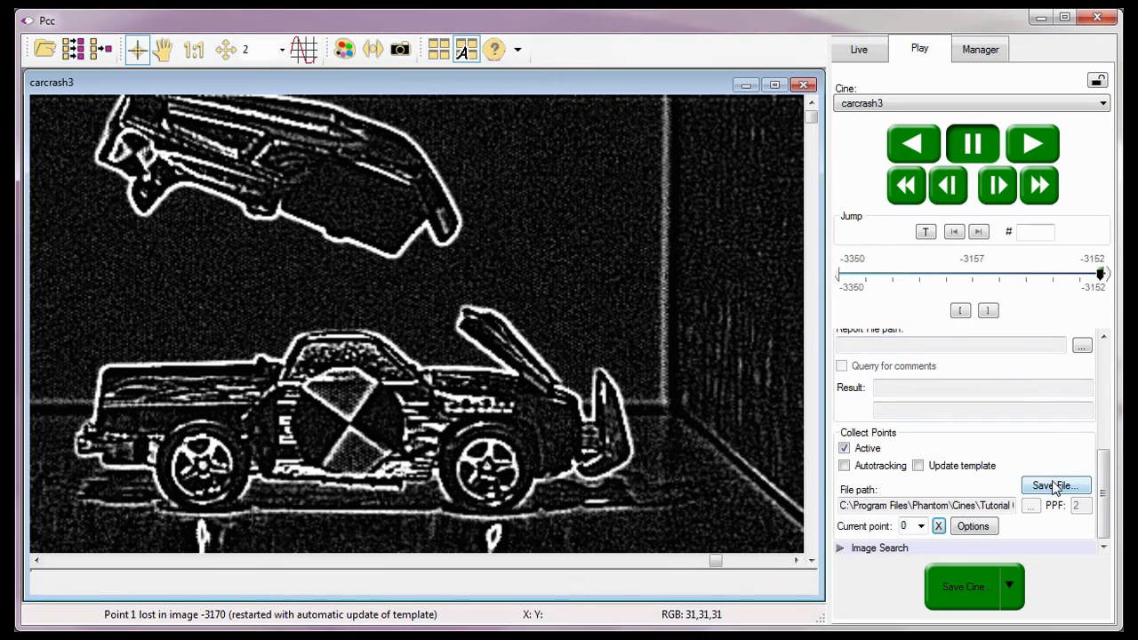
Save the collected points file from the tracking results menu and close the Image Tools panel.
click(1055, 486)
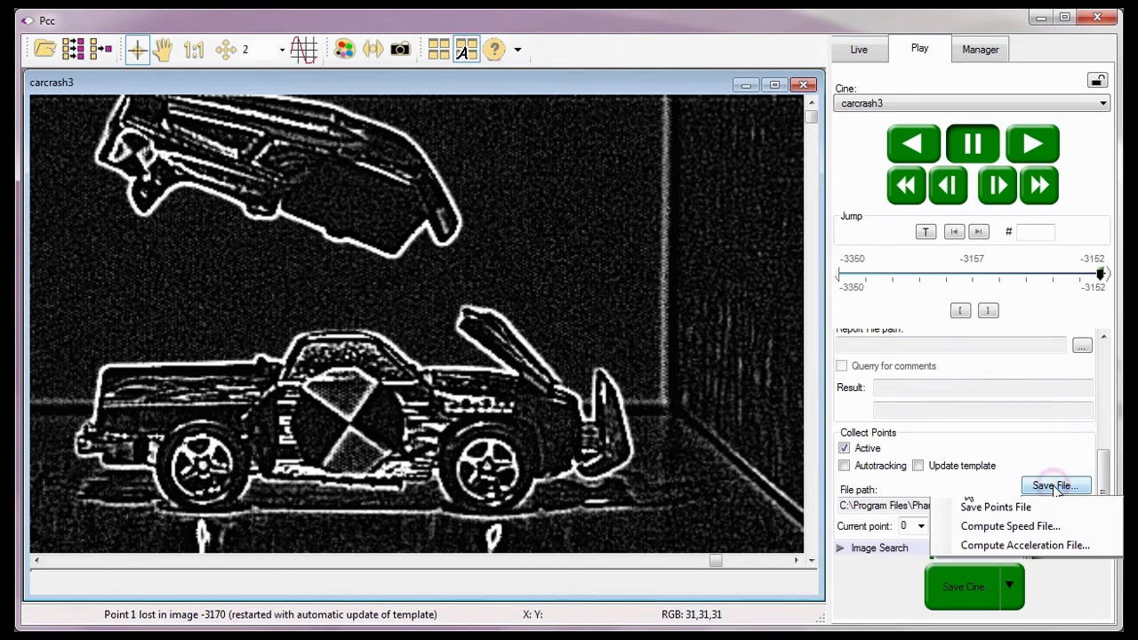
mouse_move(995, 506)
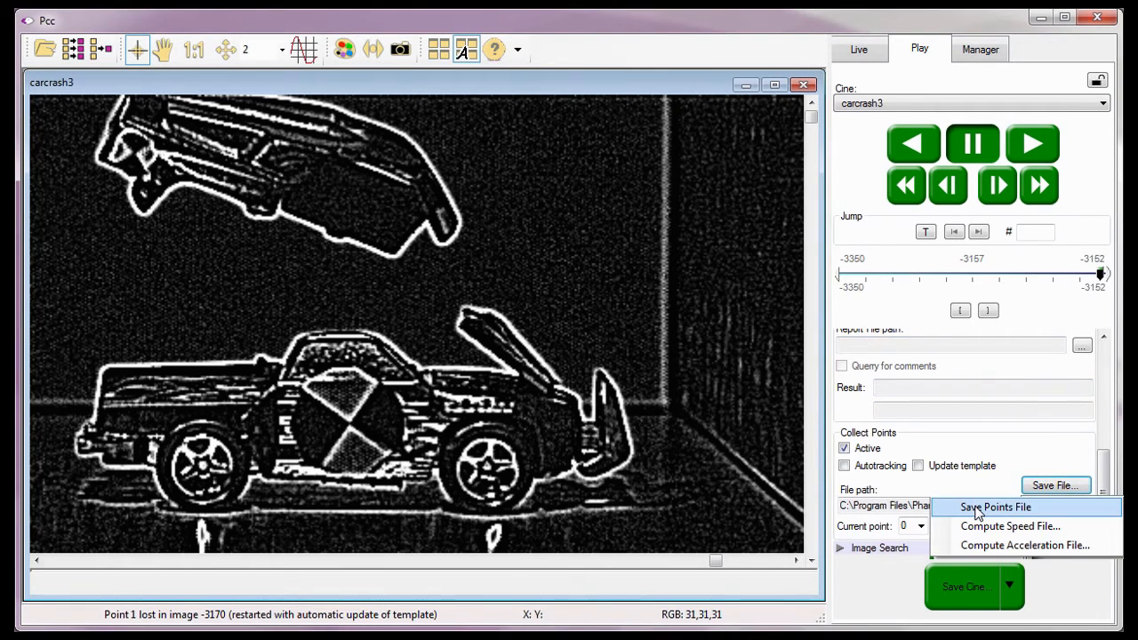
click(996, 507)
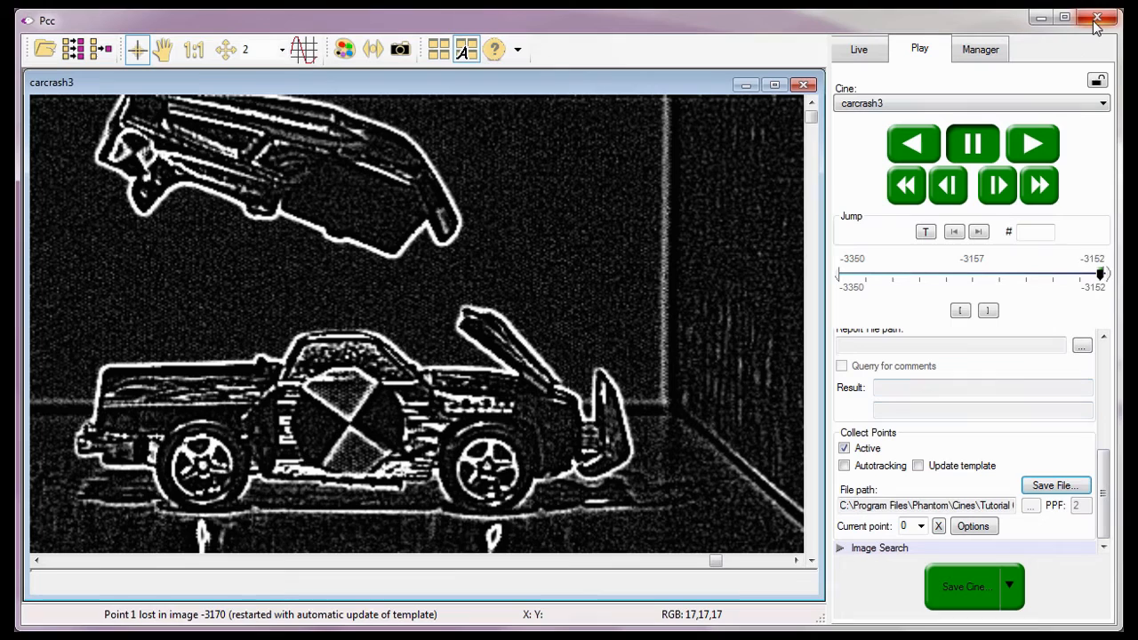
click(1098, 18)
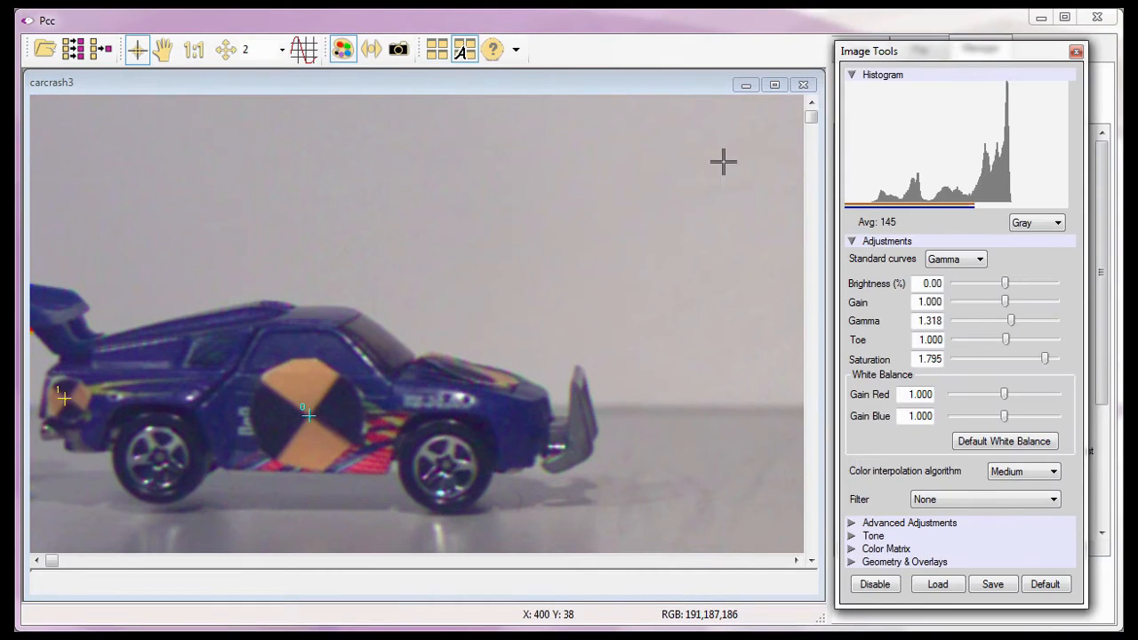
Set Saturation to 0 with an Edge filter, then slide carcrash3 to its last image.
drag(1045, 357, 955, 357)
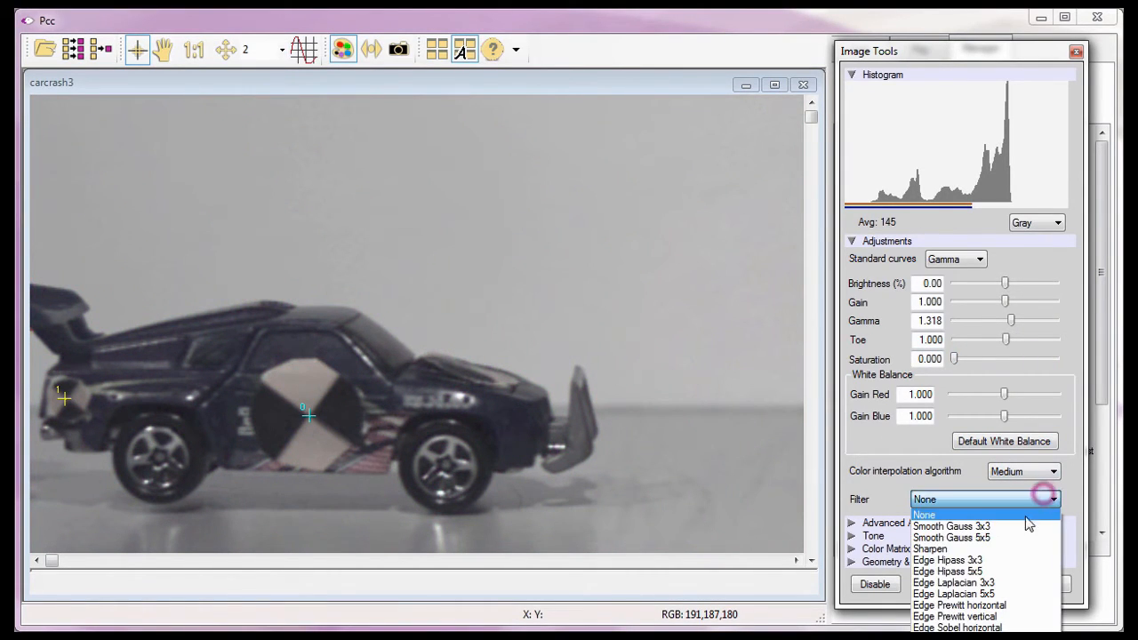
click(948, 571)
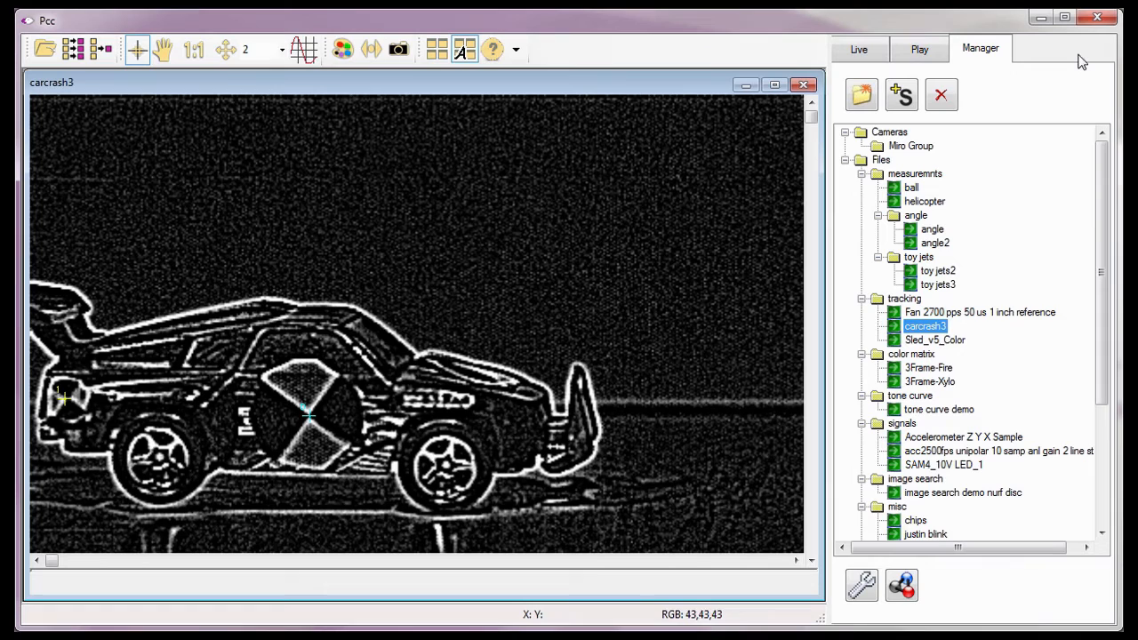
click(919, 49)
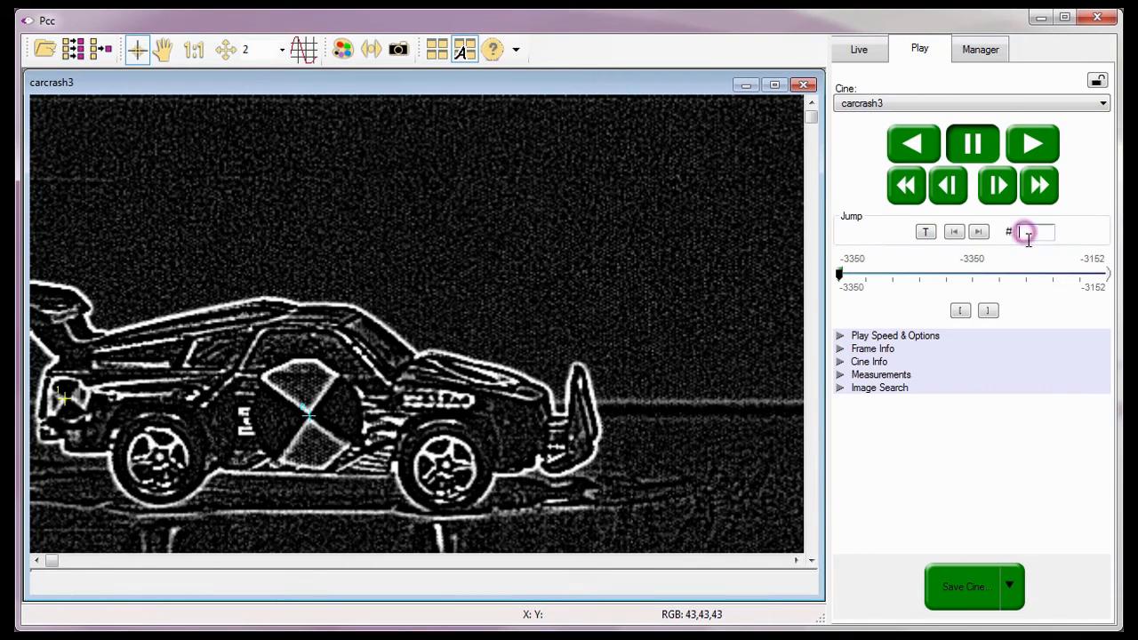
text(-3)
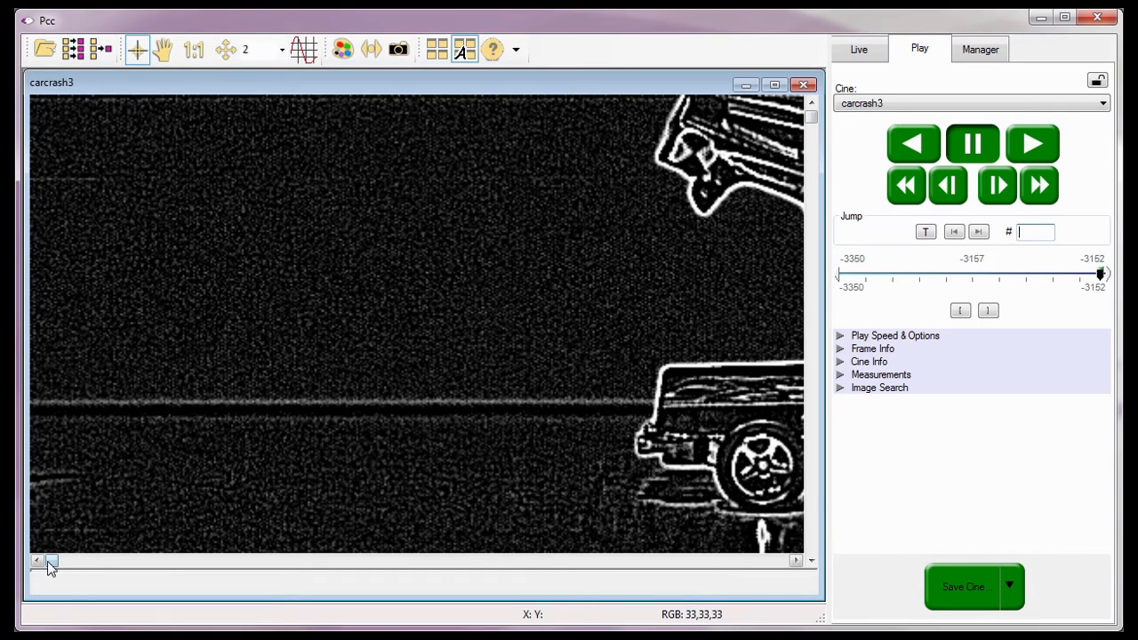
drag(52, 560, 520, 560)
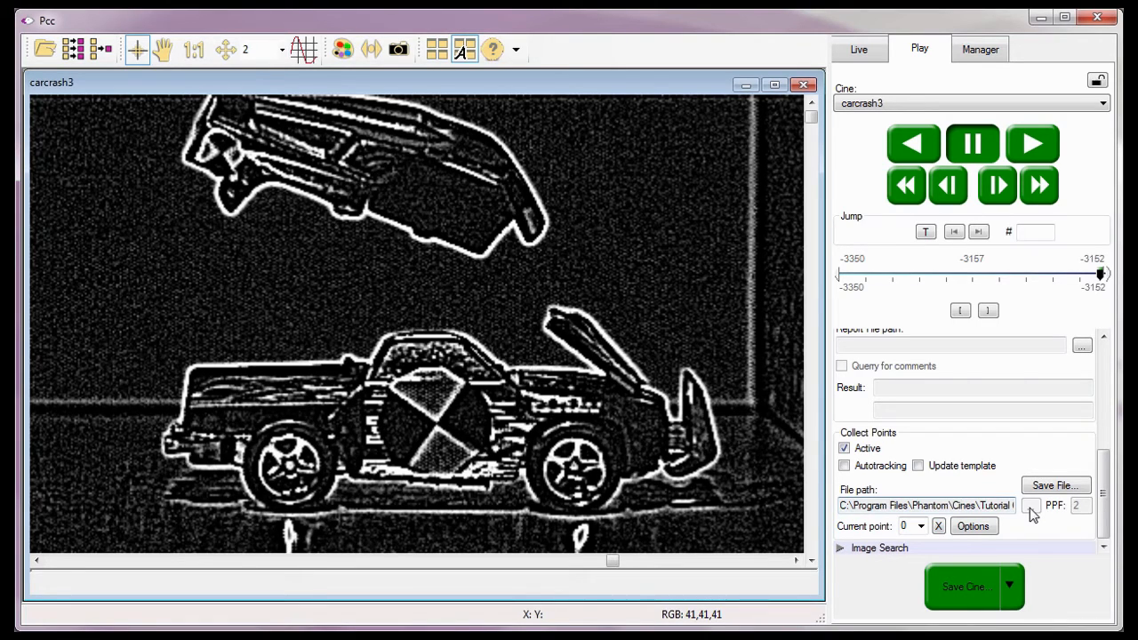
mouse_move(1036, 529)
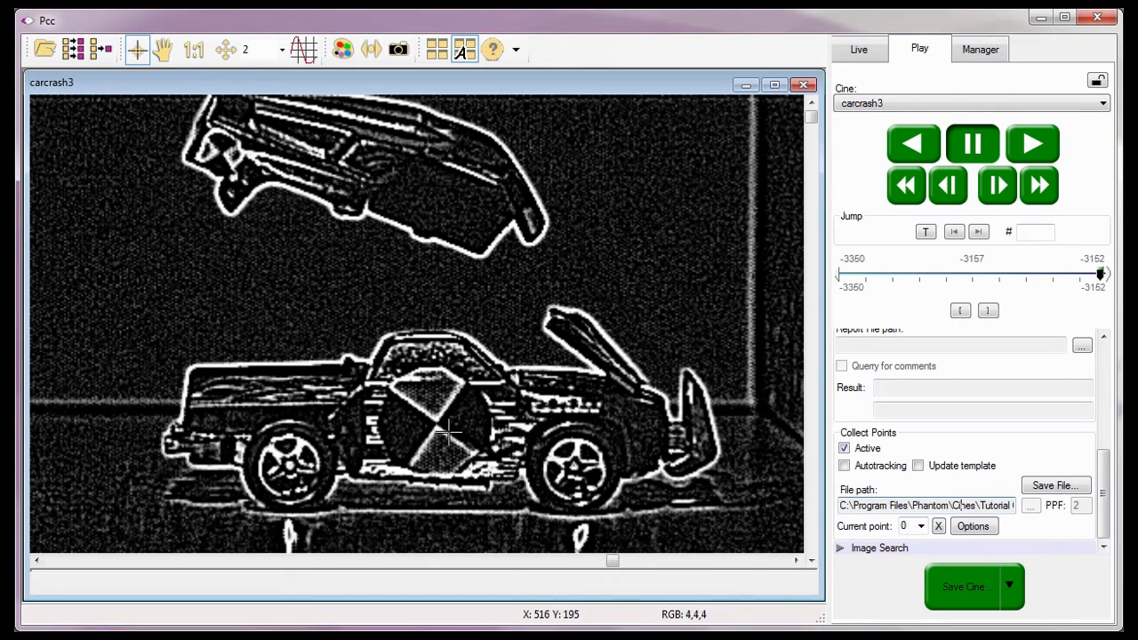
Mark point 0 on the target and point 1 on the car over the final images, then Zoom Fit.
click(432, 418)
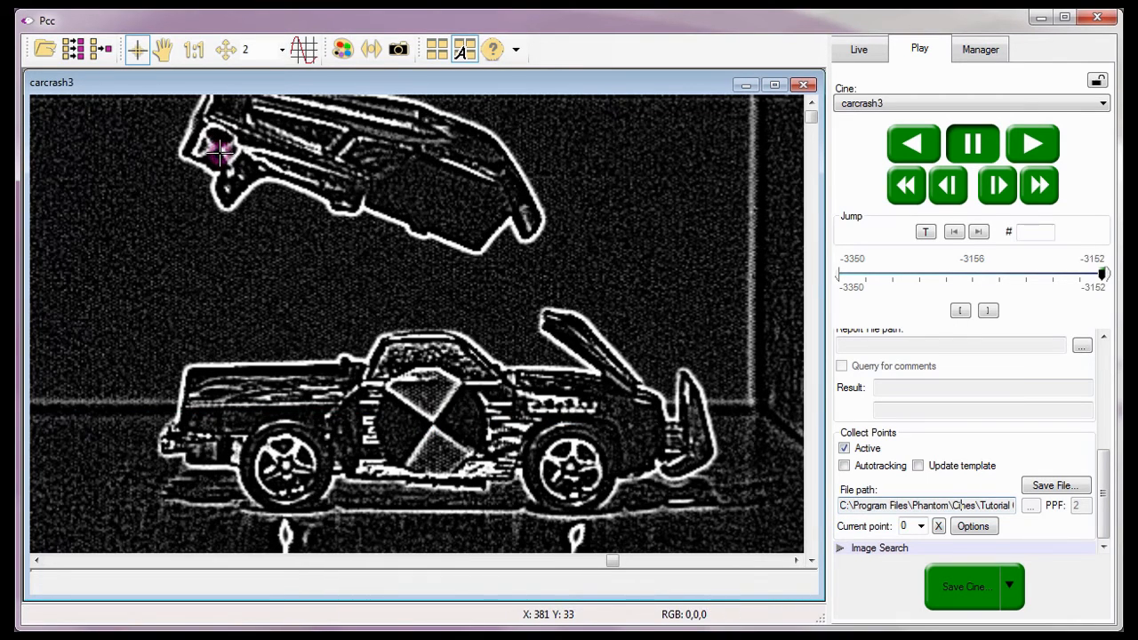
click(432, 418)
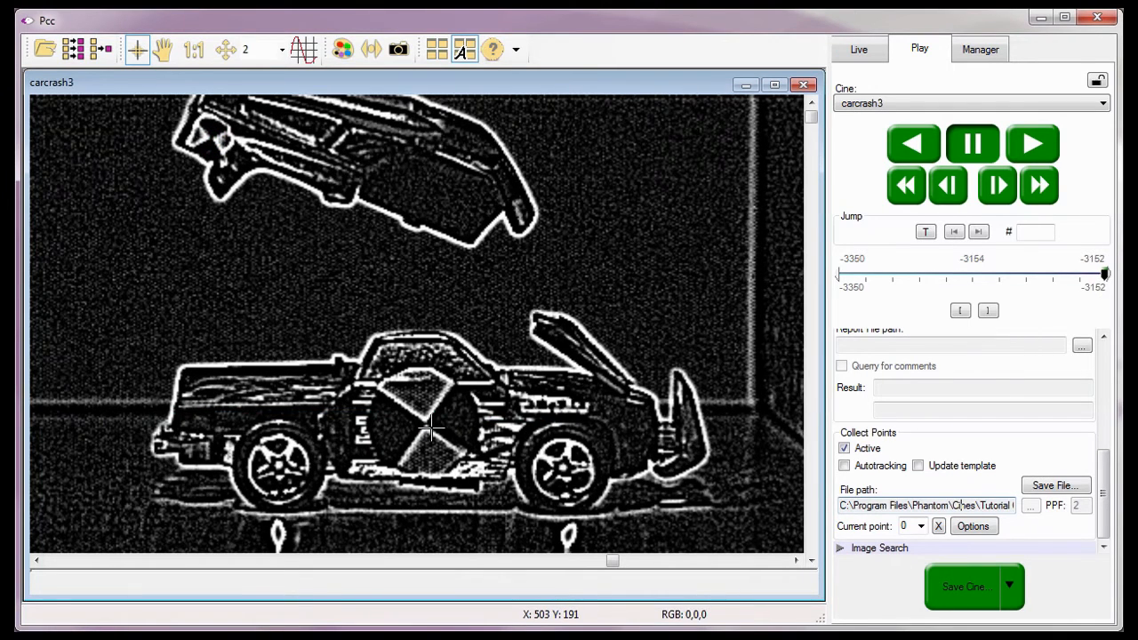
click(427, 422)
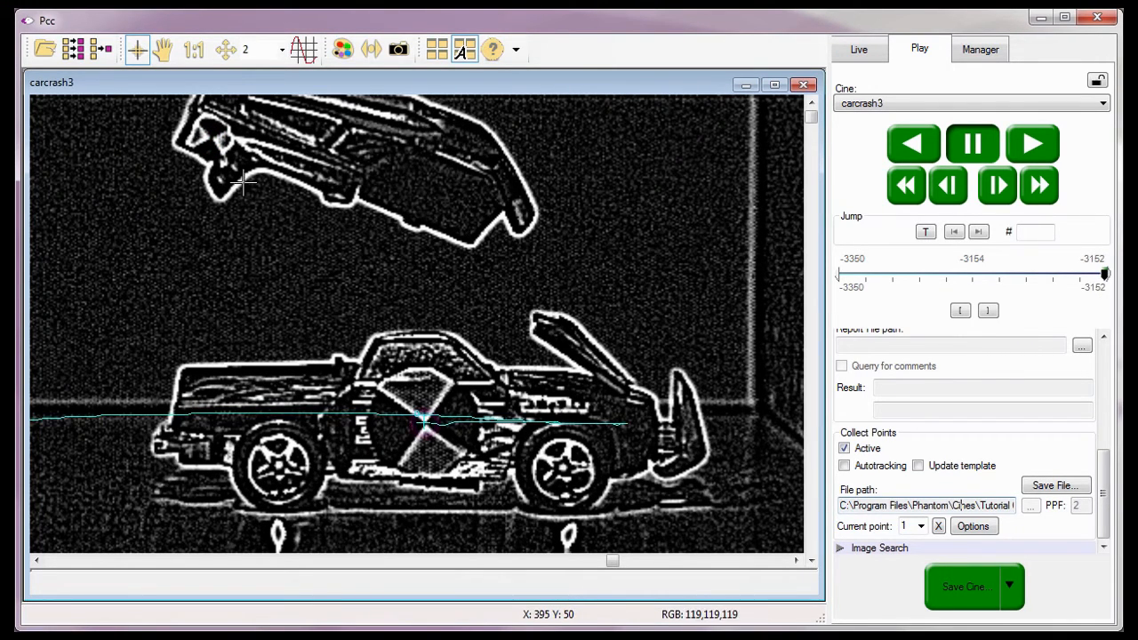
mouse_move(213, 138)
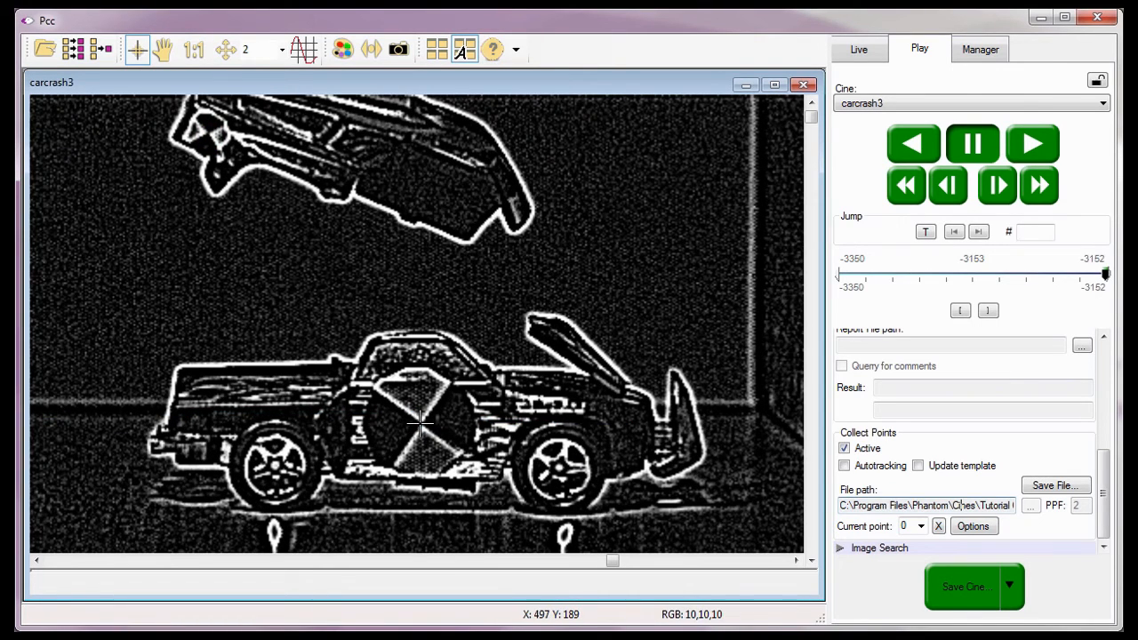
click(420, 422)
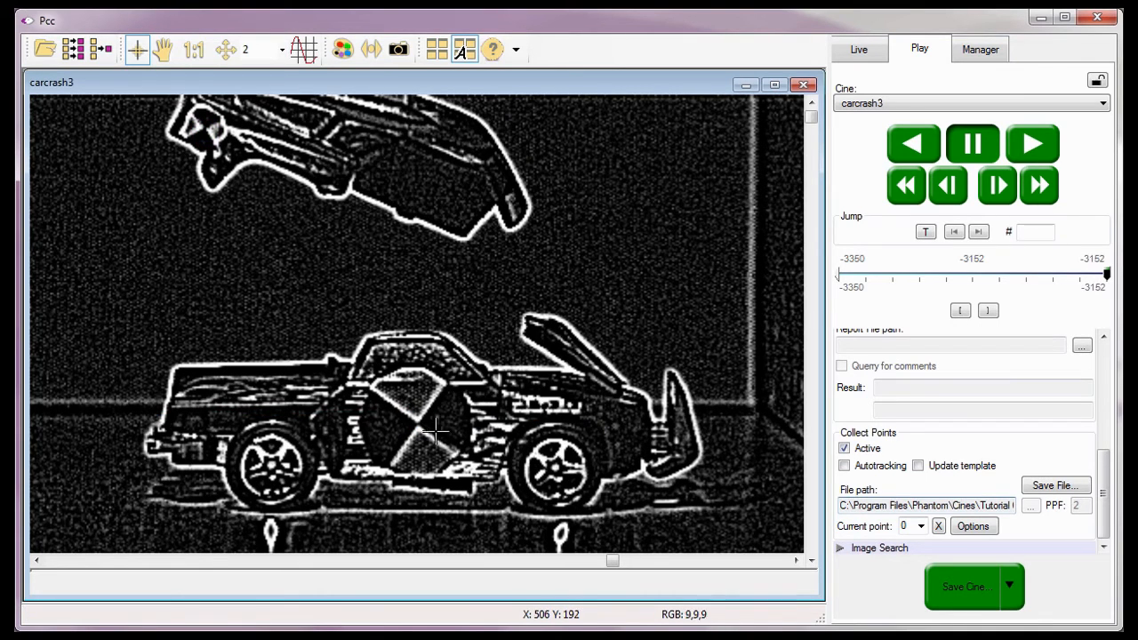
click(418, 425)
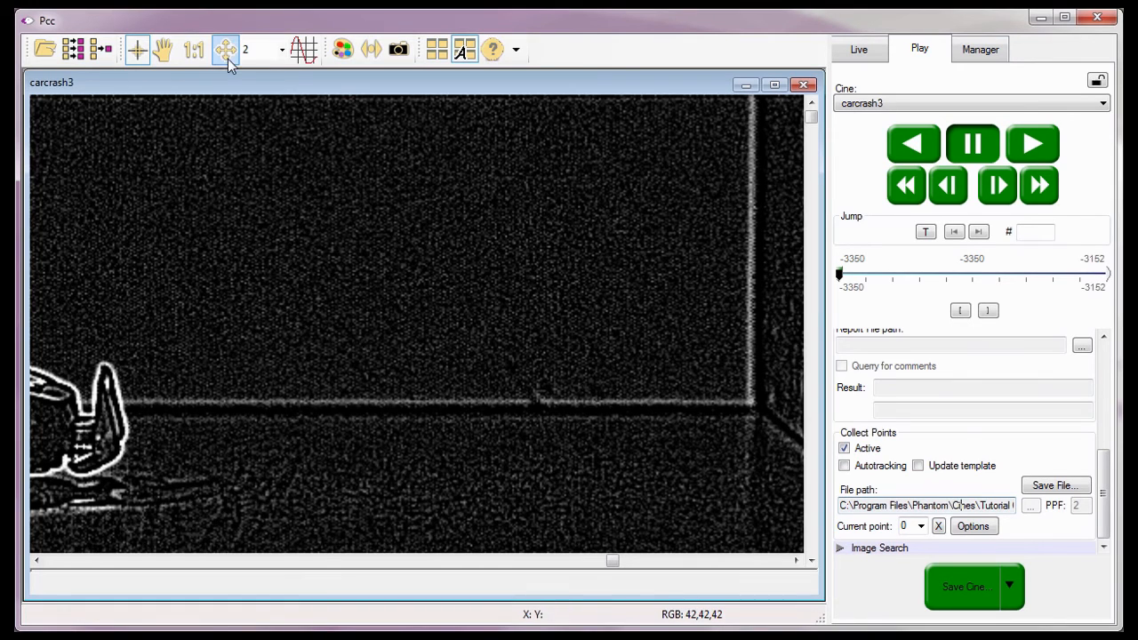
click(225, 49)
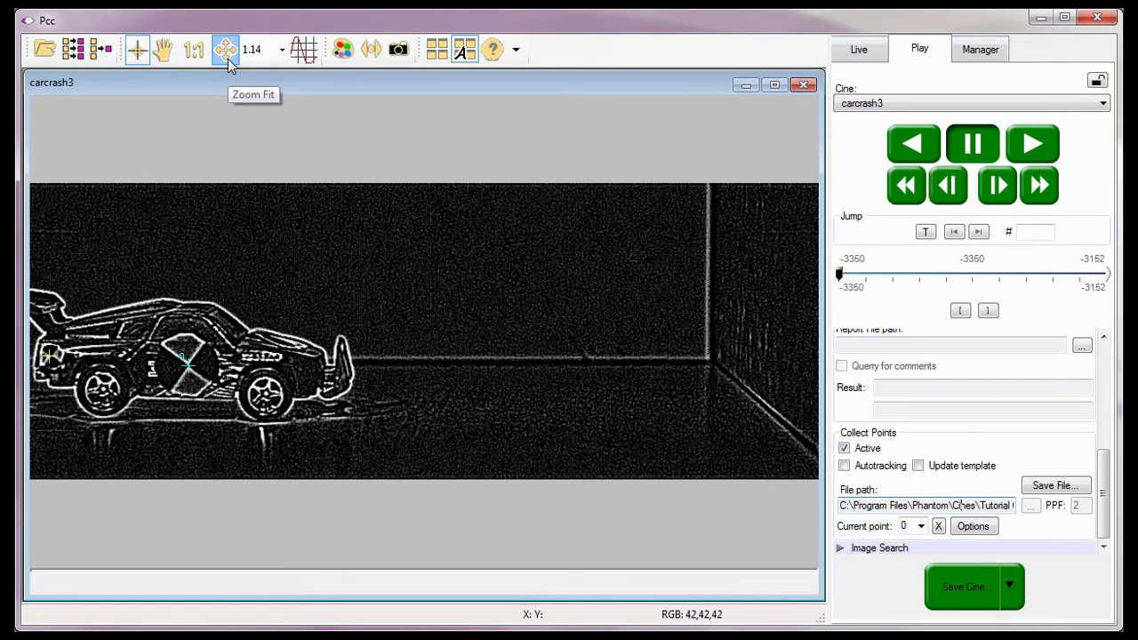
mouse_move(304, 50)
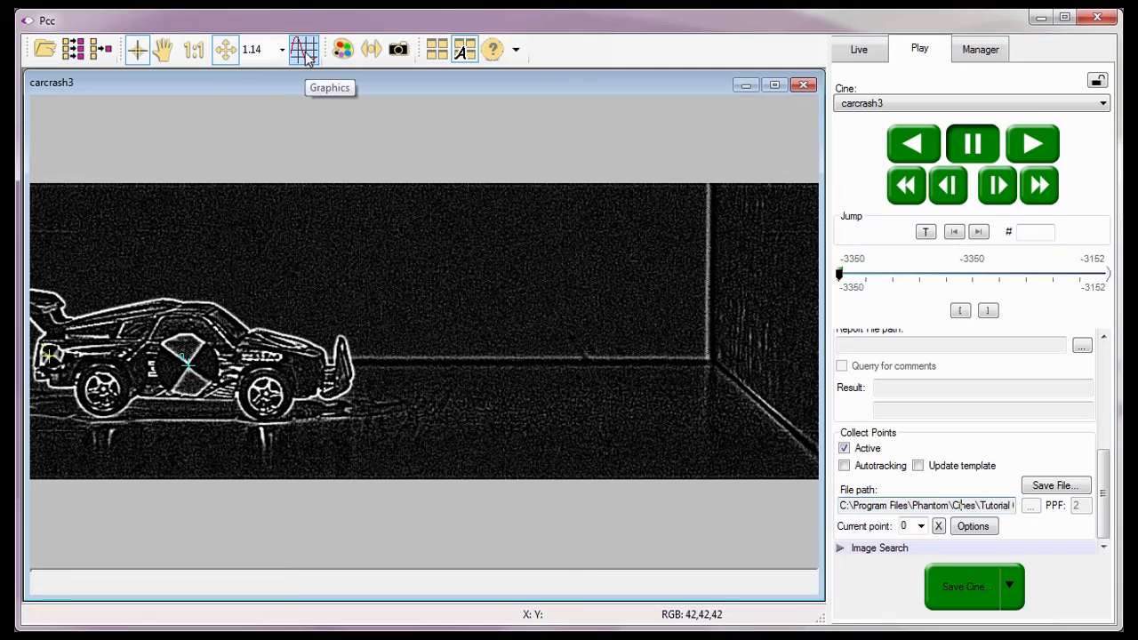
Show the Graphics chart of the tracked points' X position in inches beside the image.
click(304, 49)
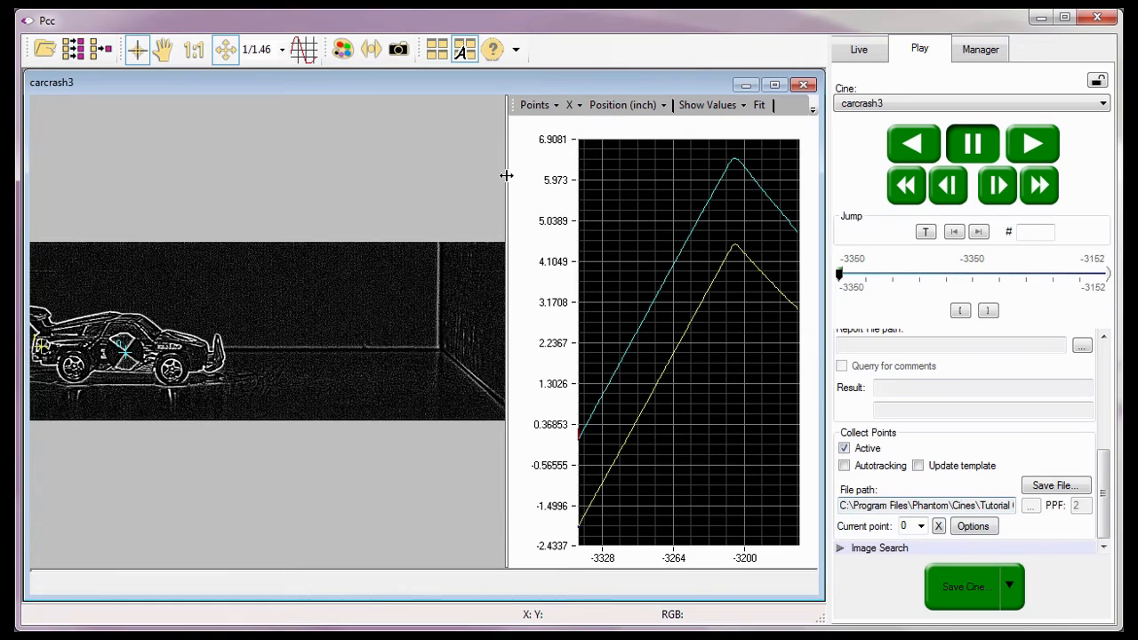
mouse_move(522, 173)
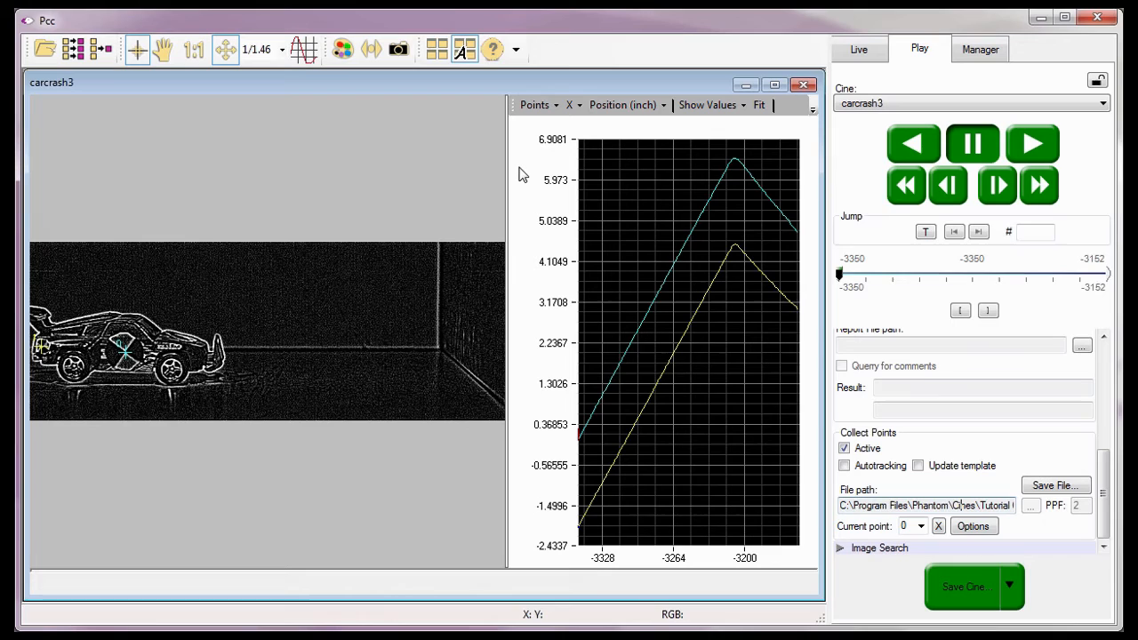
mouse_move(531, 165)
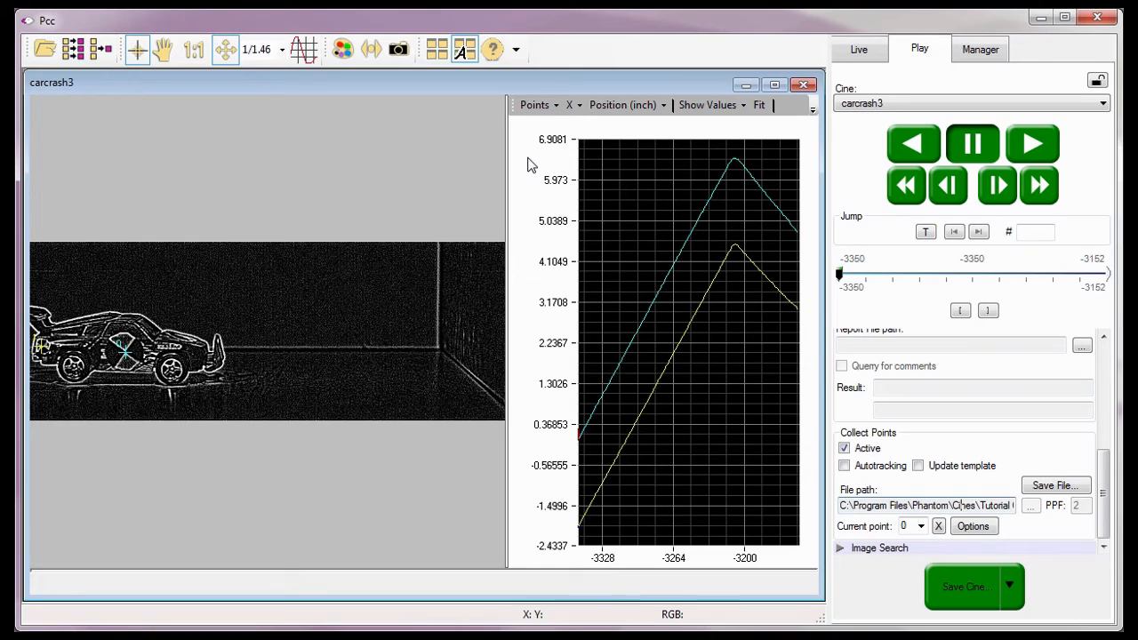
click(569, 105)
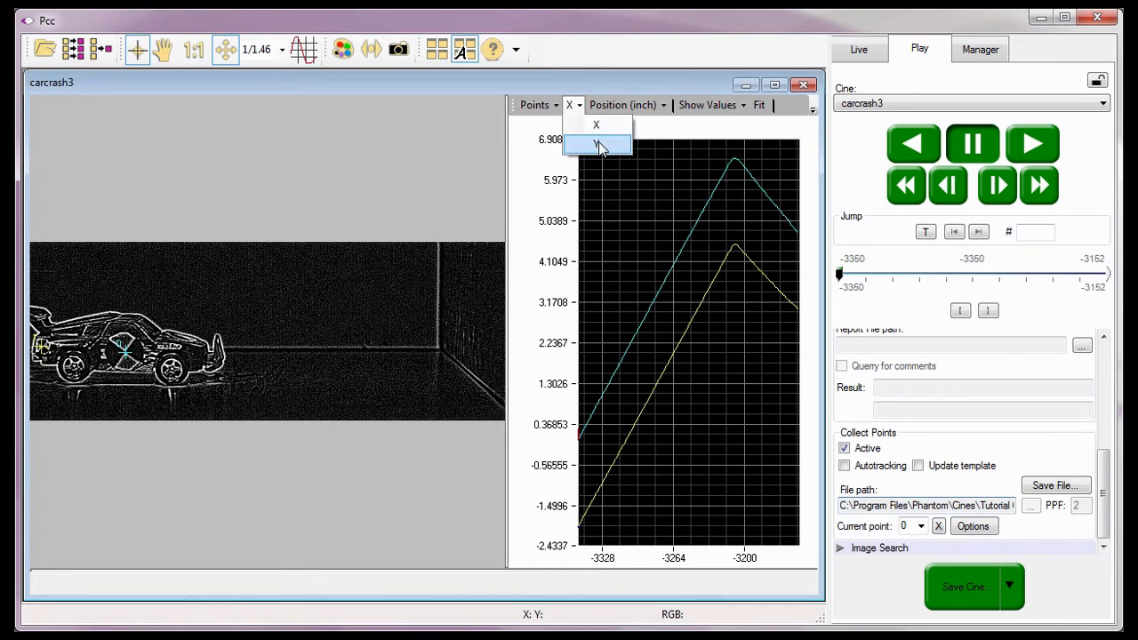
Cycle the chart through Y and X components of position, speed and acceleration.
click(597, 144)
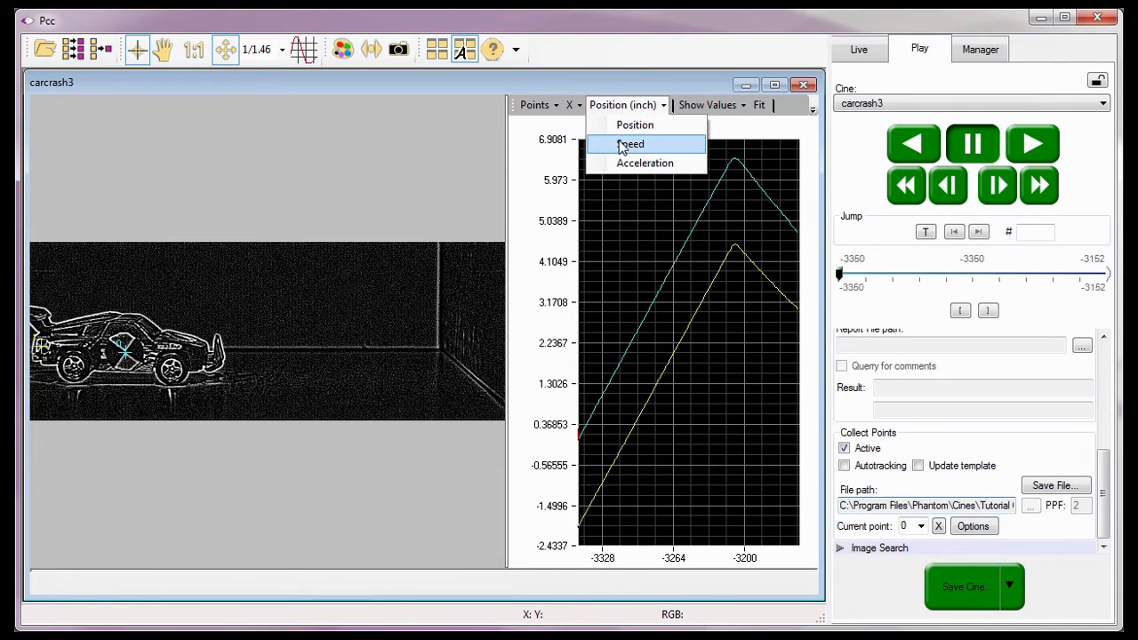
click(630, 144)
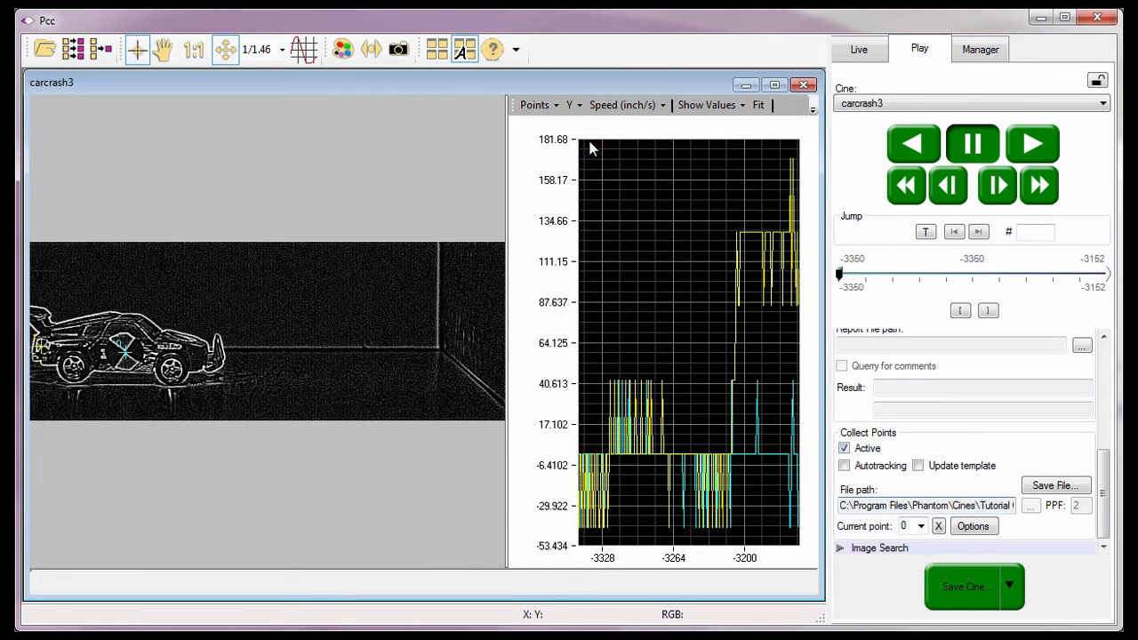
click(569, 105)
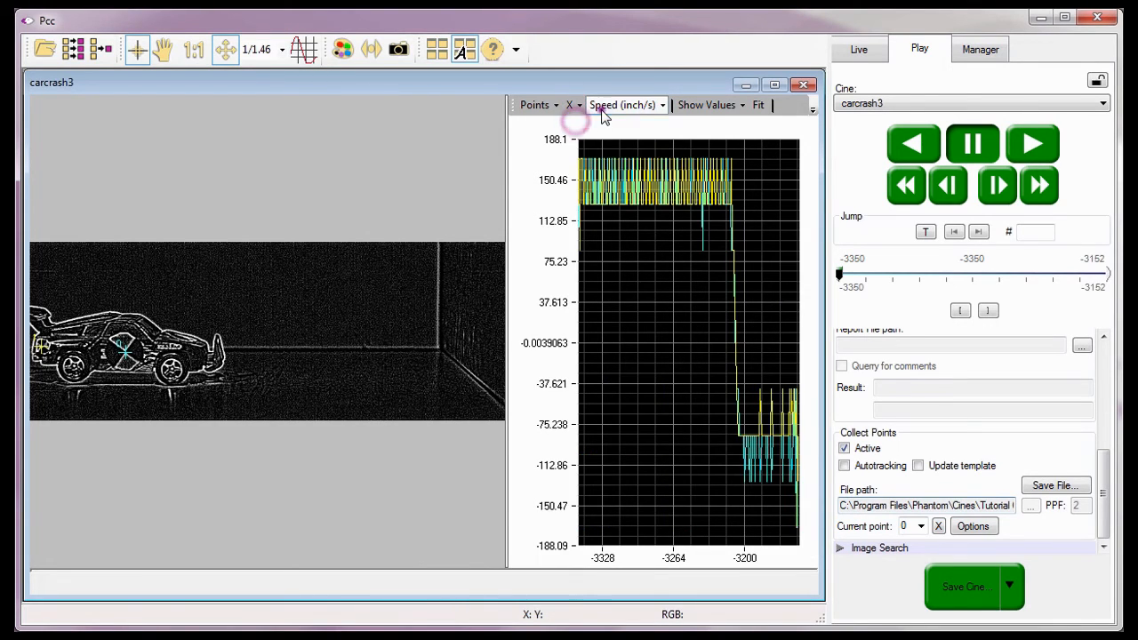
click(623, 105)
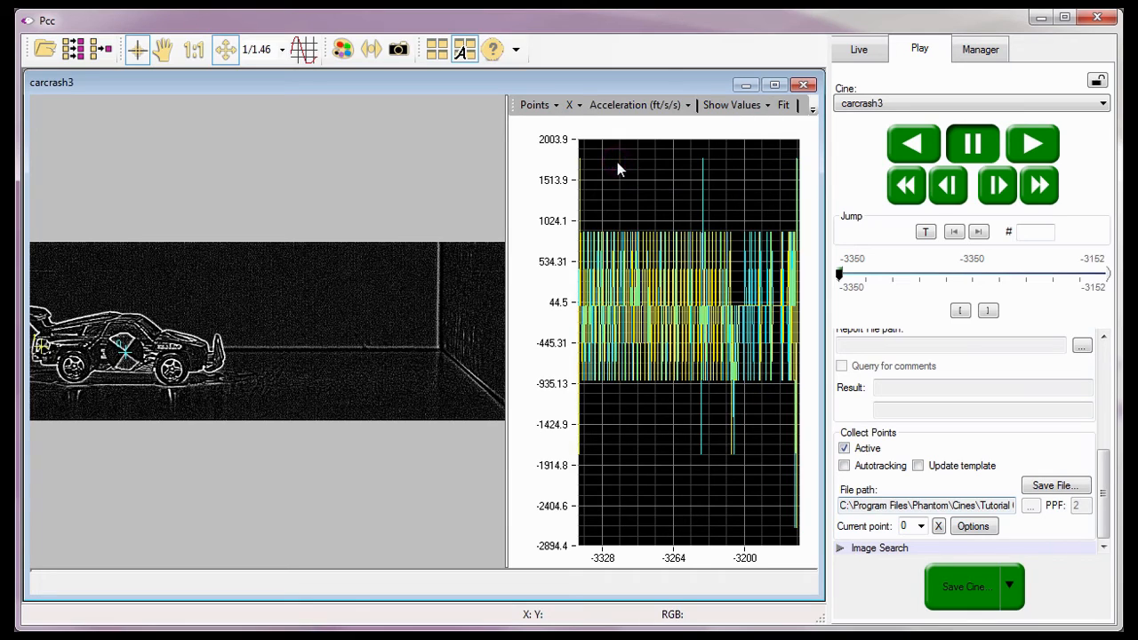
click(569, 105)
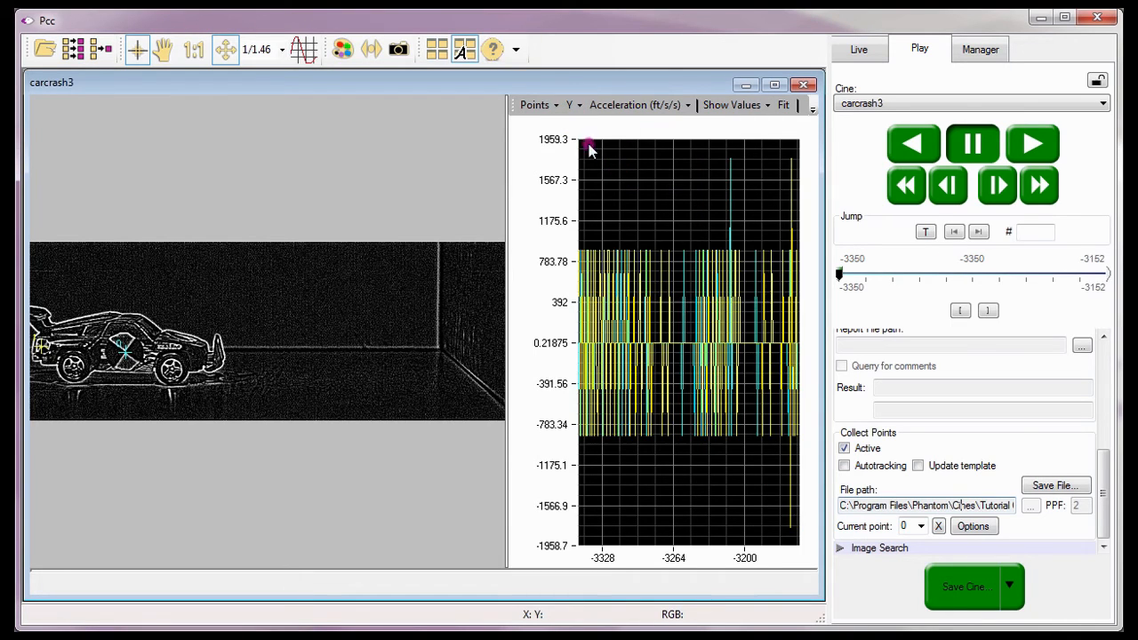
mouse_move(618, 122)
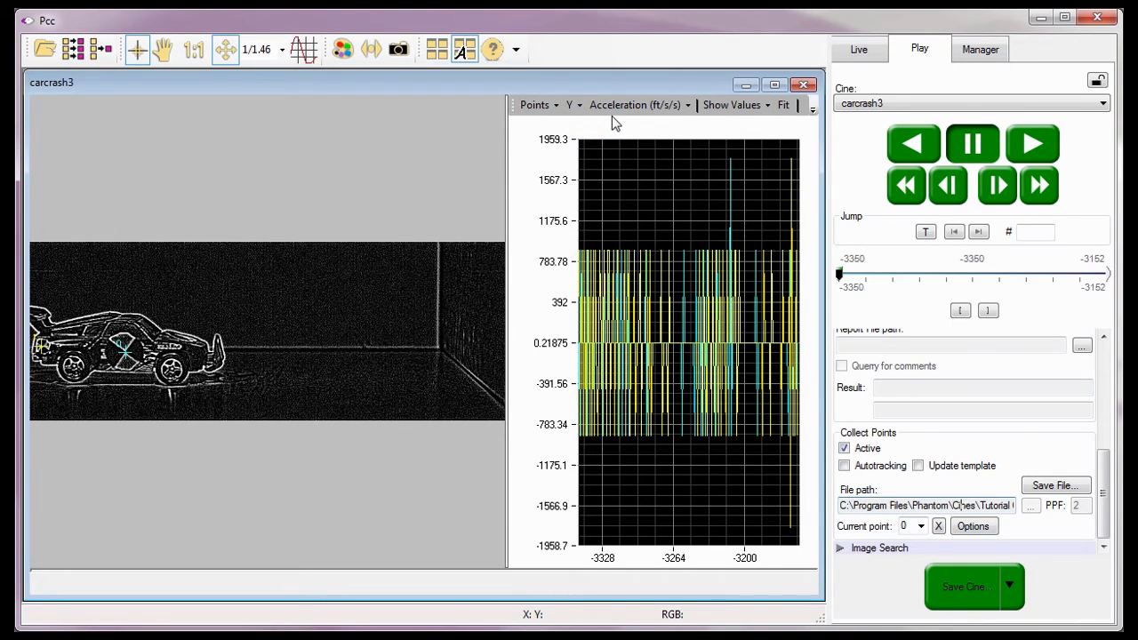
Toggle Tracked Point 0 and 1 curves off and back on, then move the cine to frame -3274.
click(636, 104)
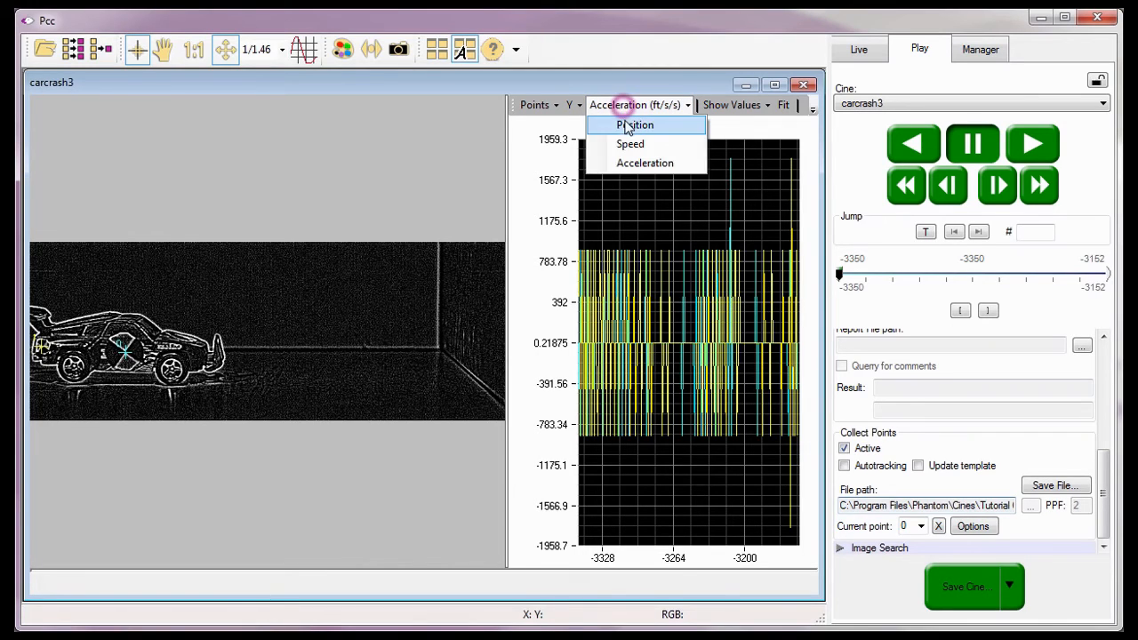
click(636, 124)
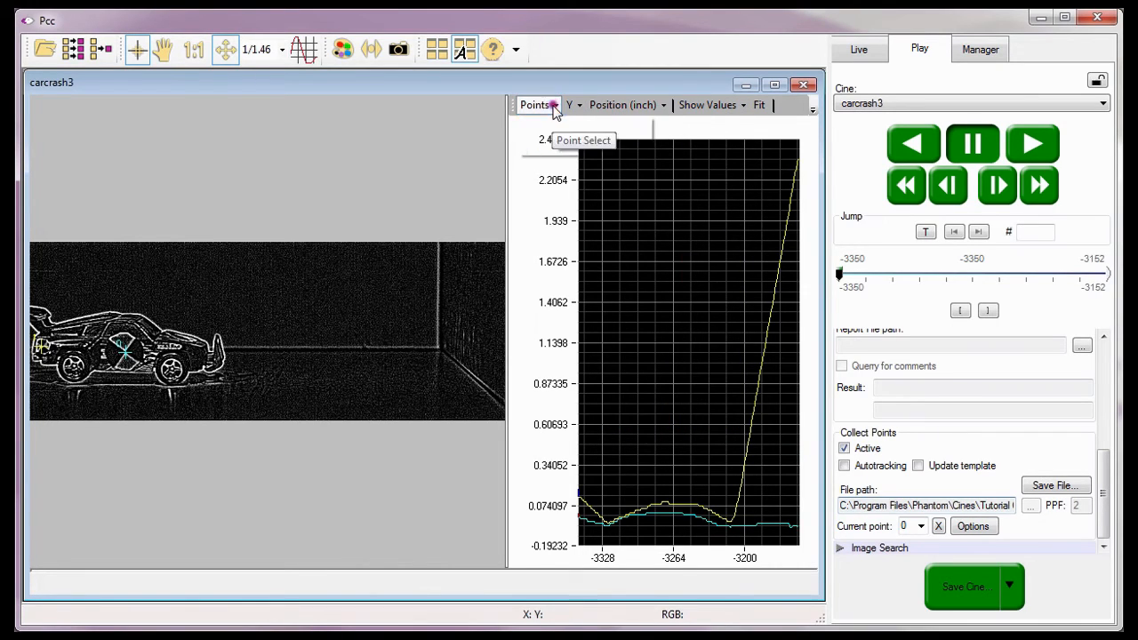
click(536, 105)
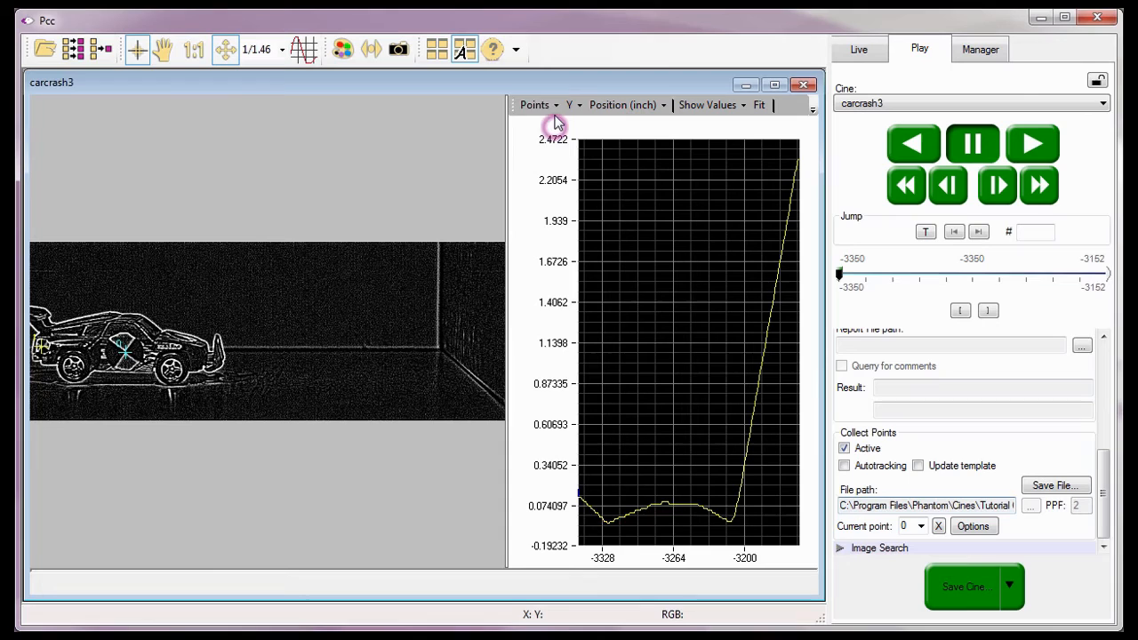
click(535, 105)
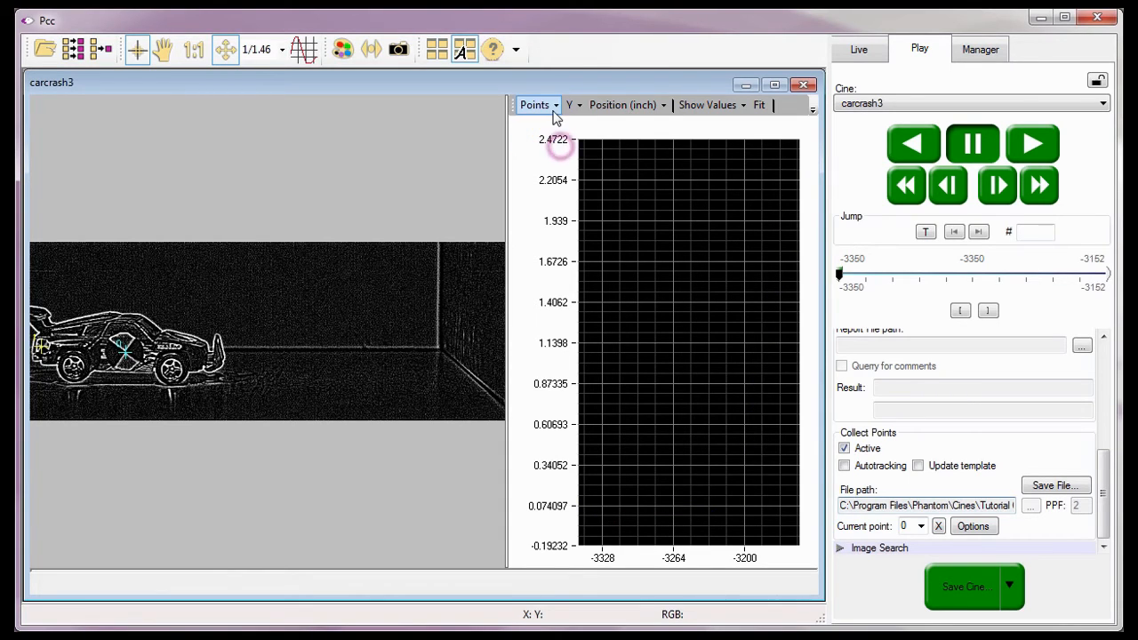
click(535, 105)
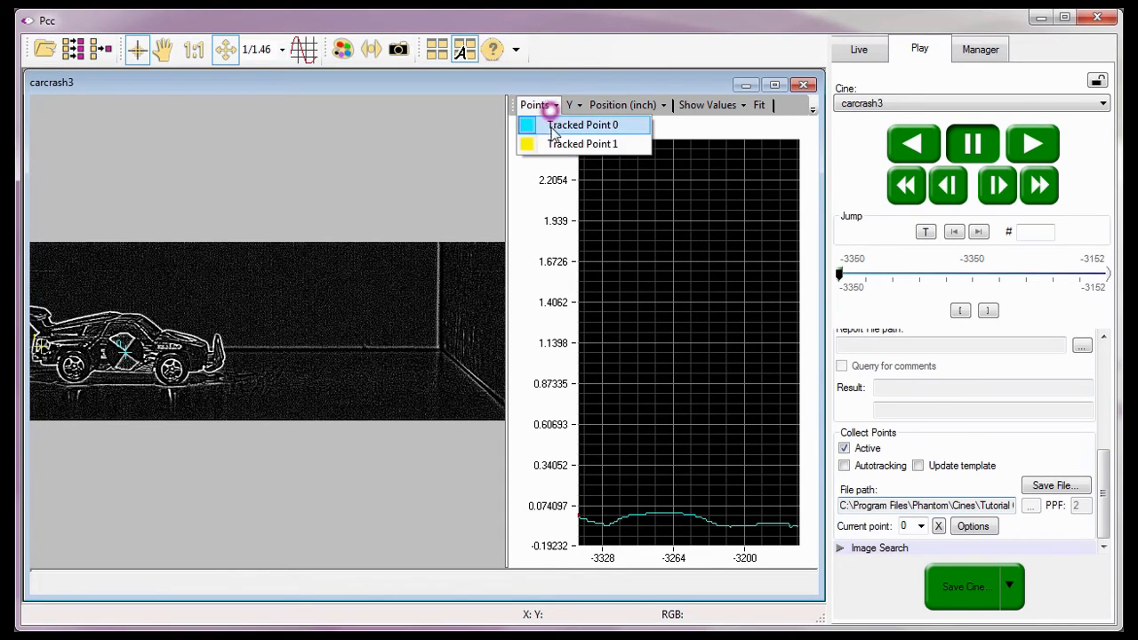
click(585, 124)
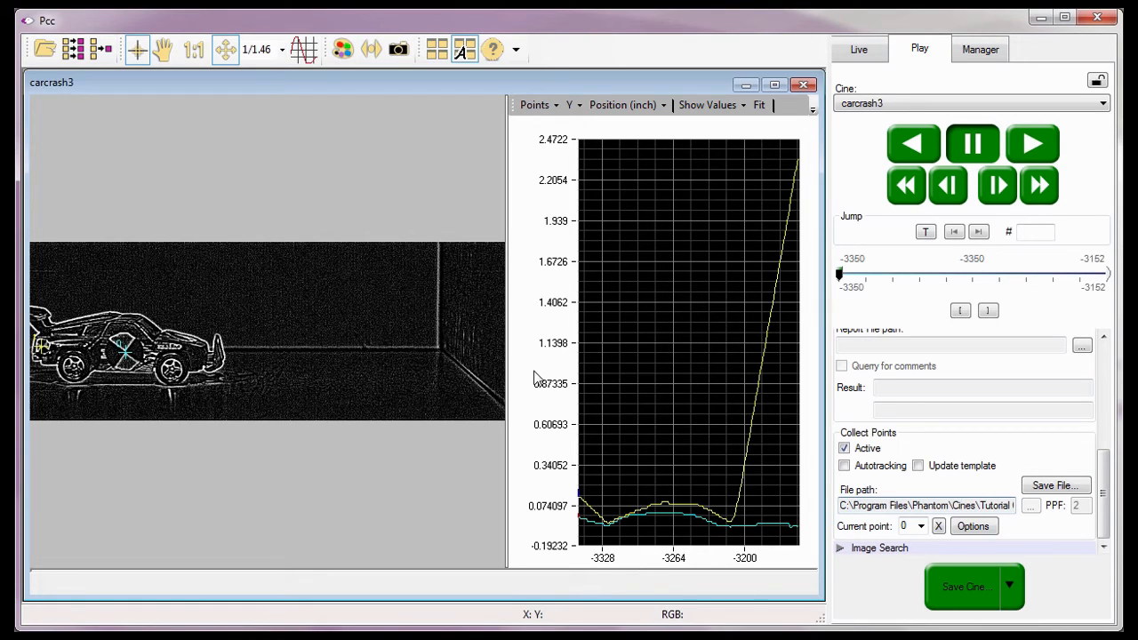
mouse_move(525, 351)
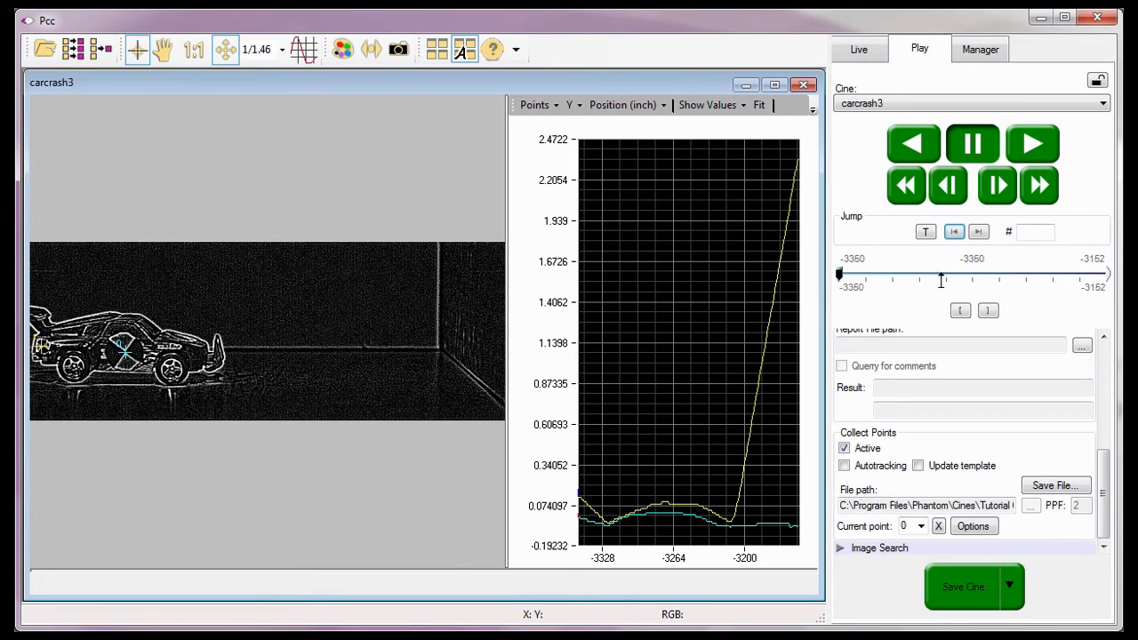
click(710, 104)
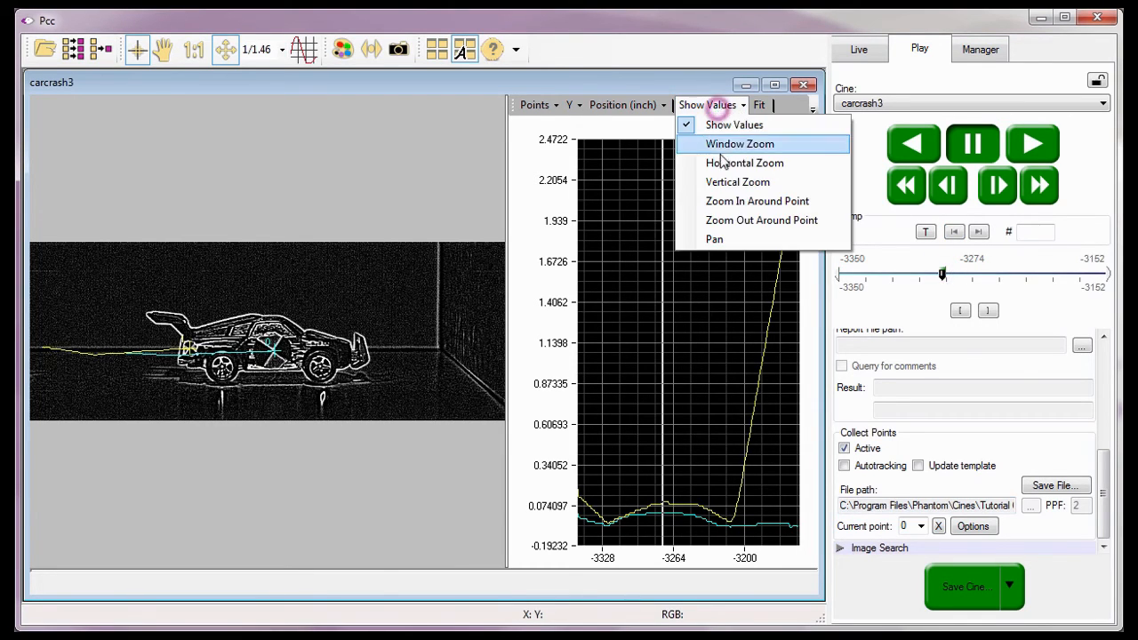
Window Zoom the chart onto frames -3276 to -3271 around frame -3274.
click(745, 163)
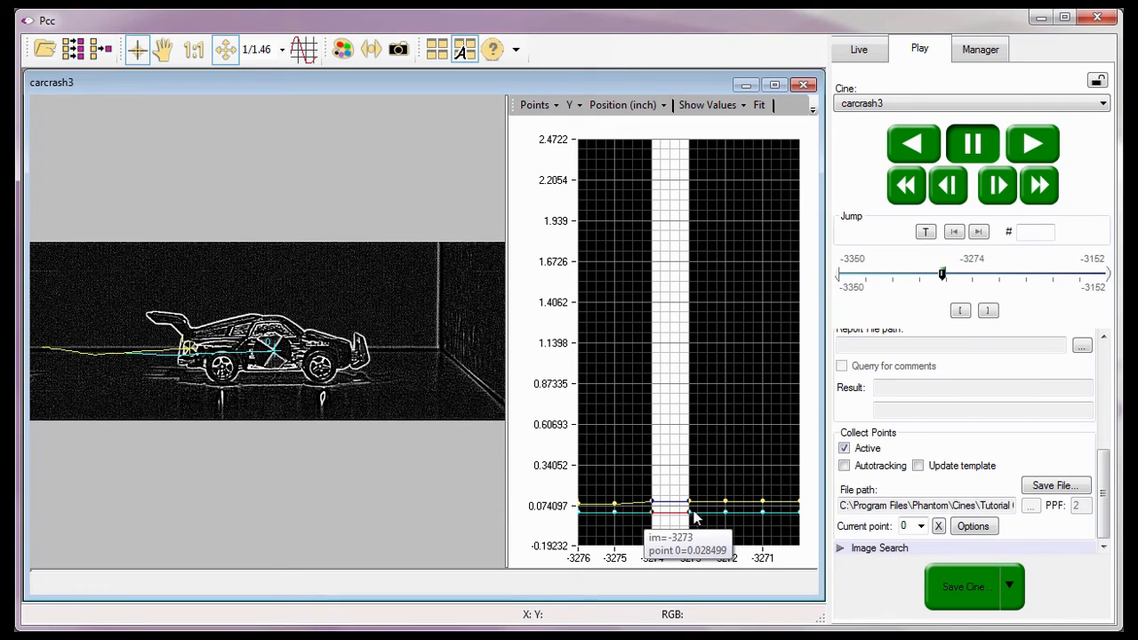
Switch off Active under Collect Points and bring up the Save File choices.
click(843, 449)
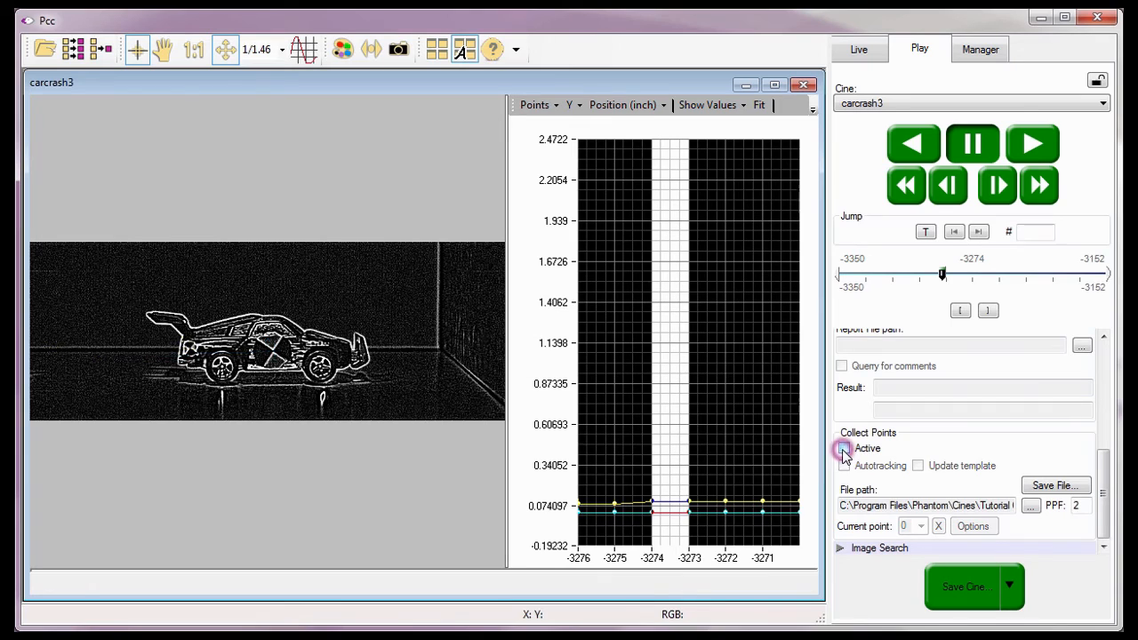
click(1054, 485)
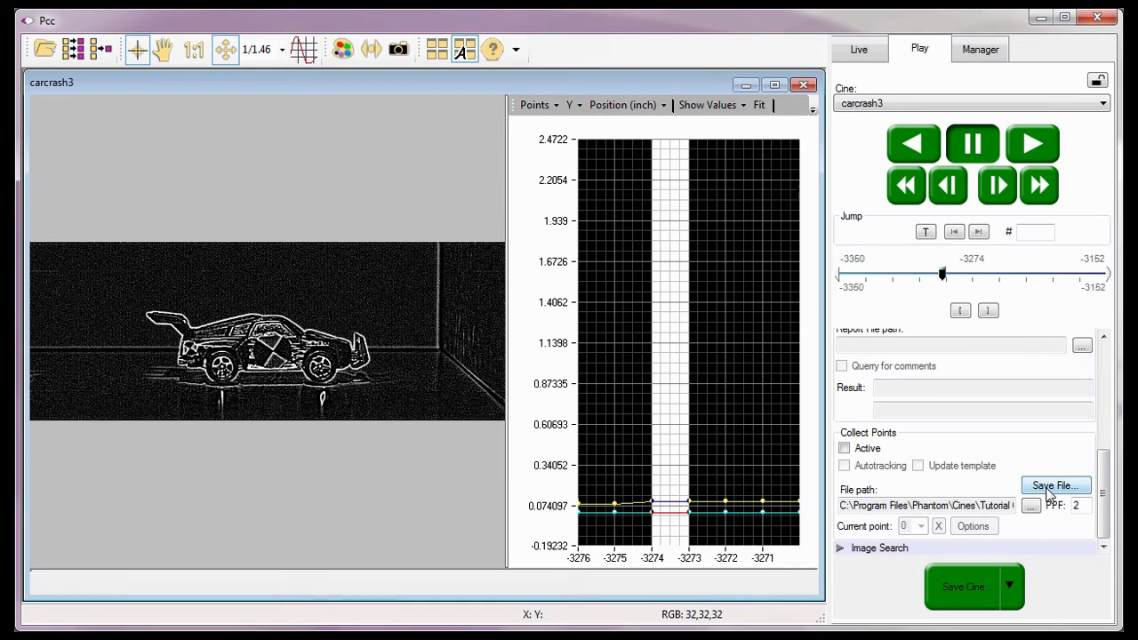
click(1055, 485)
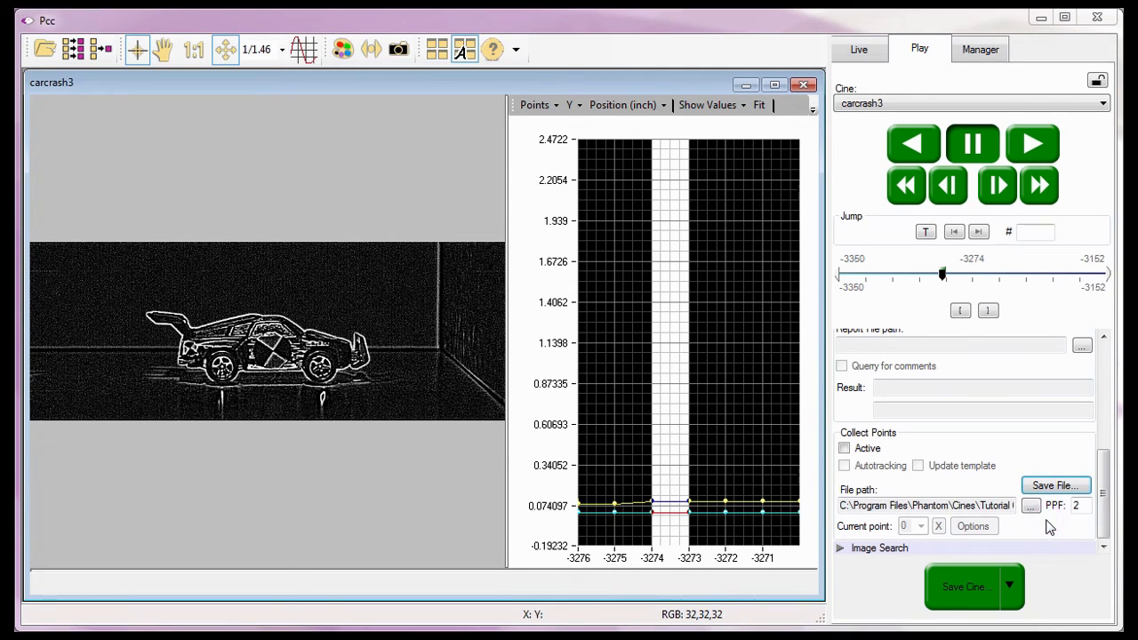
Save a Compute Speed File as carcrash3speed in Program Files\Phantom\Cines\Tutorial Cines.
click(1056, 485)
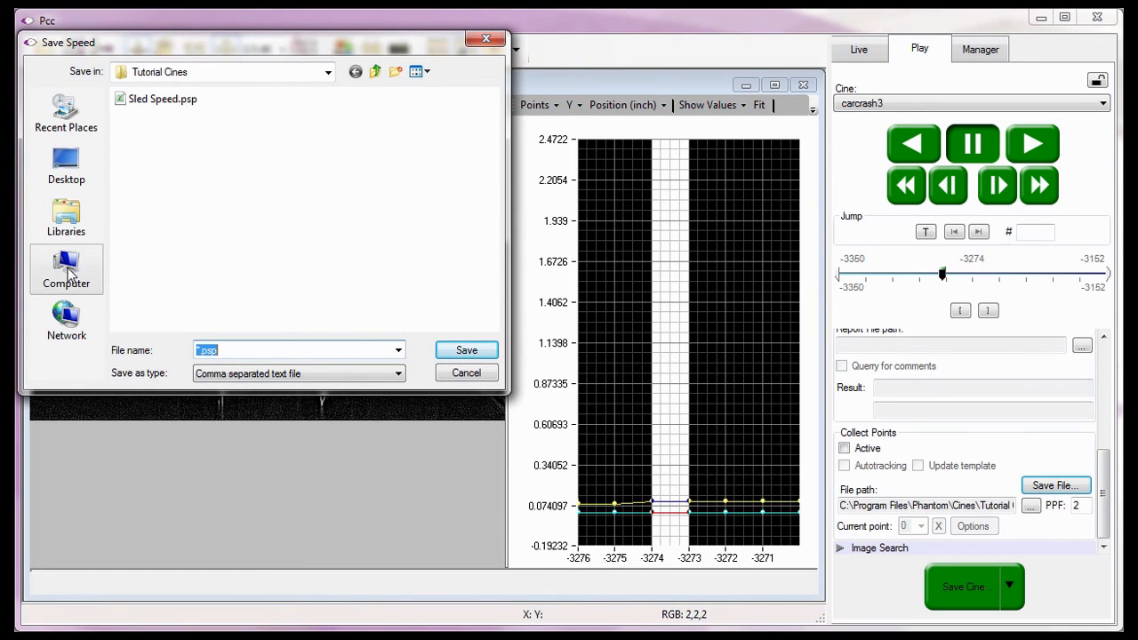
click(66, 269)
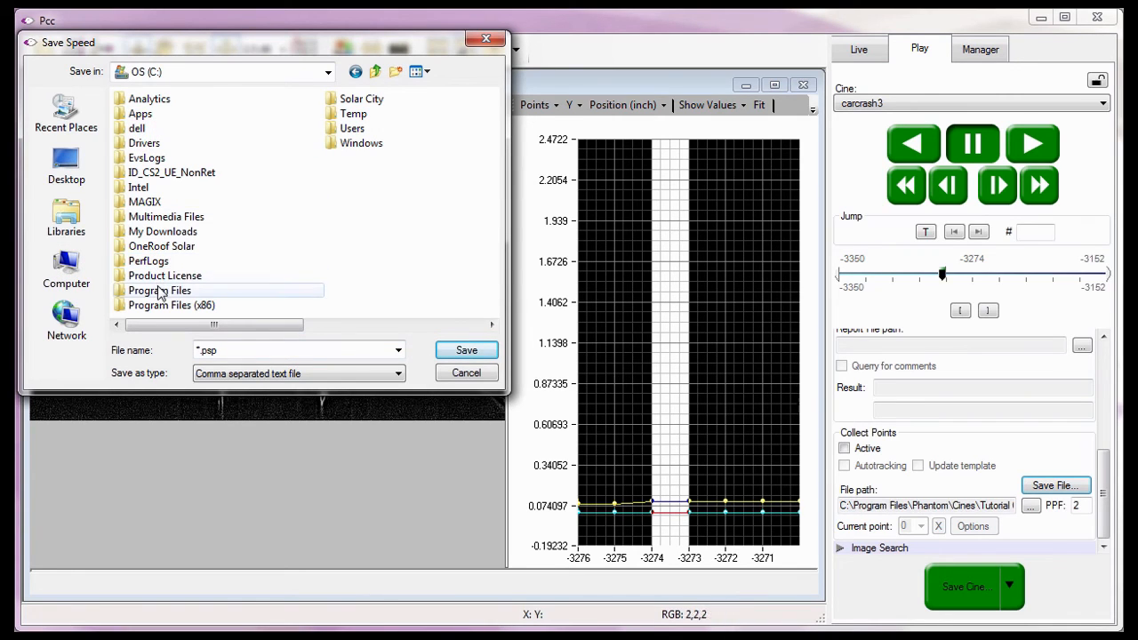
double_click(160, 290)
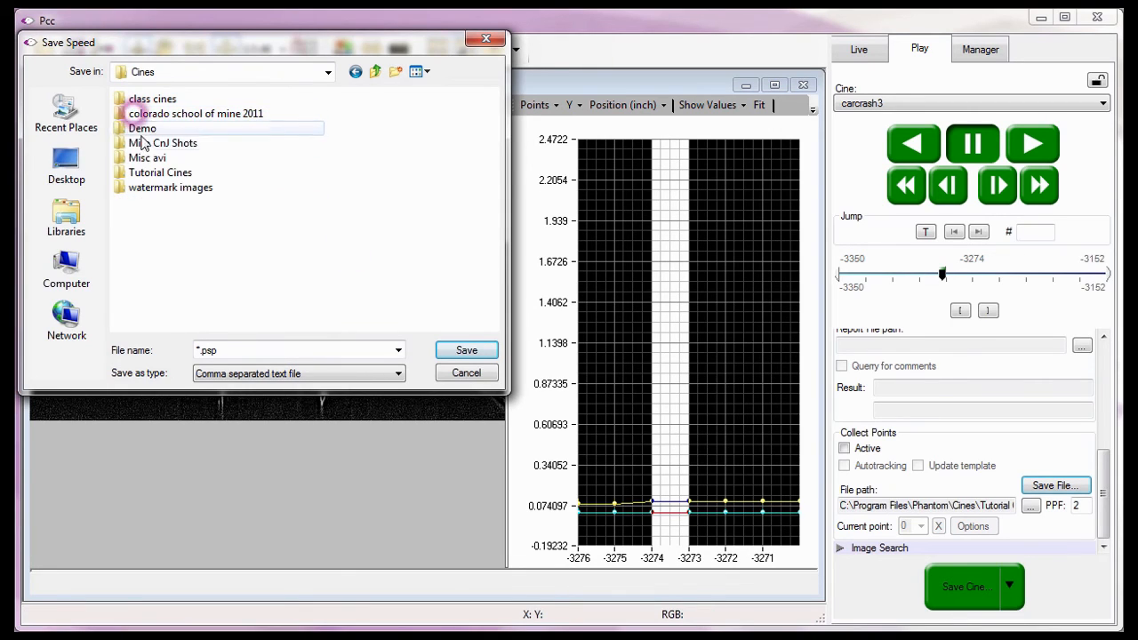
double_click(160, 172)
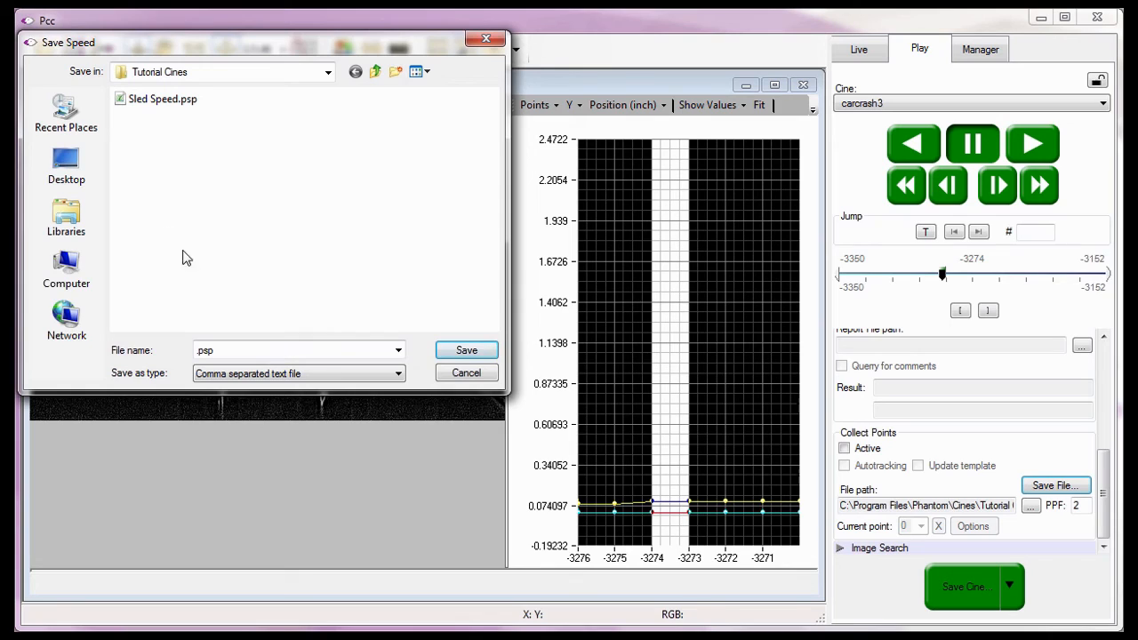
text(ca)
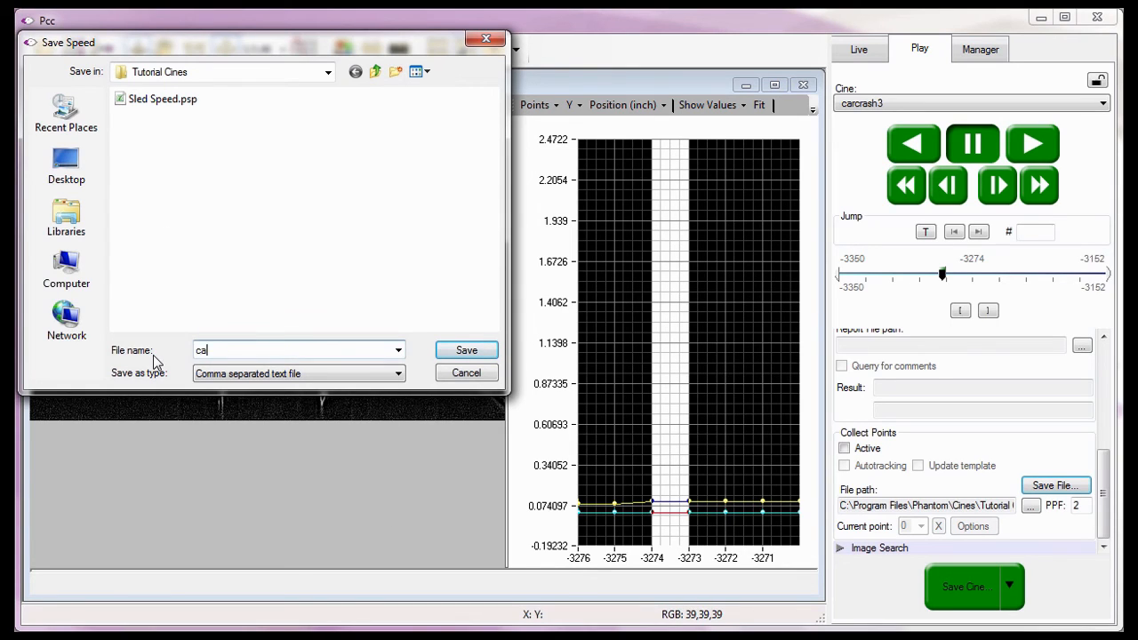
text(rcrash3speed)
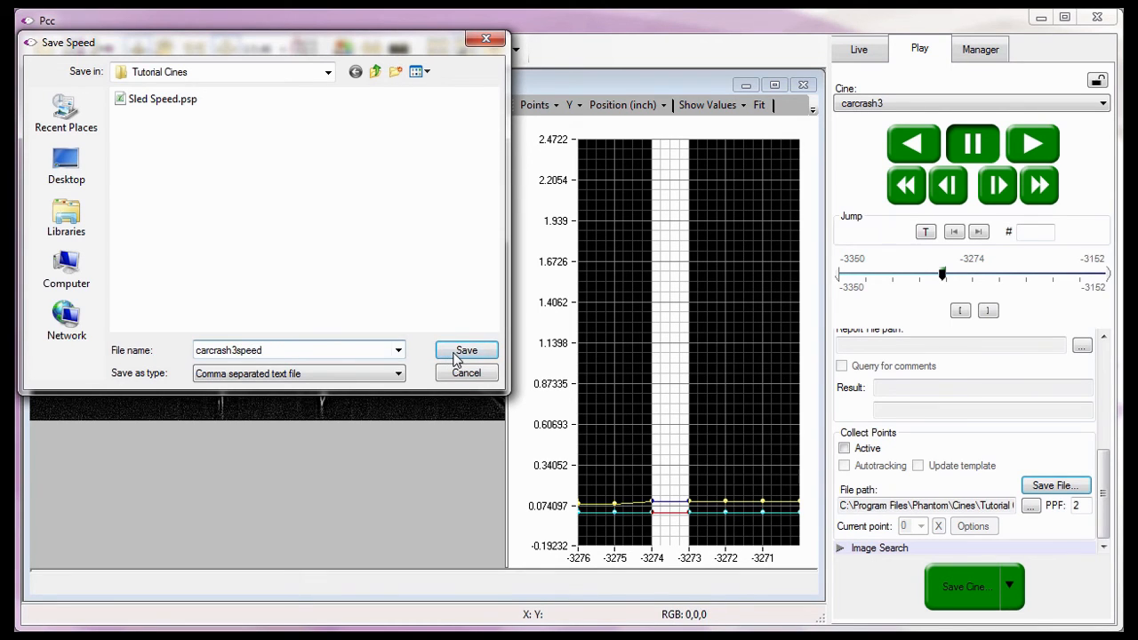
click(466, 350)
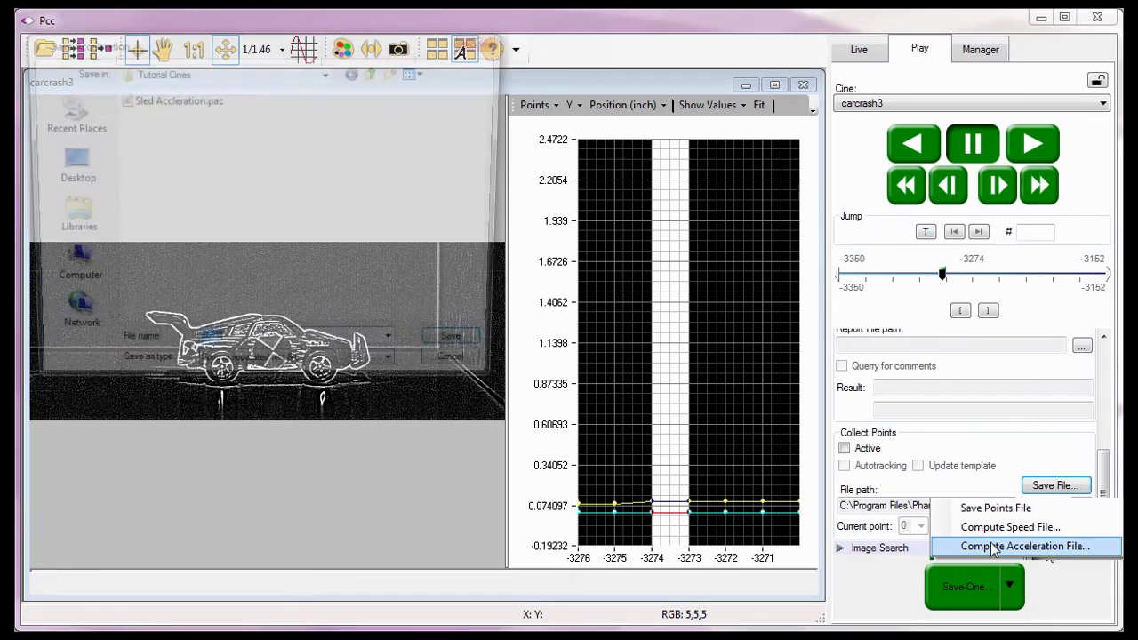
Save a Compute Acceleration File as carcrash3acceleration in Phantom\Cines\Tutorial Cines.
click(1029, 546)
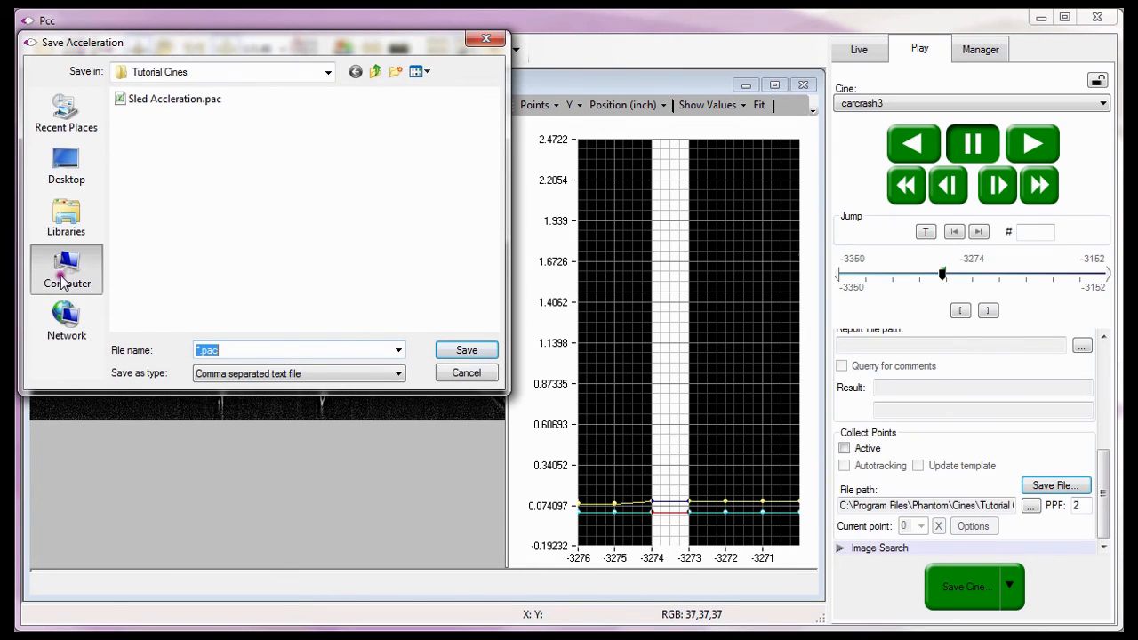
click(66, 269)
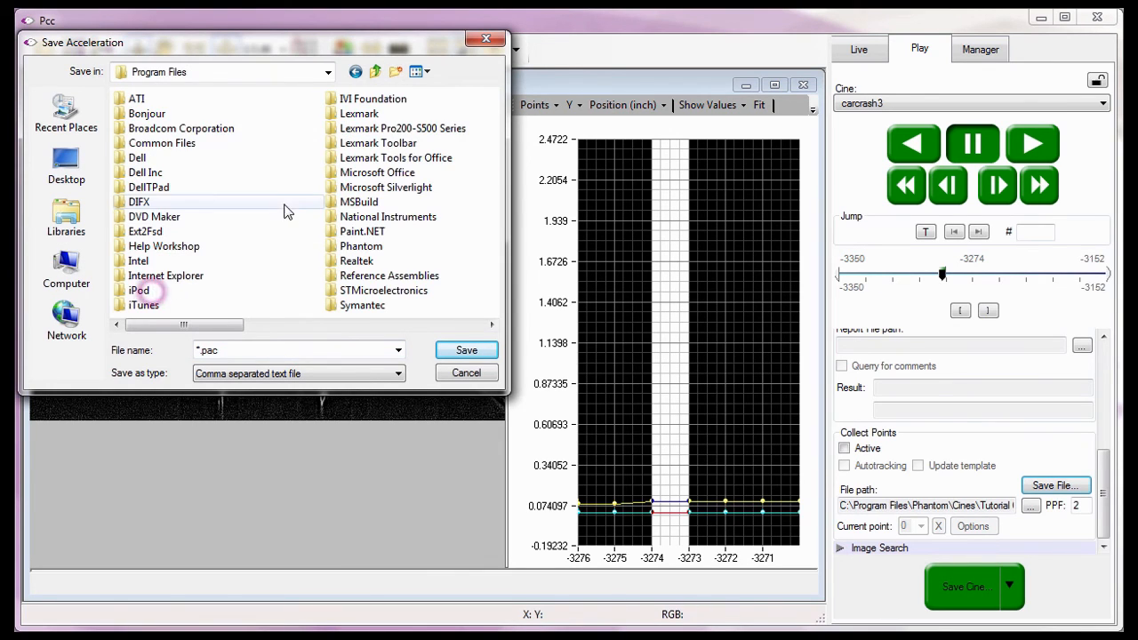
double_click(361, 245)
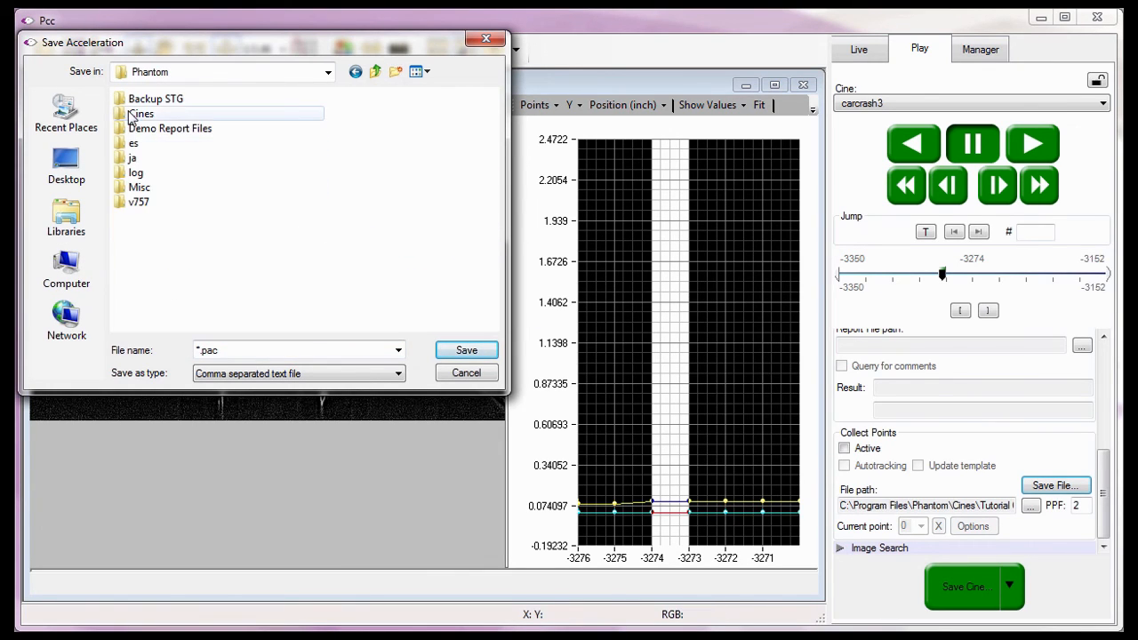
double_click(141, 114)
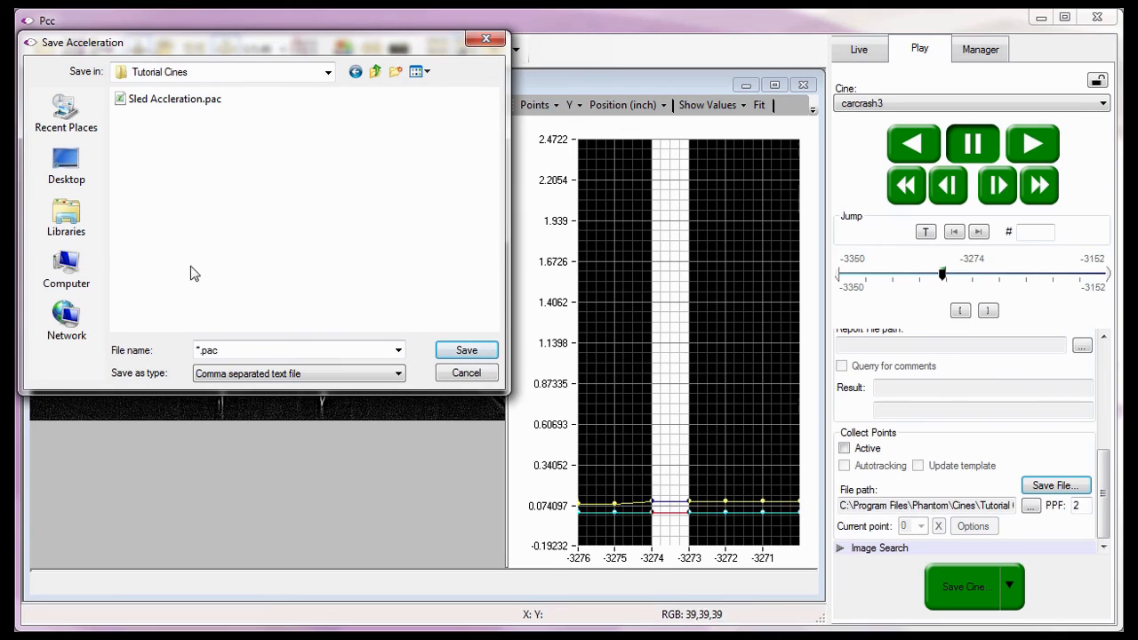
click(298, 349)
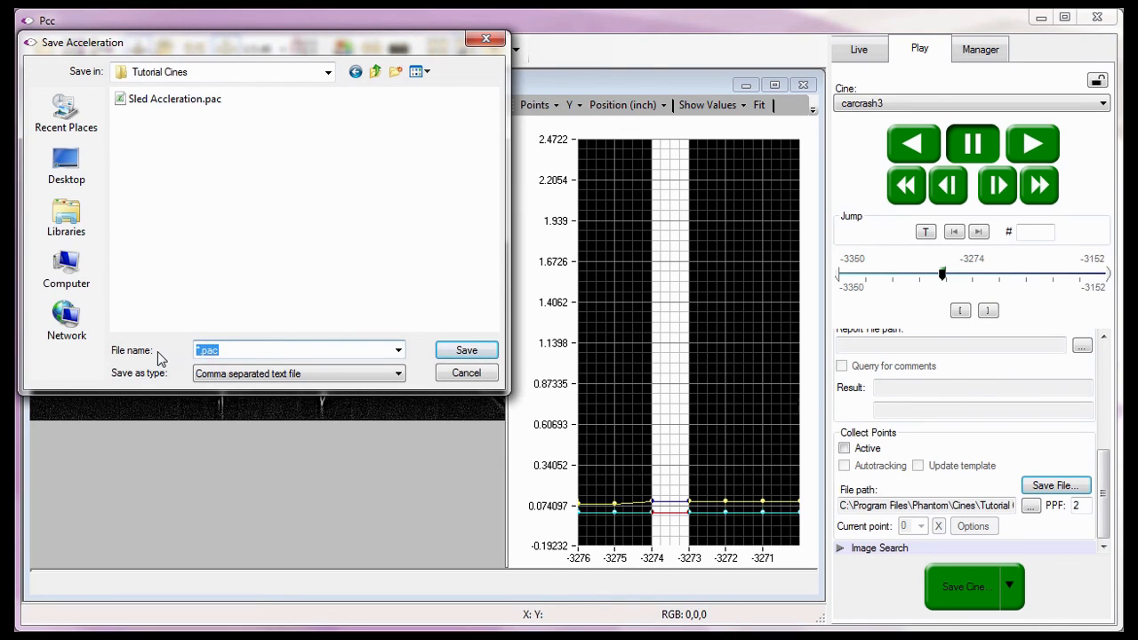
text(carcrash3acceleration)
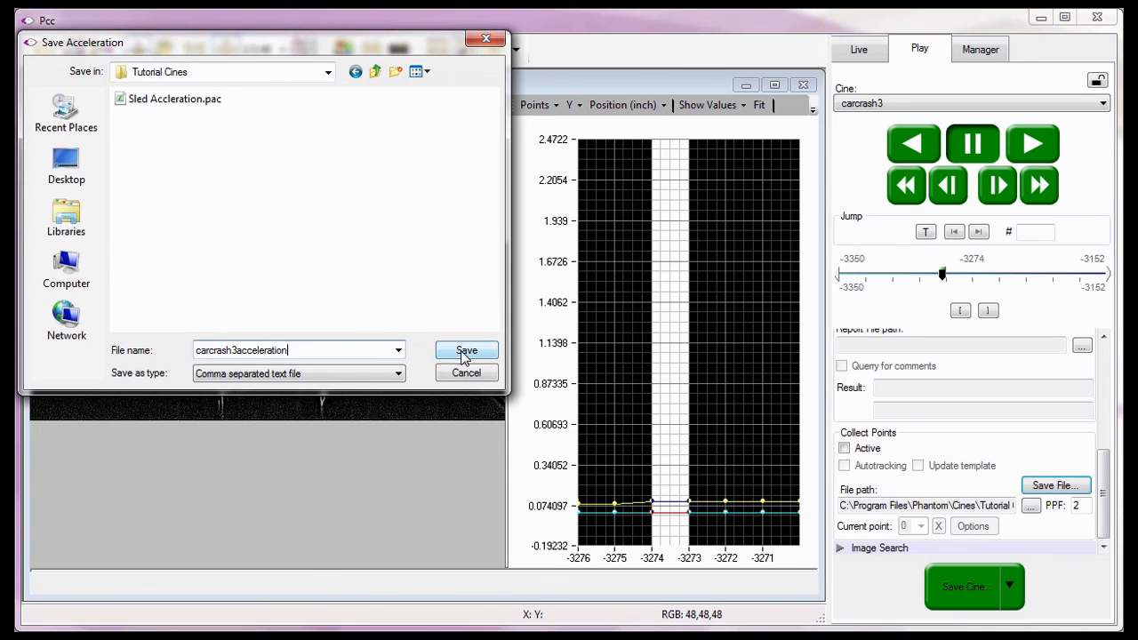
click(467, 349)
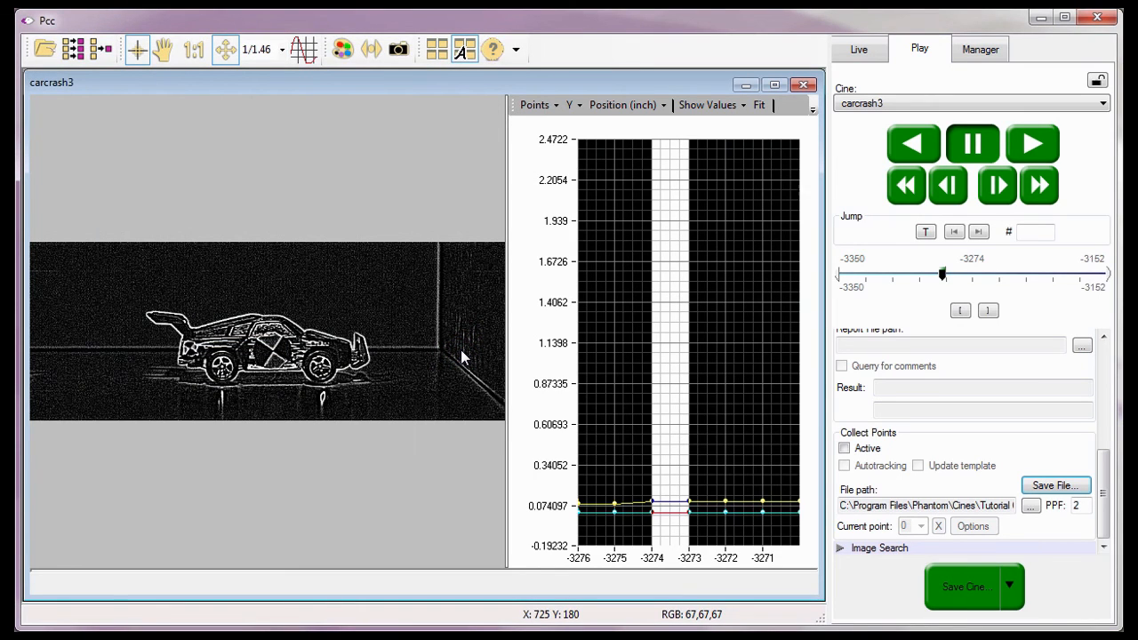